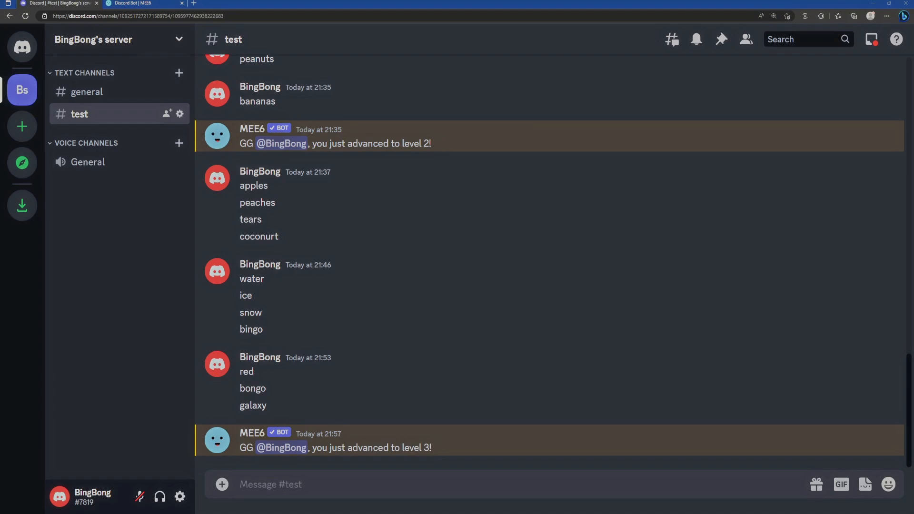
mouse_move(398, 318)
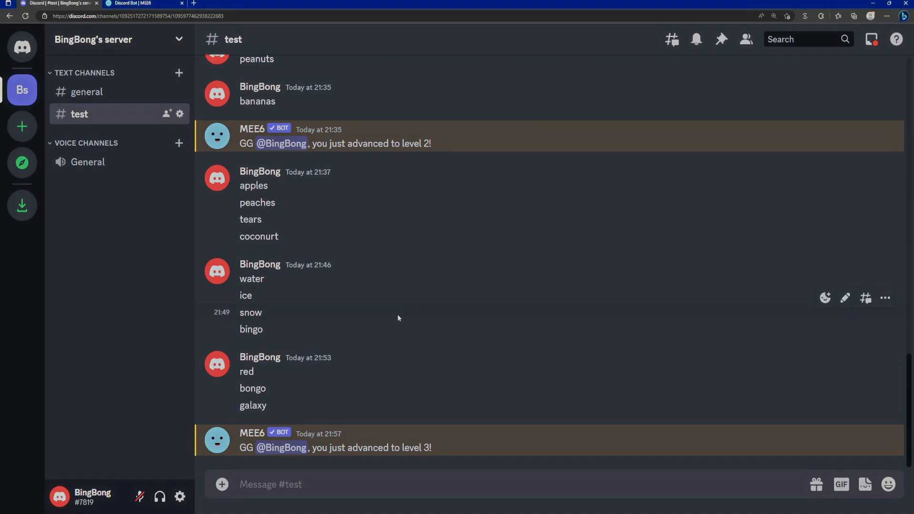
From Discord home, open MEE6's direct messages and follow its rank card customisation link
scroll("up", 3)
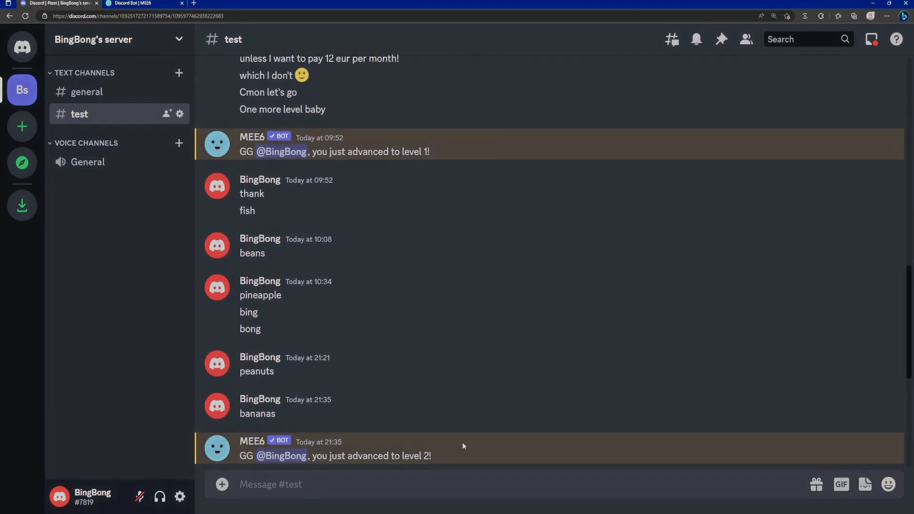
scroll("up", 3)
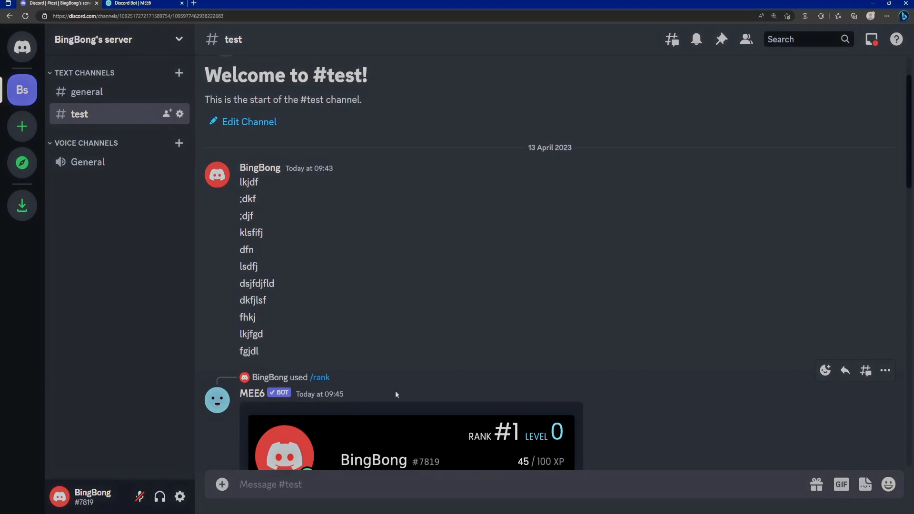
scroll("down", 3)
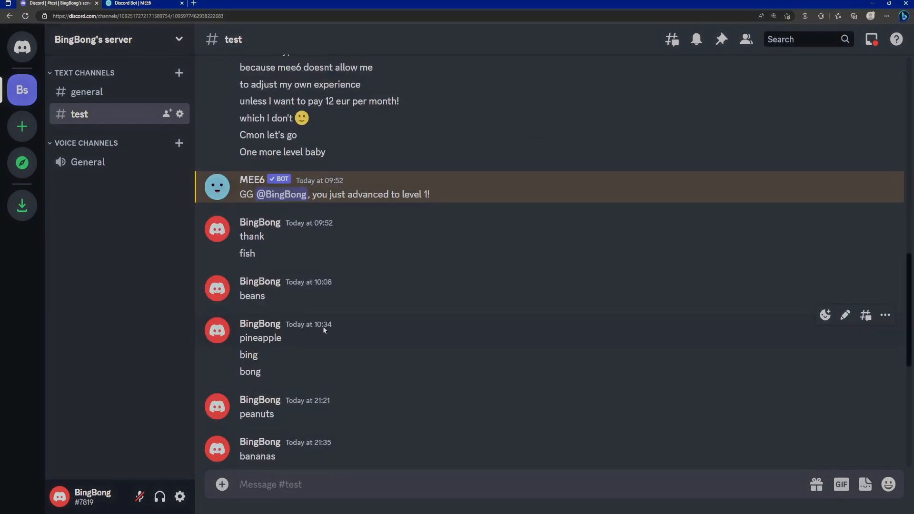
left_click(23, 48)
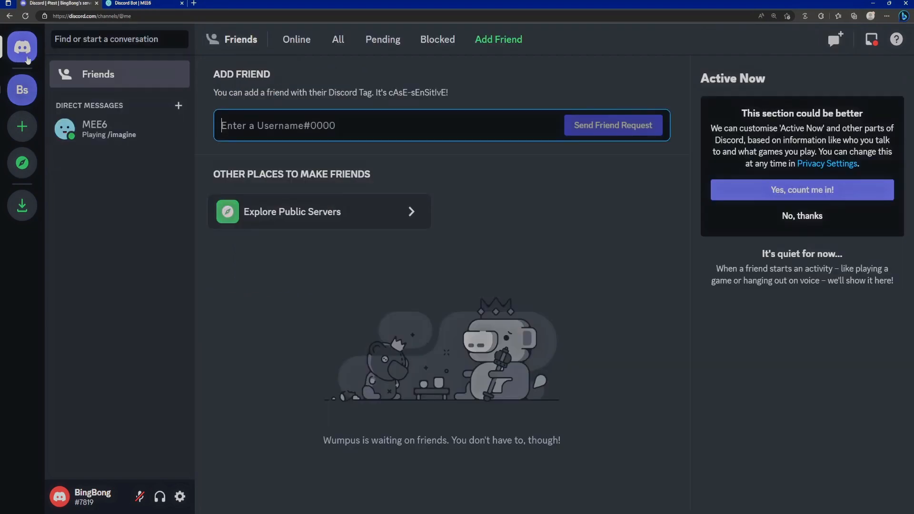
left_click(95, 129)
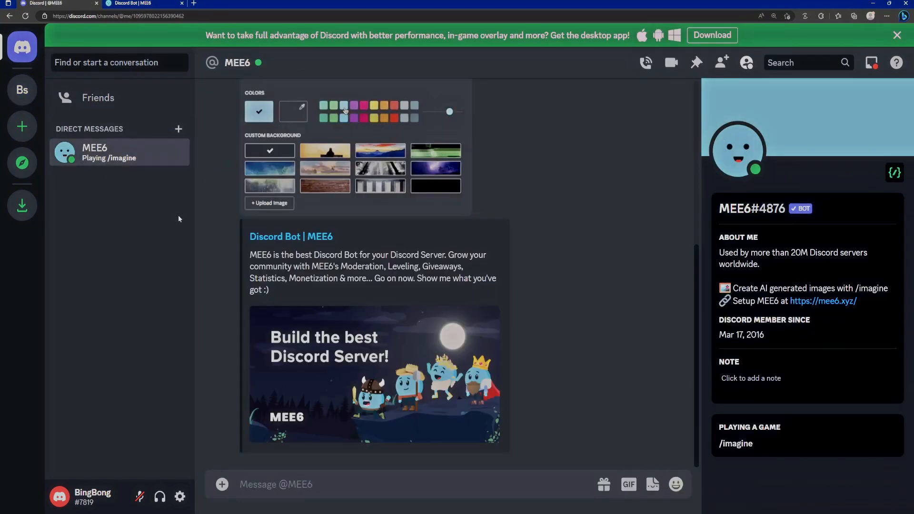
scroll("up", 3)
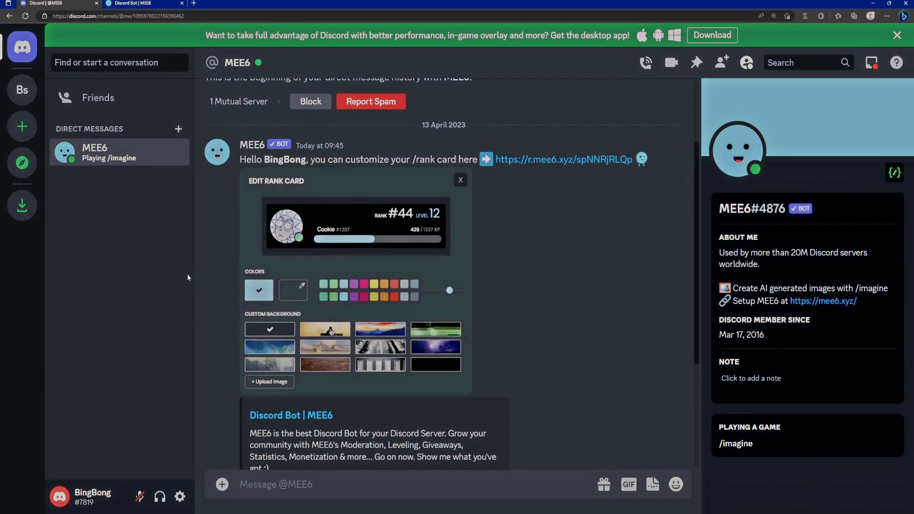
left_click(324, 347)
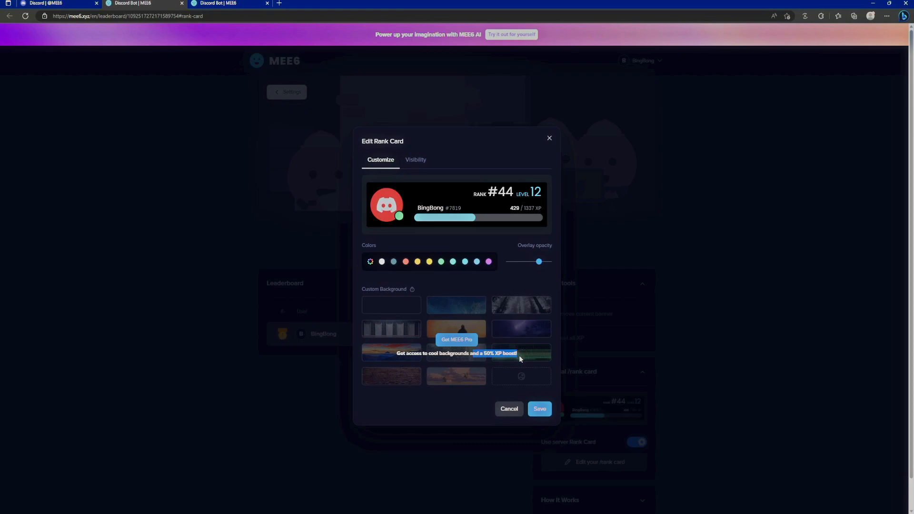
mouse_move(418, 392)
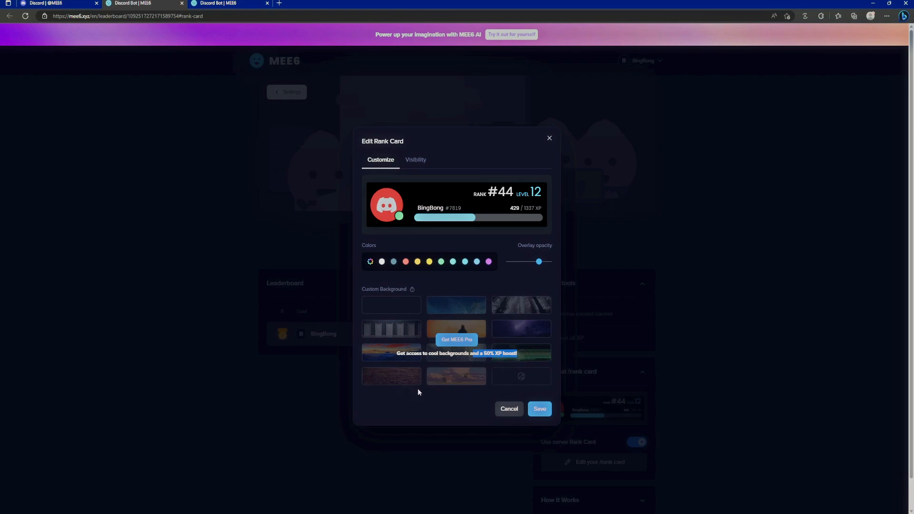
mouse_move(460, 400)
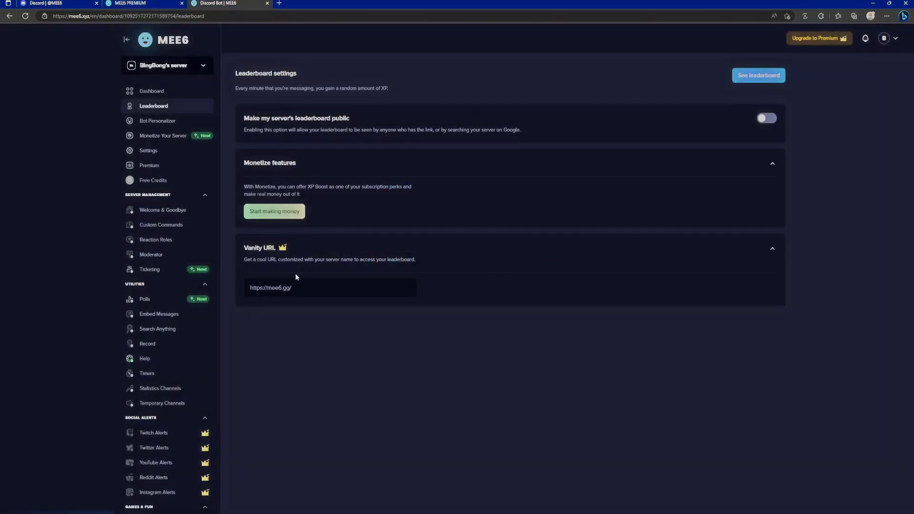
mouse_move(223, 387)
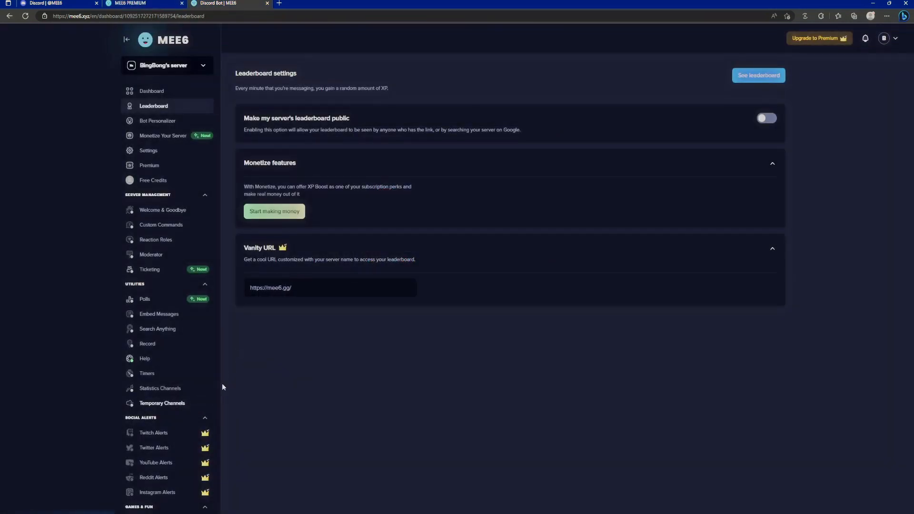
Open the server's Levels settings, dismiss the premium prompts and scroll down to the level commands
left_click(150, 91)
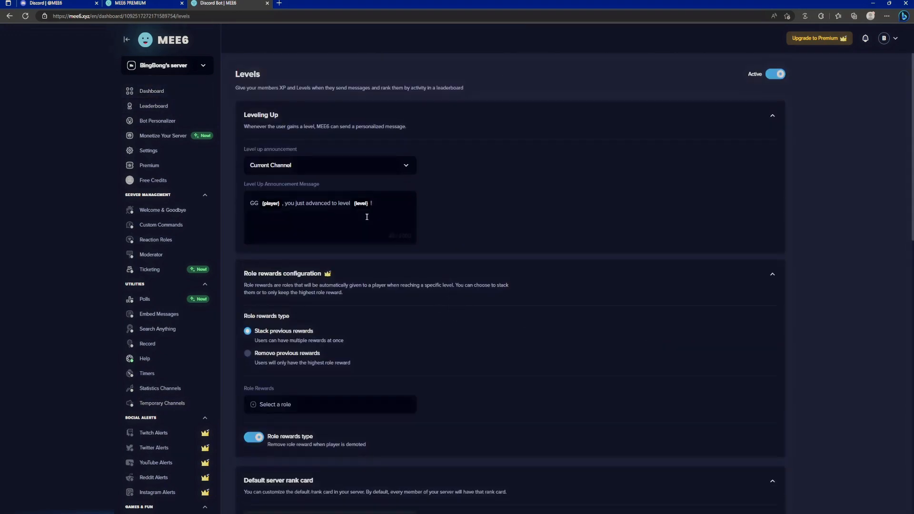
mouse_move(271, 219)
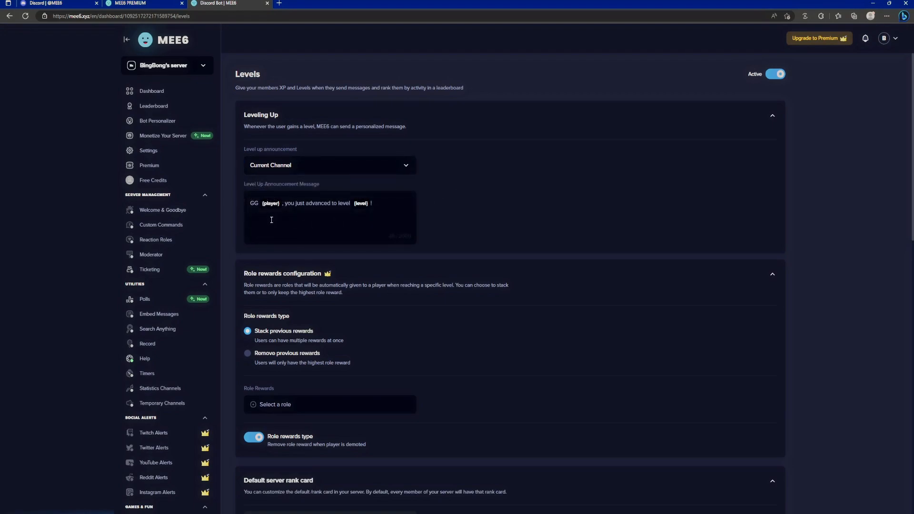
scroll("down", 3)
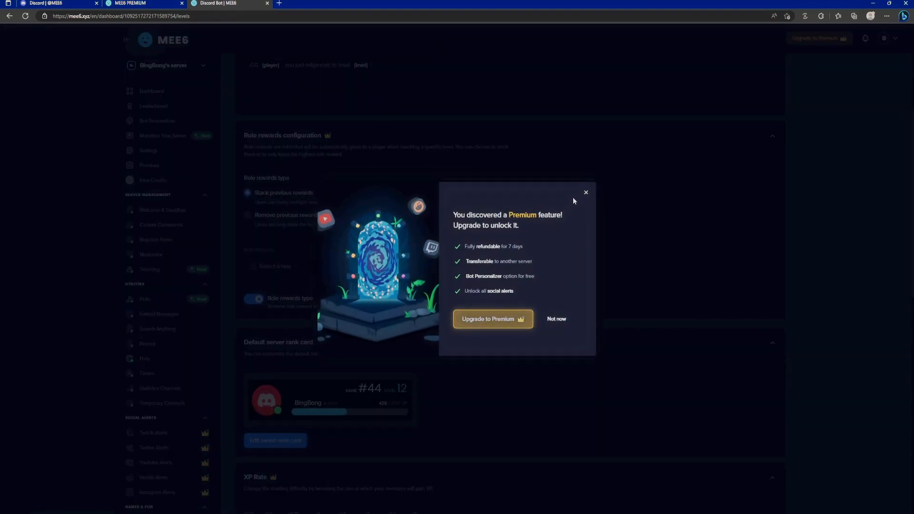
left_click(585, 193)
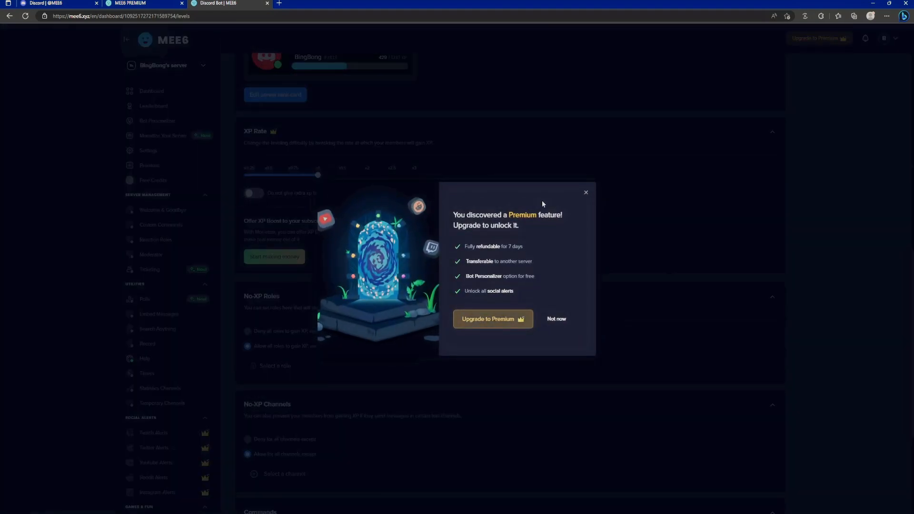
left_click(585, 193)
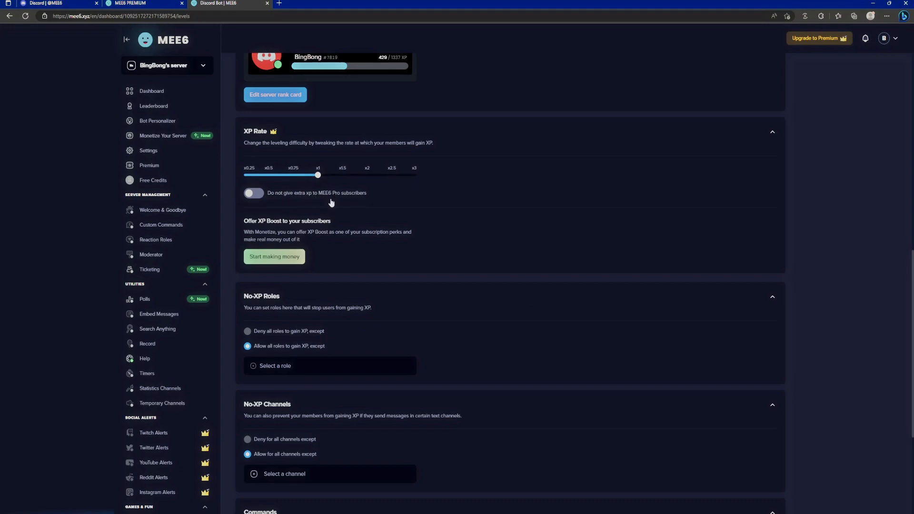
scroll("down", 3)
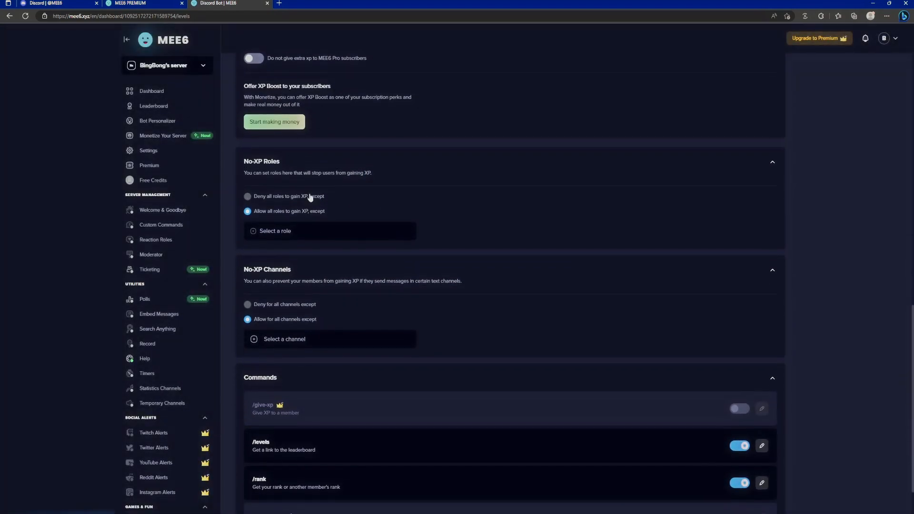
scroll("down", 3)
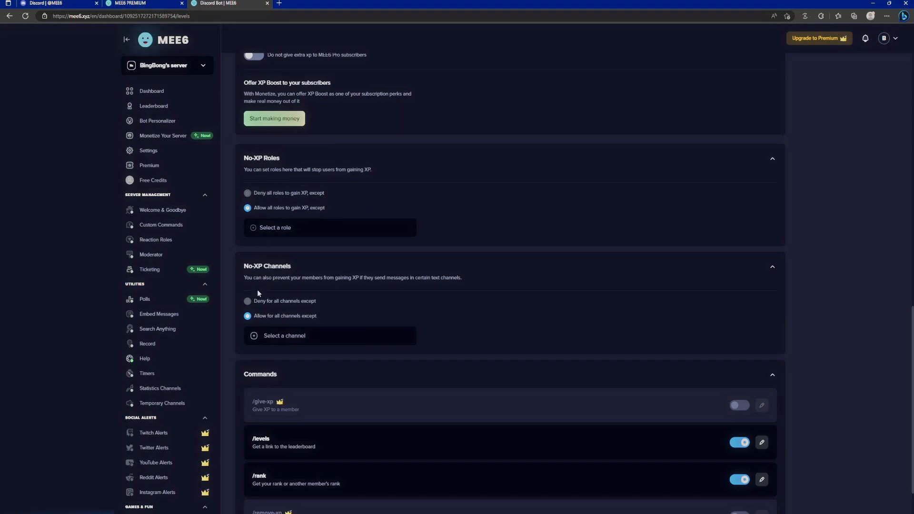
scroll("down", 3)
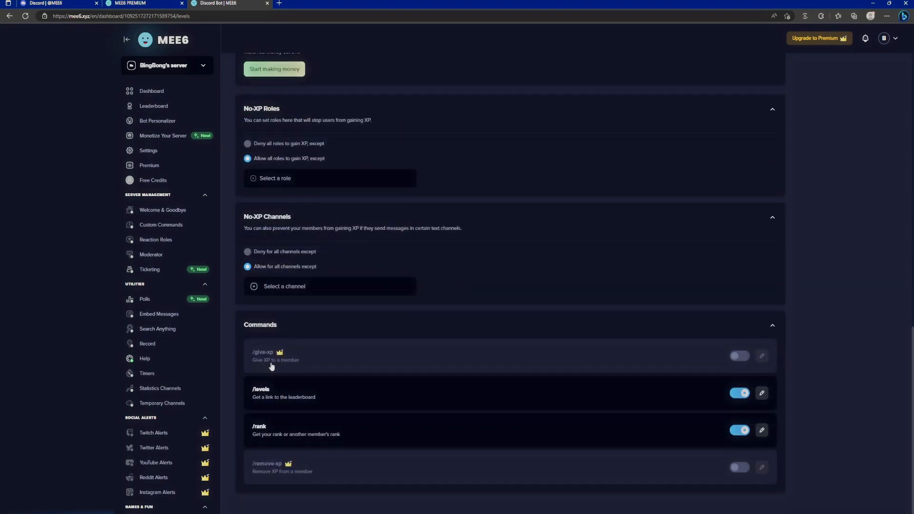
mouse_move(276, 436)
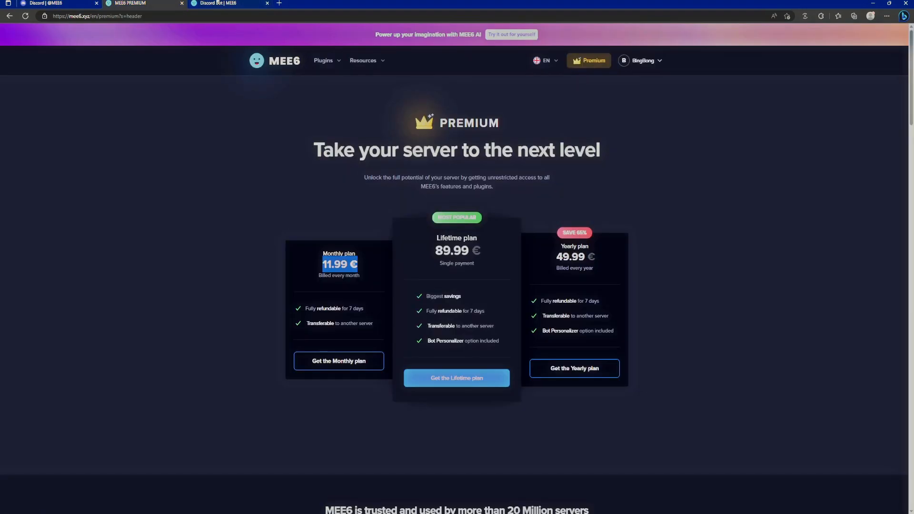
Return to the MEE6 dashboard and open the server leaderboard showing BingBong at level 3
left_click(228, 3)
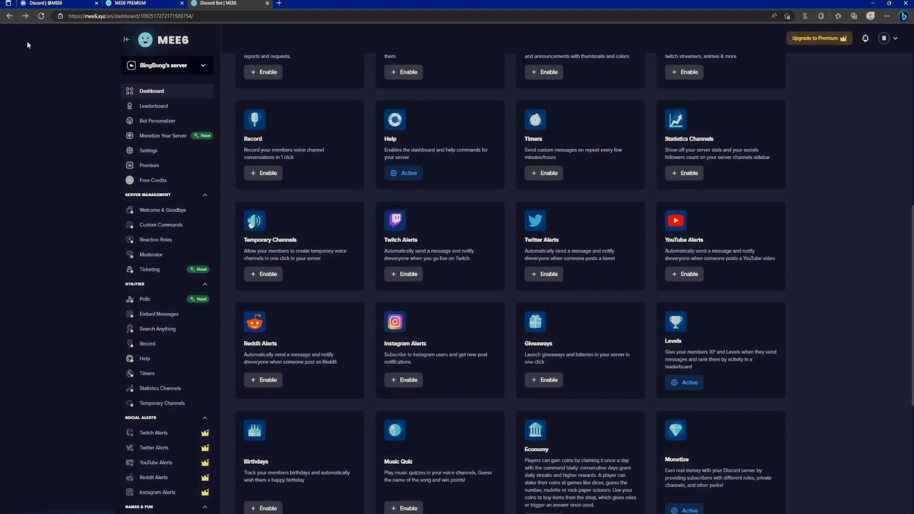
left_click(154, 106)
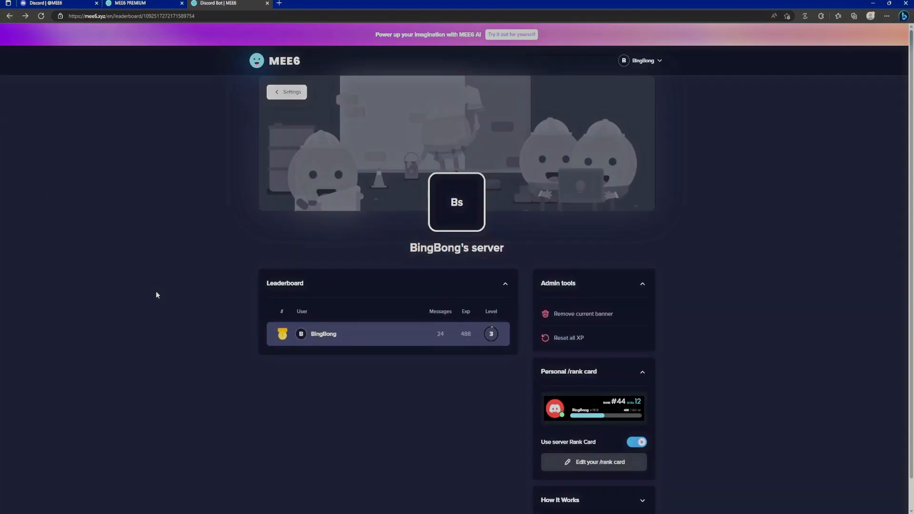
mouse_move(373, 371)
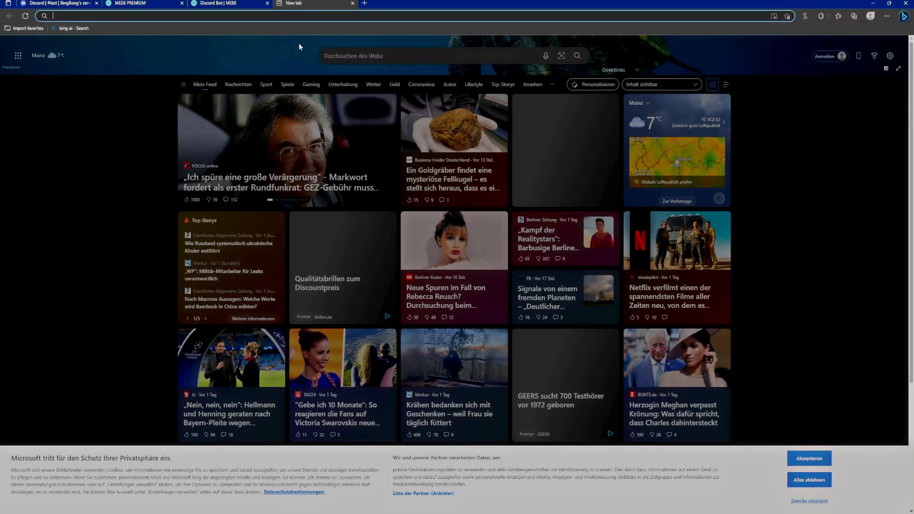
Go to lurkr.gg in a new tab and start inviting the Lurkr bot
type("lurkr.gg")
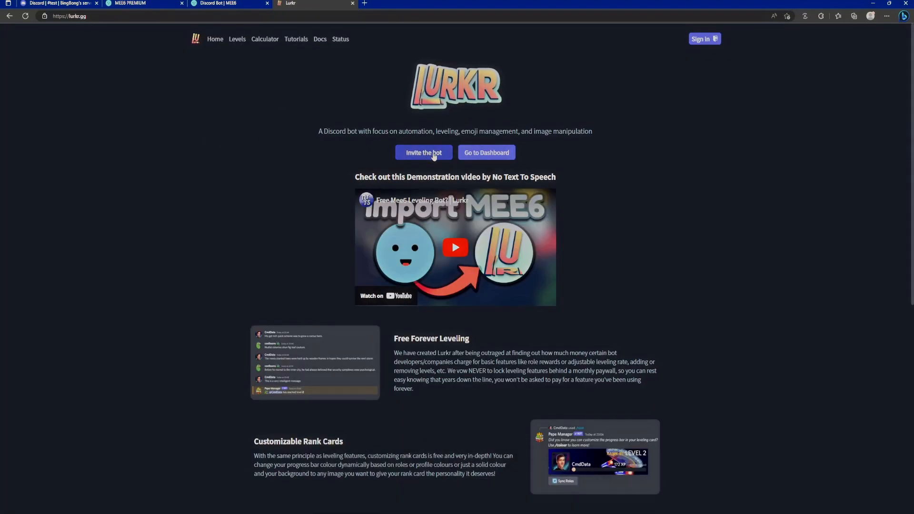
left_click(424, 152)
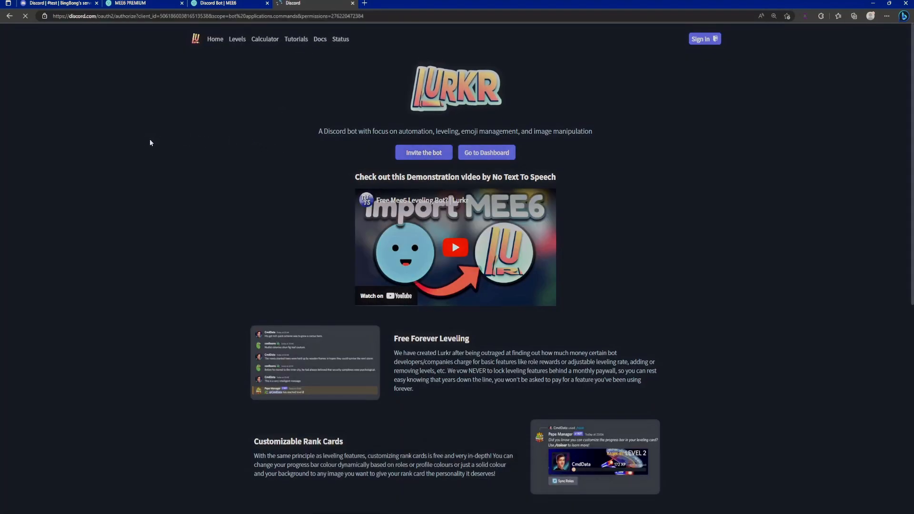
Authorise Lurkr for BingBong's server and pass the human verification check
left_click(424, 152)
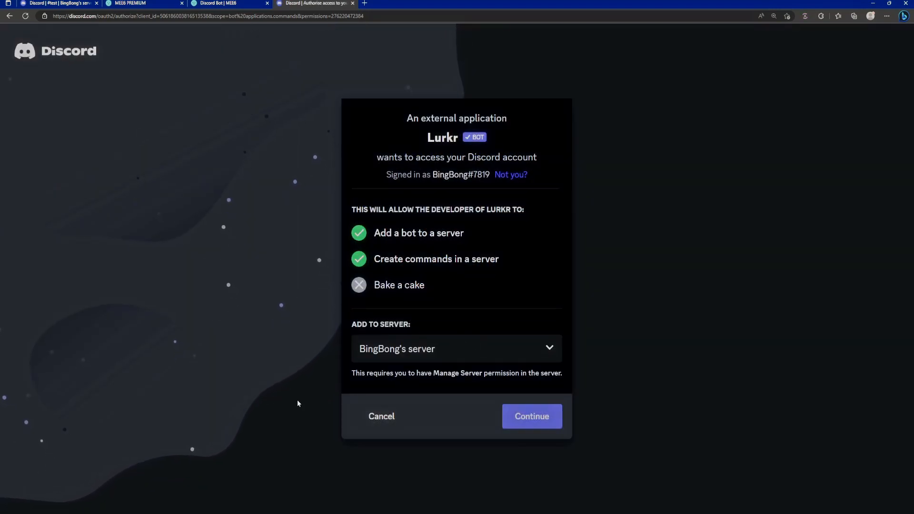
left_click(530, 416)
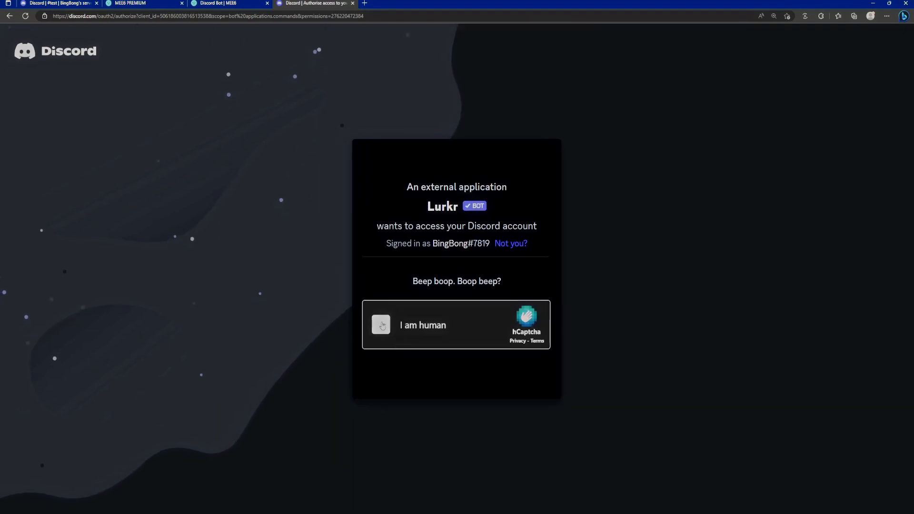
left_click(380, 325)
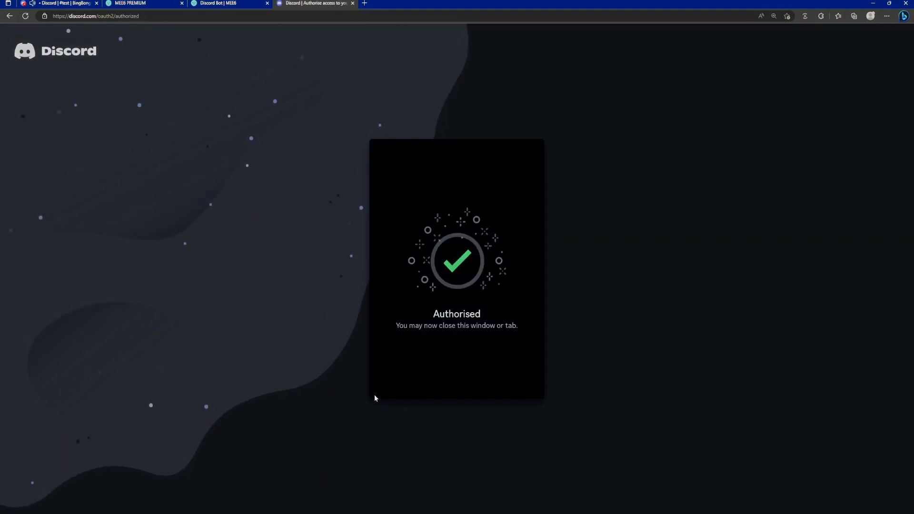
Back in Discord, open Lurkr's bot profile and follow its lurkr.gg website link
left_click(58, 3)
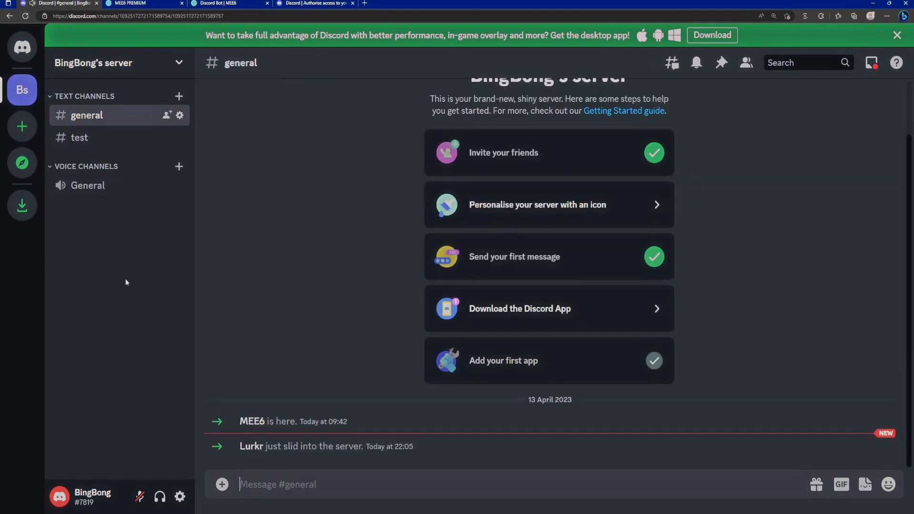
left_click(252, 447)
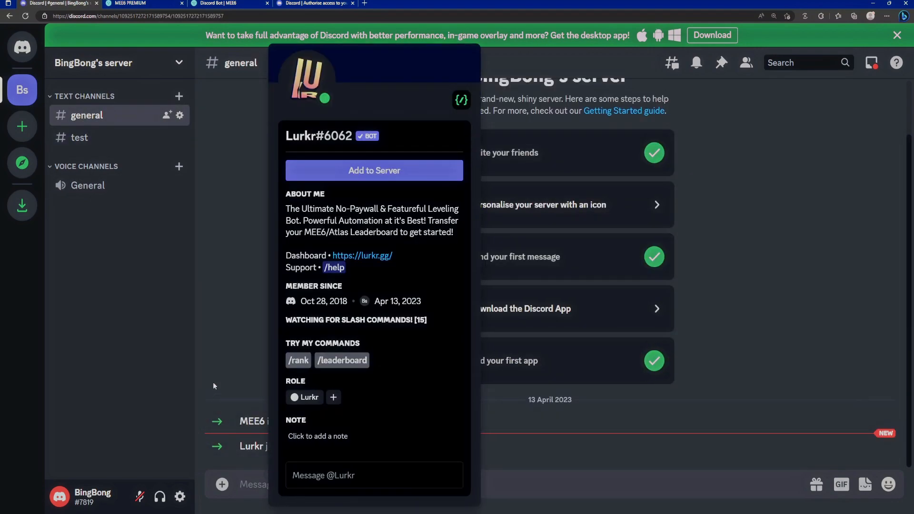
left_click(361, 255)
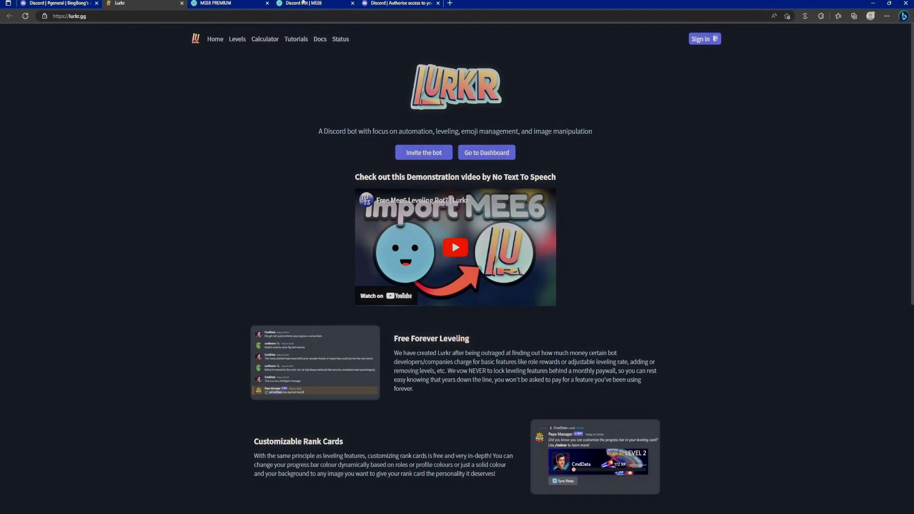
Close the leftover authorisation tab and sign in to Lurkr with the Discord account
left_click(437, 3)
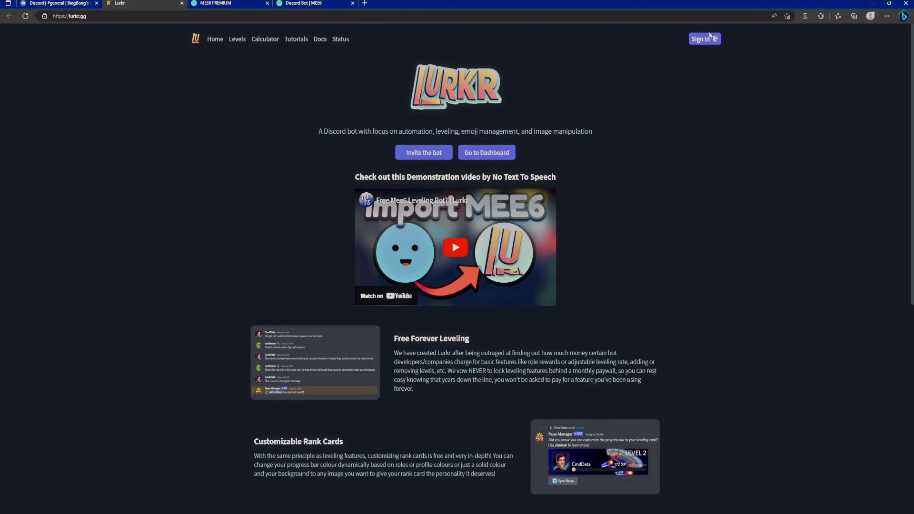
left_click(704, 39)
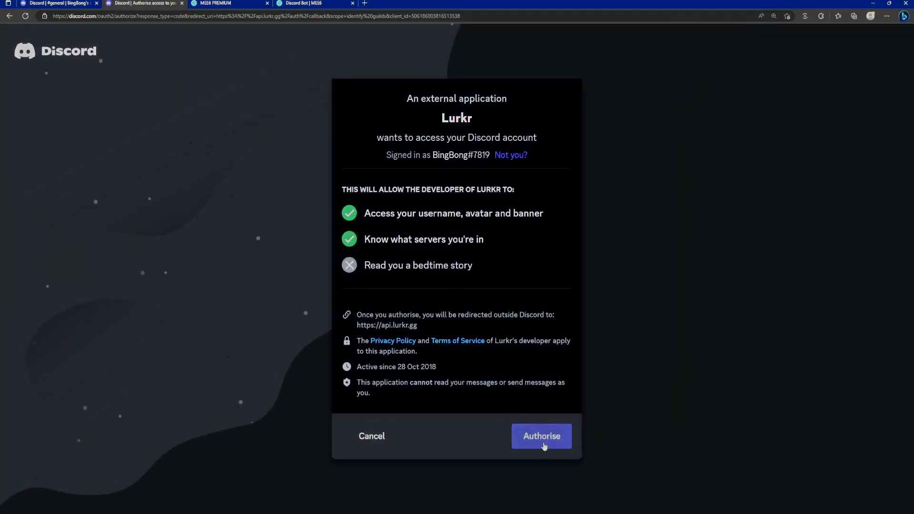
left_click(540, 436)
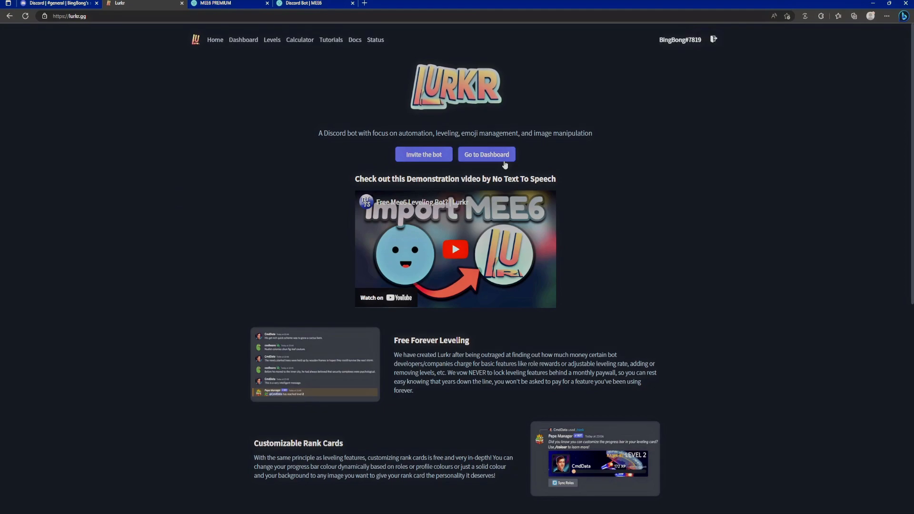
Open the Lurkr dashboard for BingBong's server Leveling page, then return to the Discord chat
left_click(486, 154)
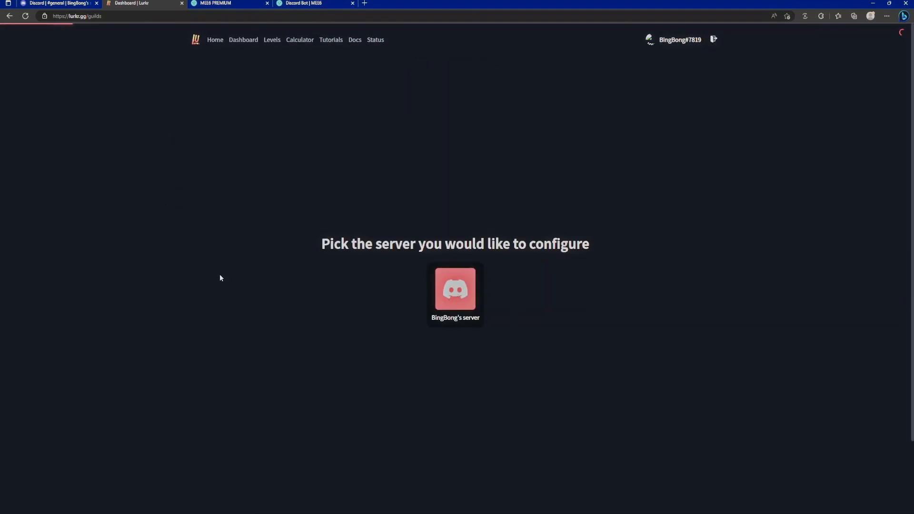
left_click(455, 289)
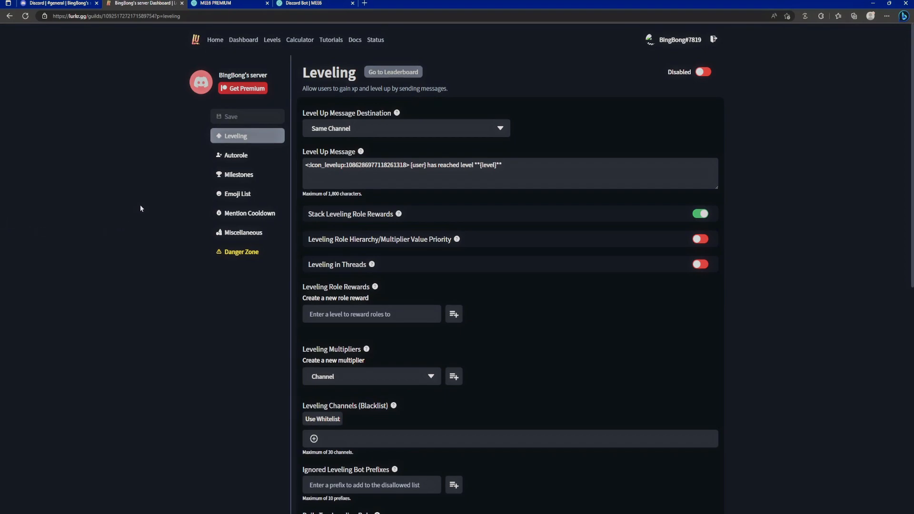
left_click(393, 72)
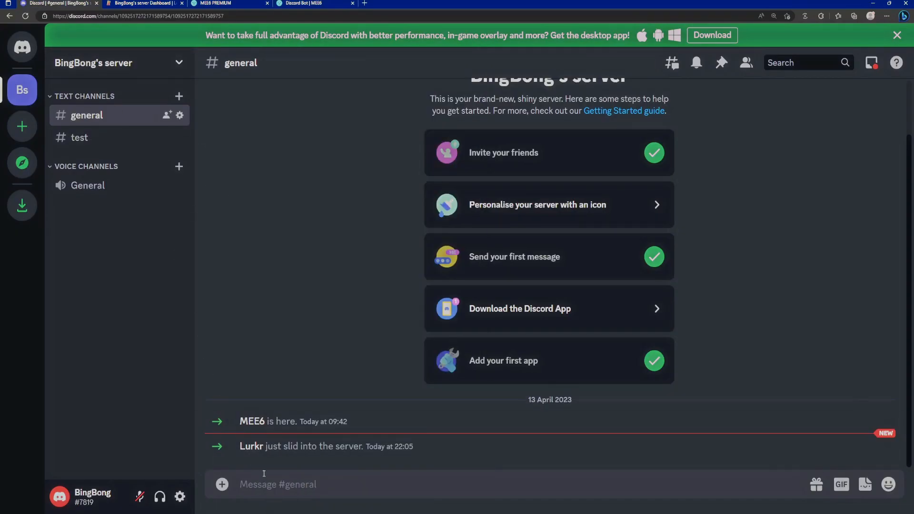
Compose /importxp with bot MEE6 and role-rewards False, then switch to the Lurkr leveling dashboard
type("/importxp bot")
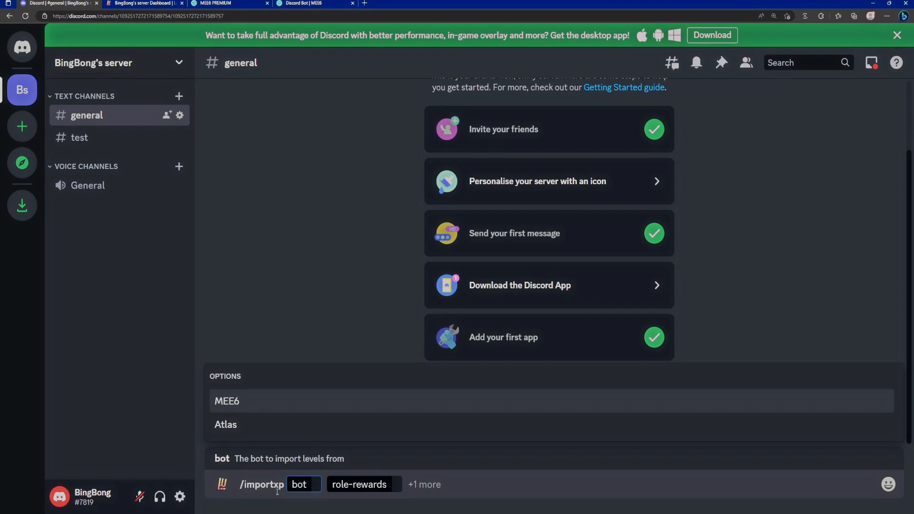
mouse_move(265, 405)
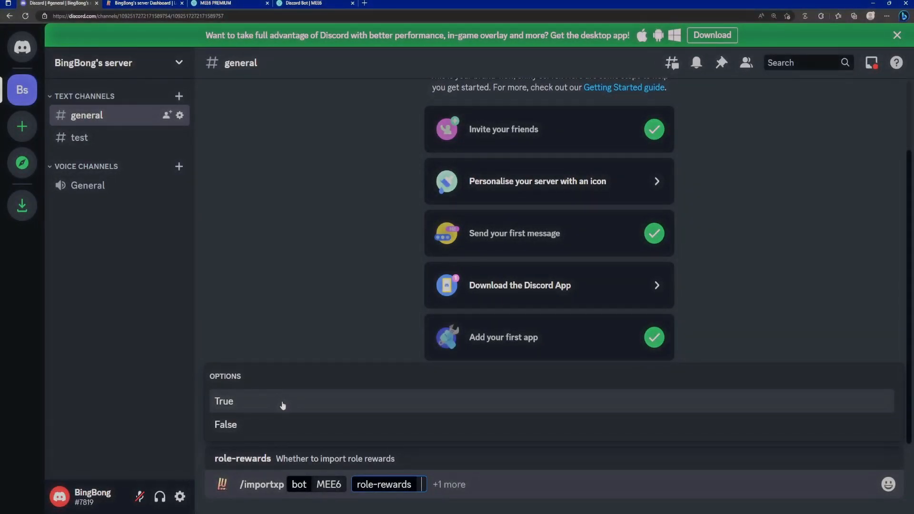
mouse_move(248, 267)
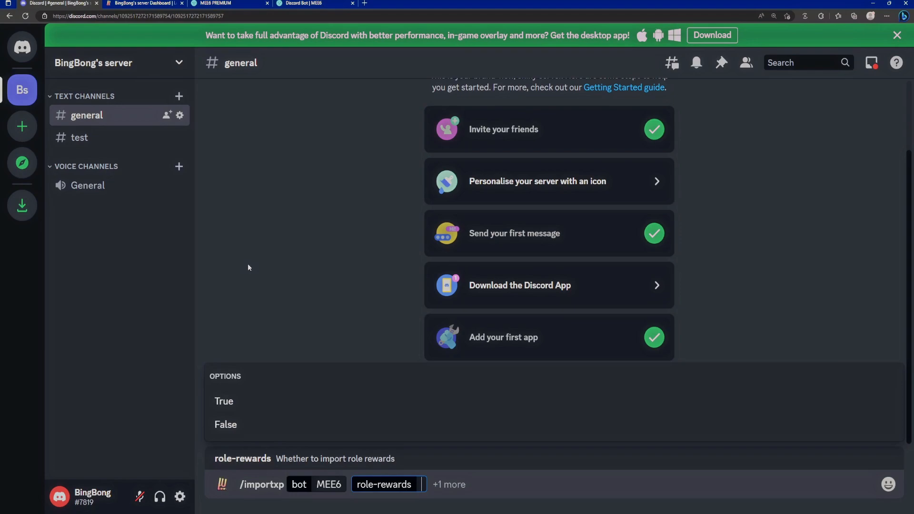
mouse_move(232, 261)
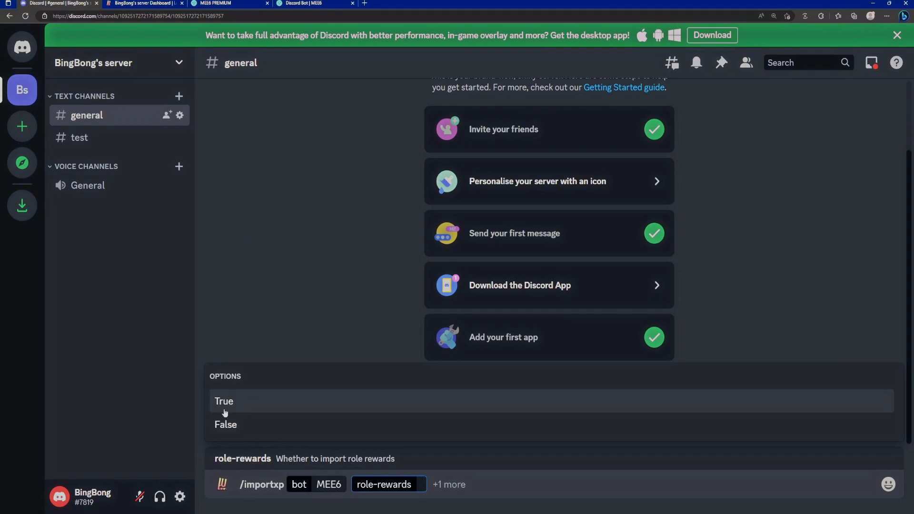
left_click(225, 424)
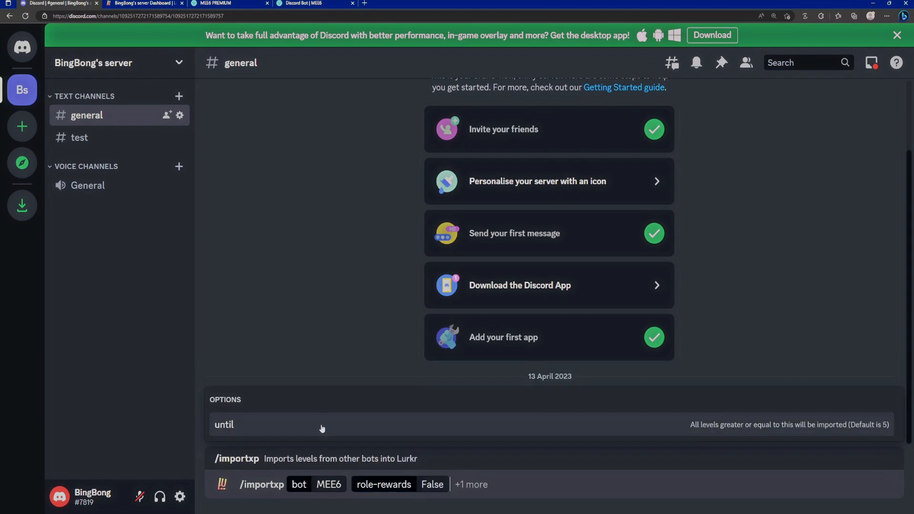
mouse_move(307, 432)
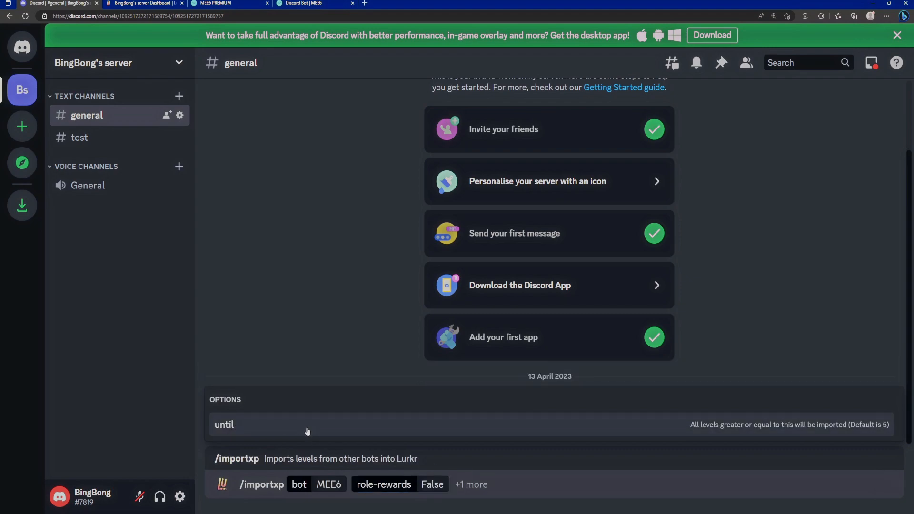
left_click(145, 3)
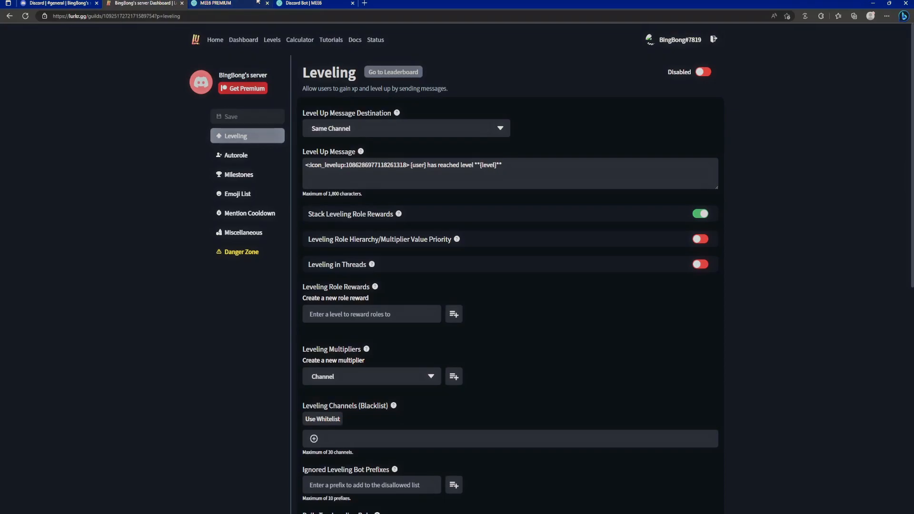
Check BingBong's level 3 on the MEE6 leaderboard and return to the Discord chat
left_click(393, 72)
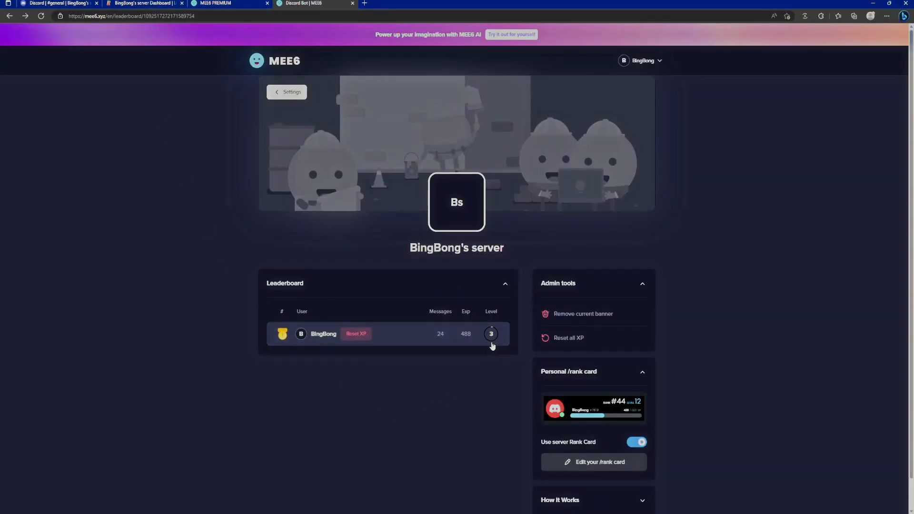
mouse_move(166, 145)
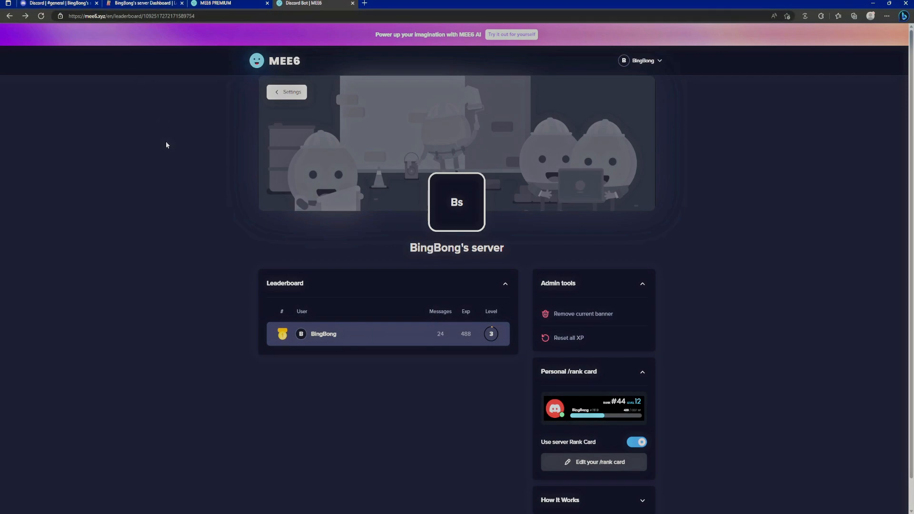
mouse_move(156, 148)
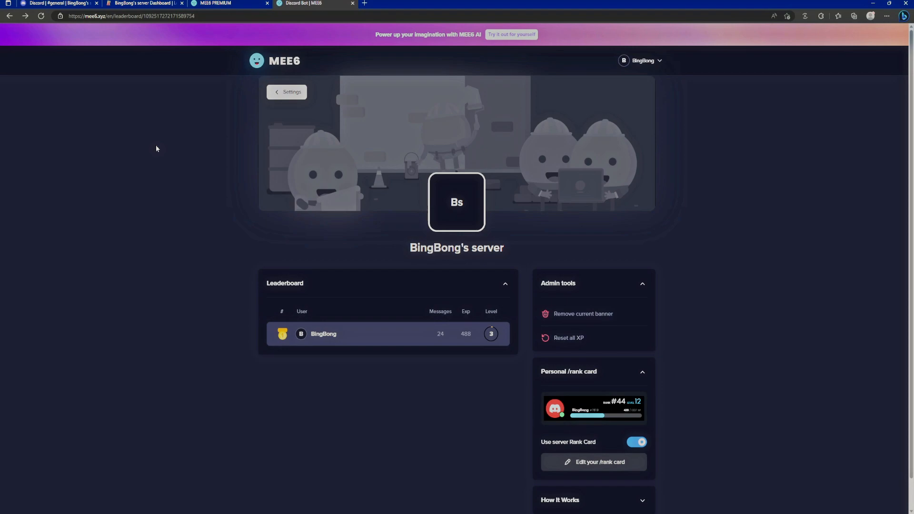
left_click(55, 3)
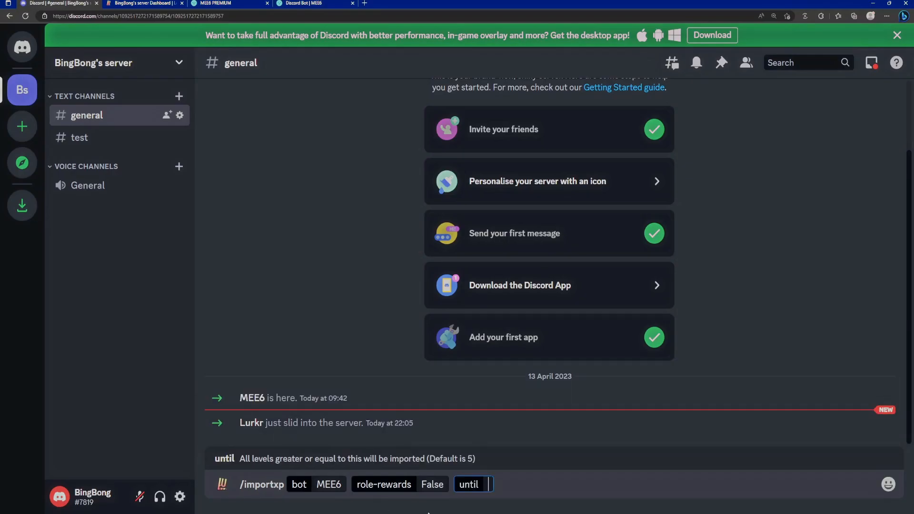
Run /importxp, confirm the MEE6 import, and follow the mee6.xyz leaderboard link after the privacy failure
key("Return")
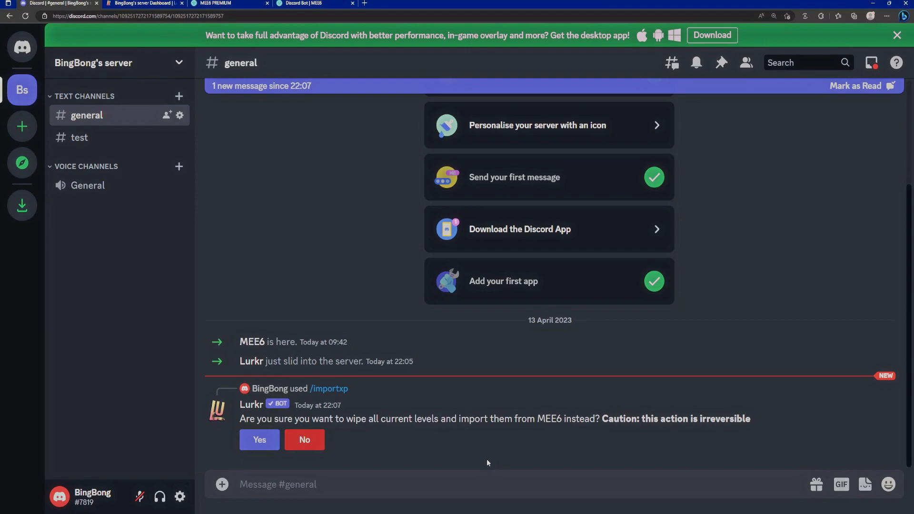
mouse_move(472, 421)
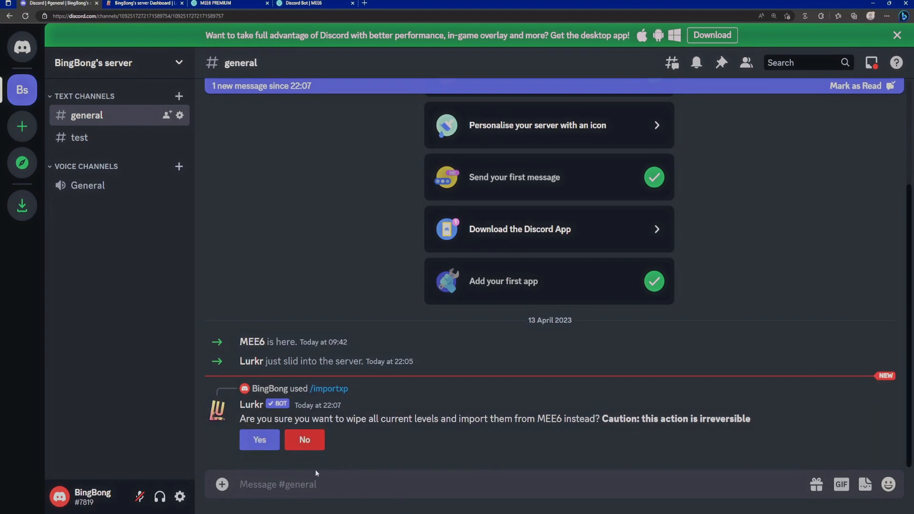
left_click(260, 439)
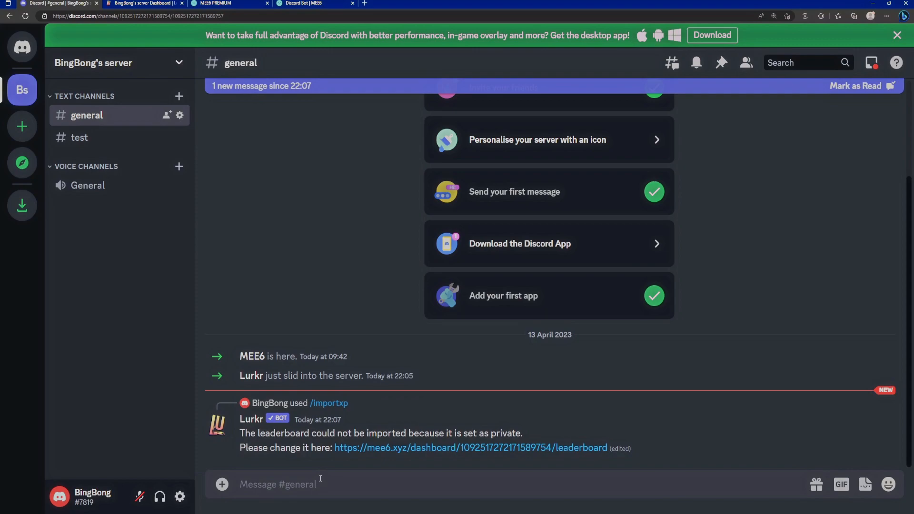
mouse_move(378, 456)
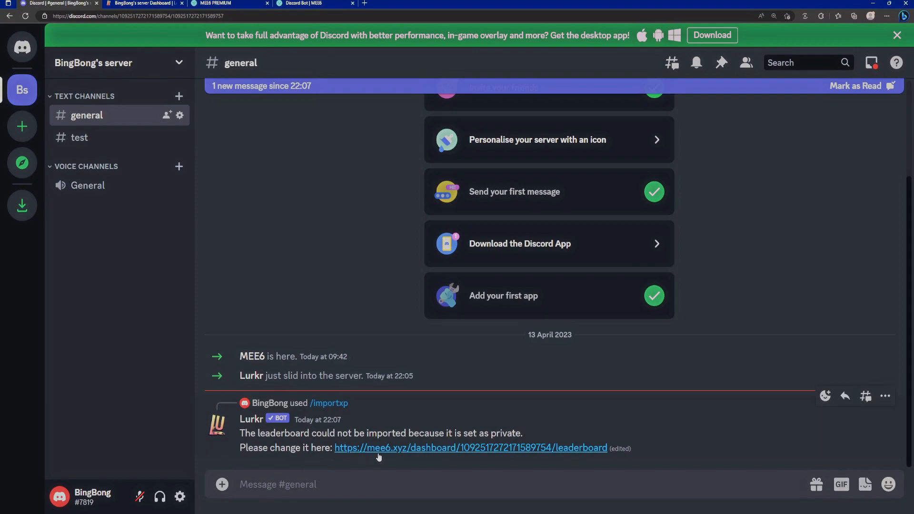
mouse_move(408, 459)
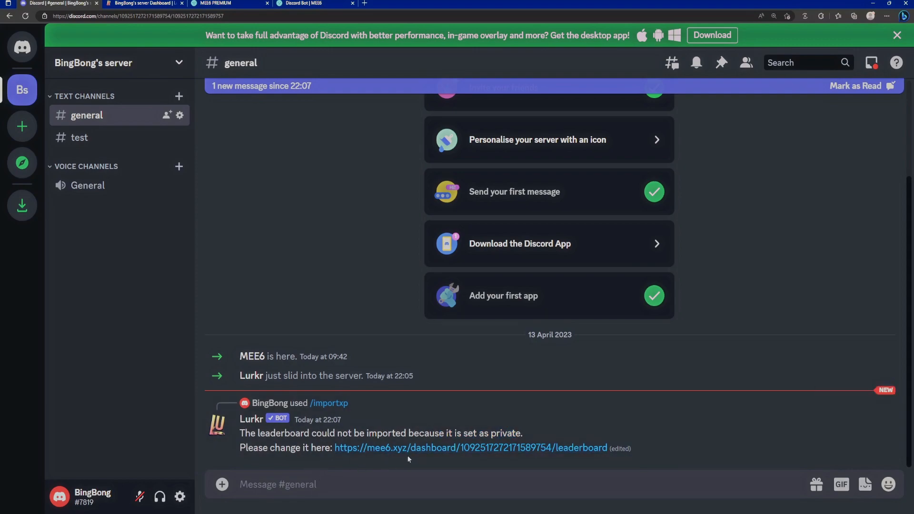
left_click(470, 448)
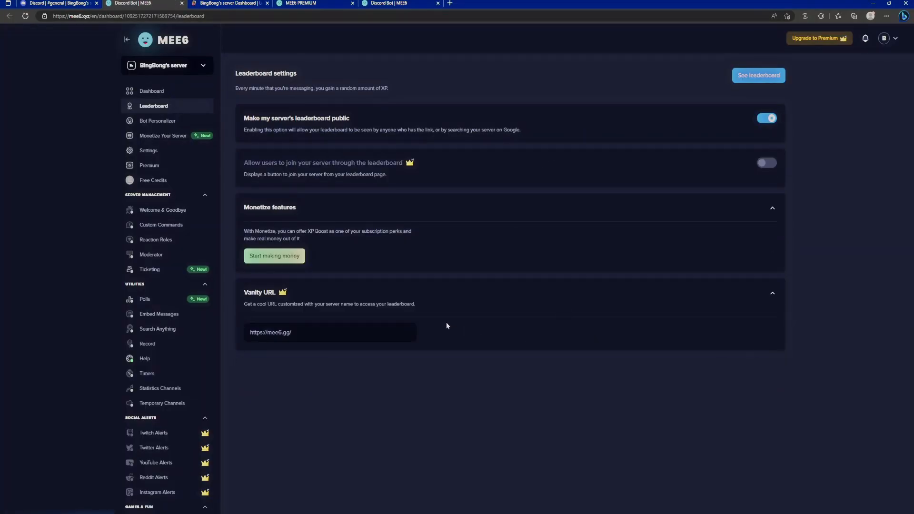
With the server leaderboard made public, switch back to the Discord tab
left_click(55, 3)
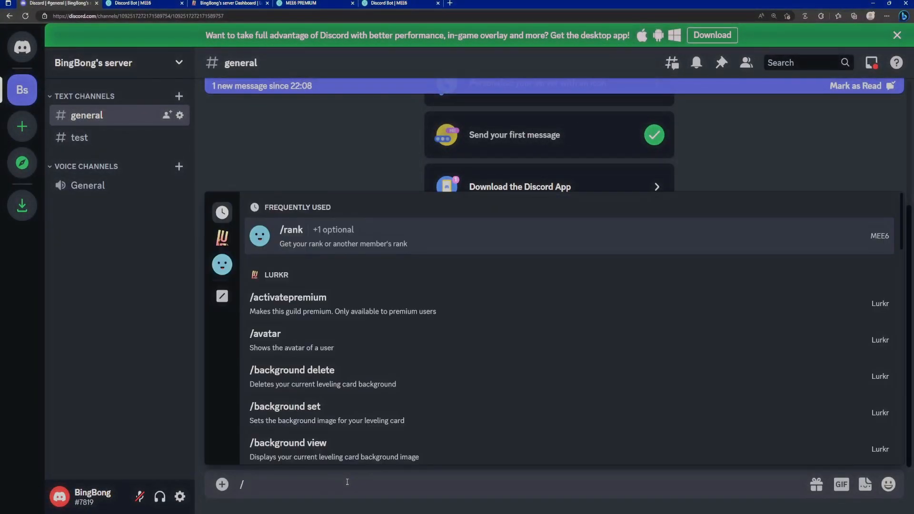
Enable leveling via /config toggle and run /leaderboard showing BingBong at level 3 with 538 XP
type("leaderboard")
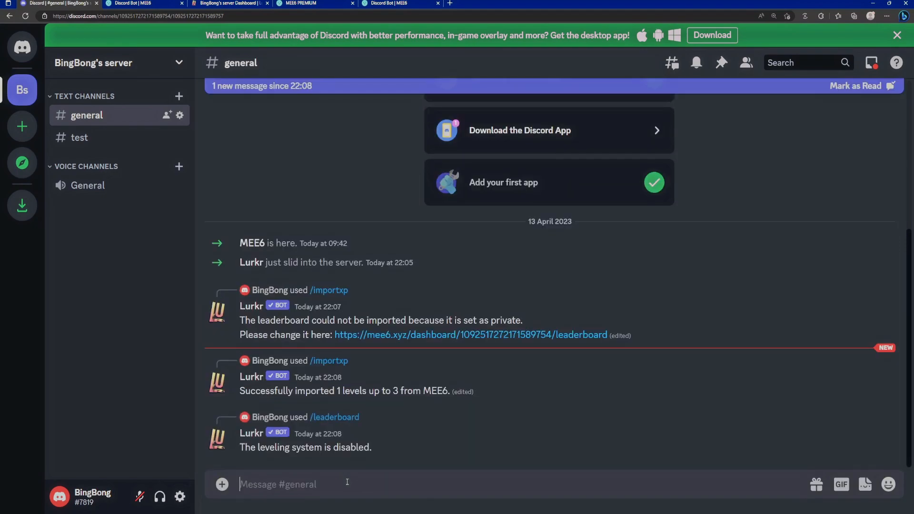
type("/config togl")
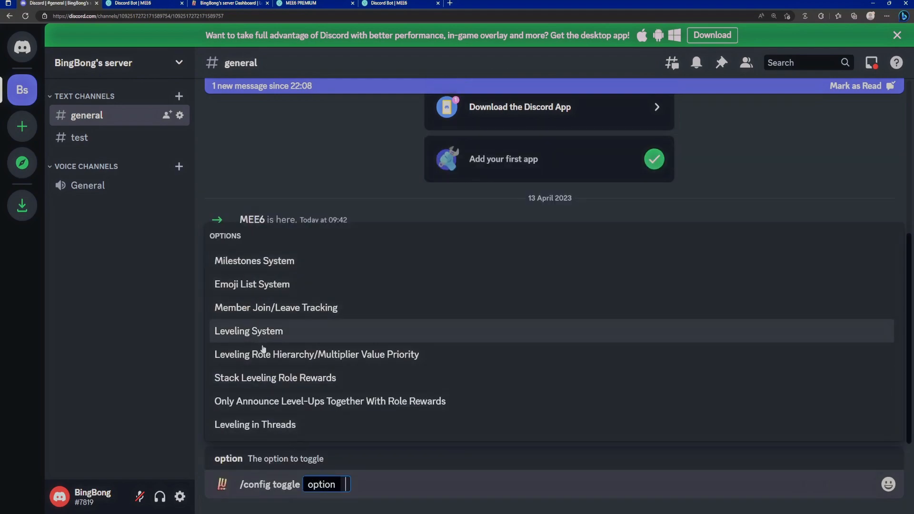
mouse_move(259, 340)
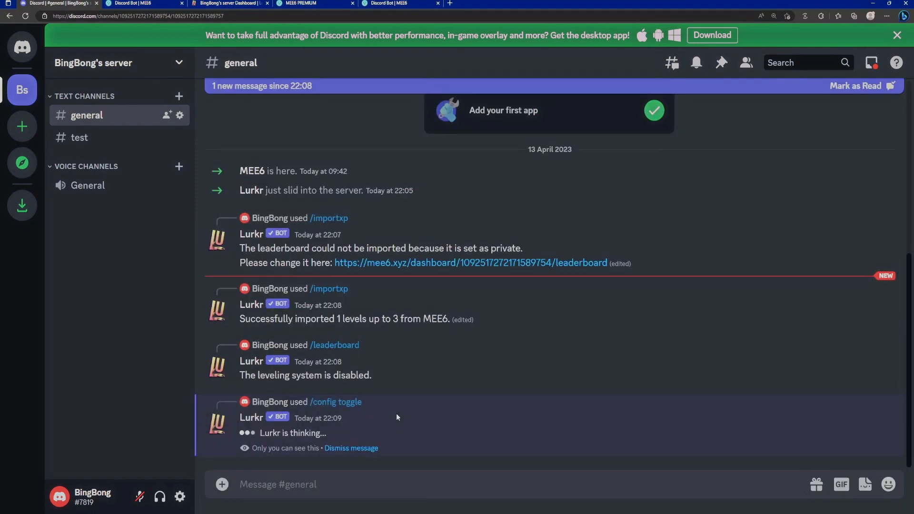
type("/l")
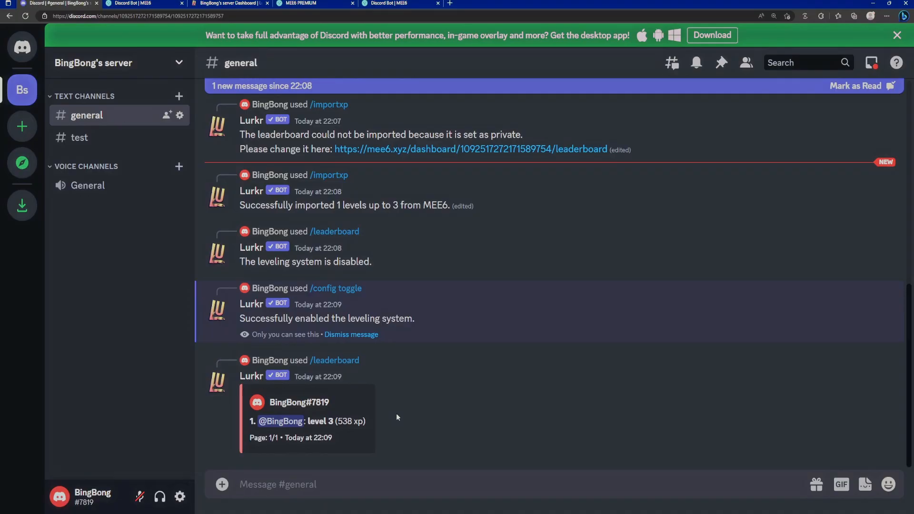
mouse_move(297, 205)
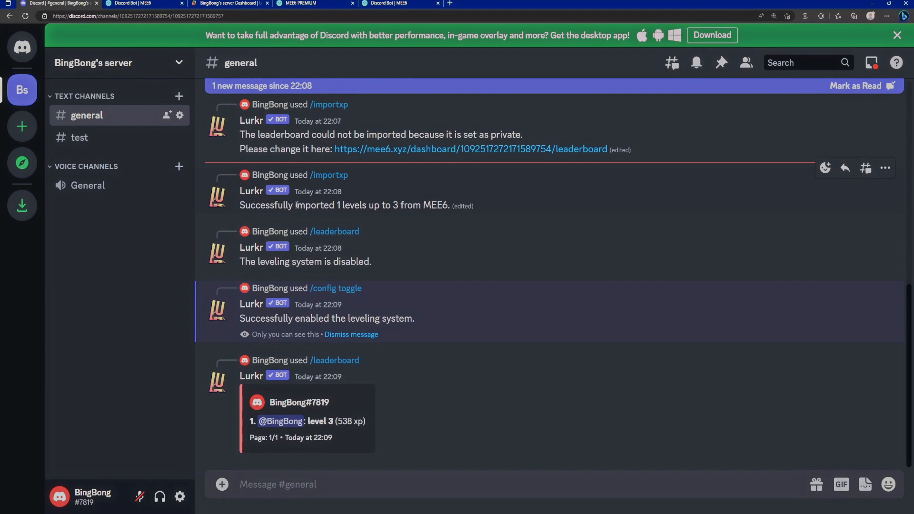
mouse_move(291, 274)
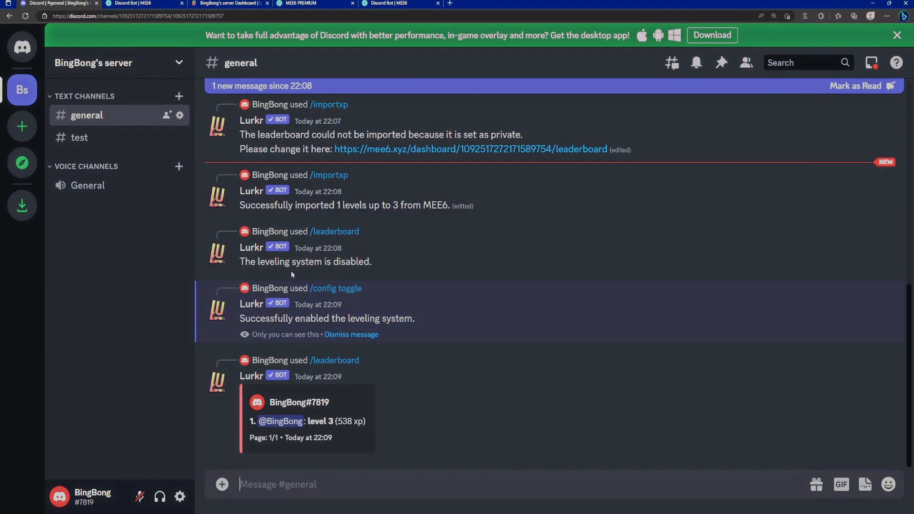
Turn the server's leveling toggle on and bring up its leaderboard
left_click(227, 4)
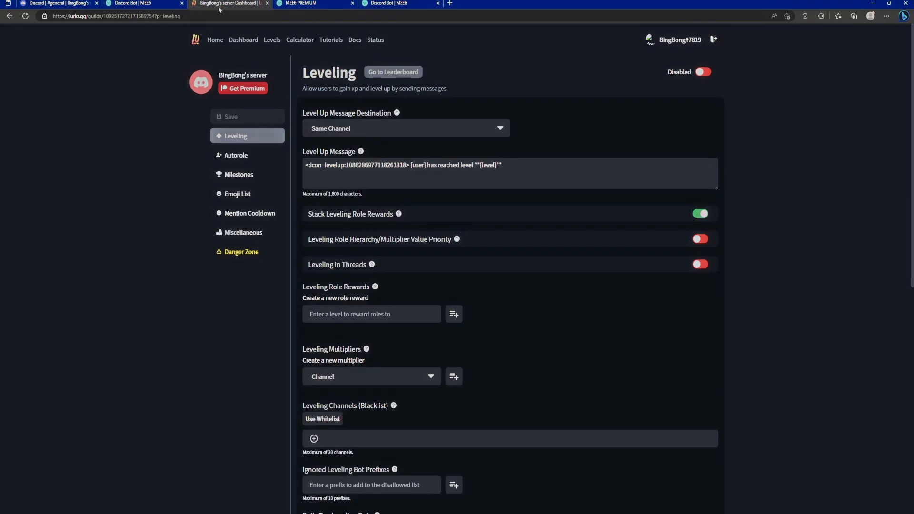
left_click(703, 72)
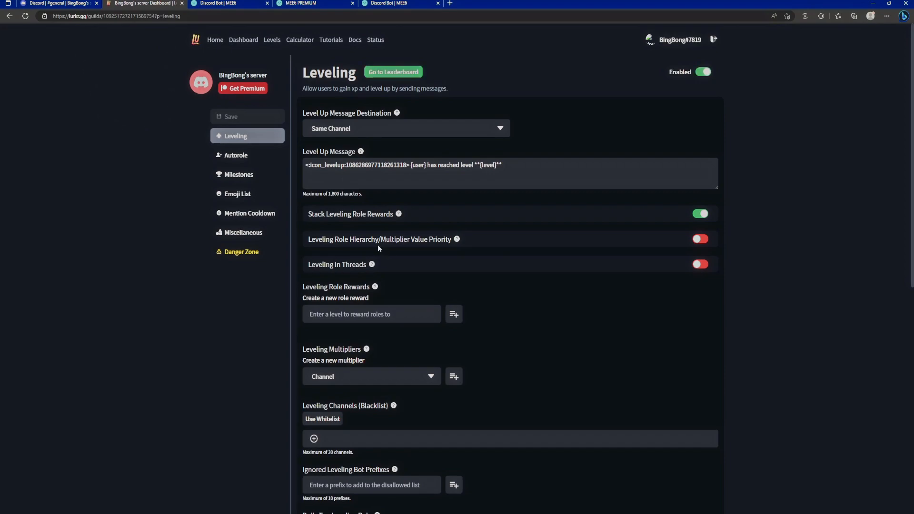
mouse_move(341, 221)
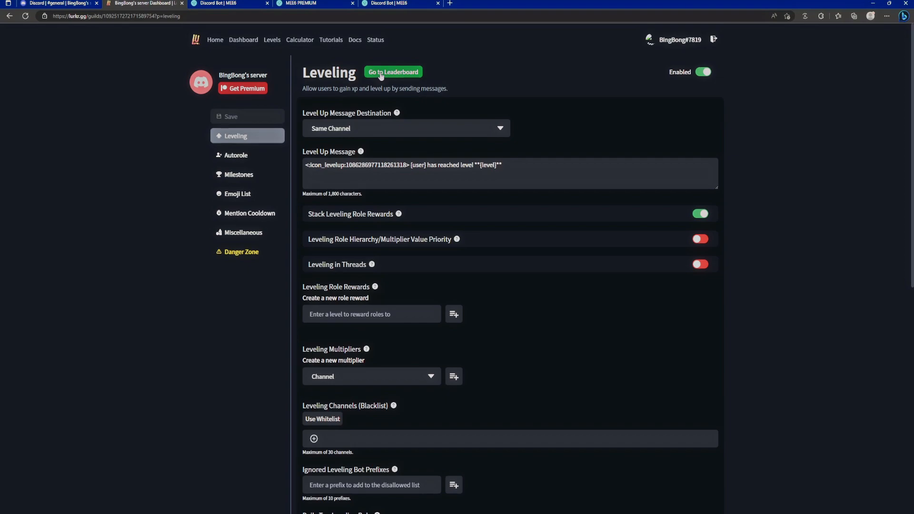
left_click(393, 72)
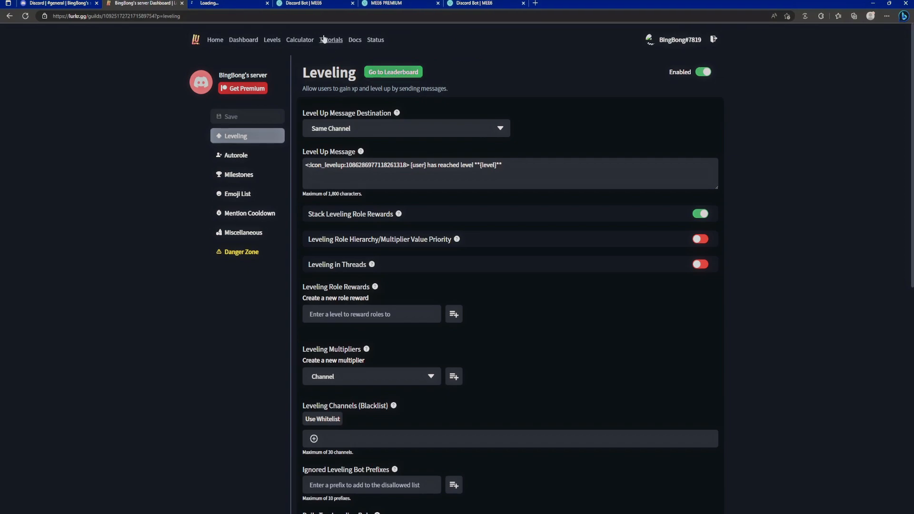
left_click(392, 72)
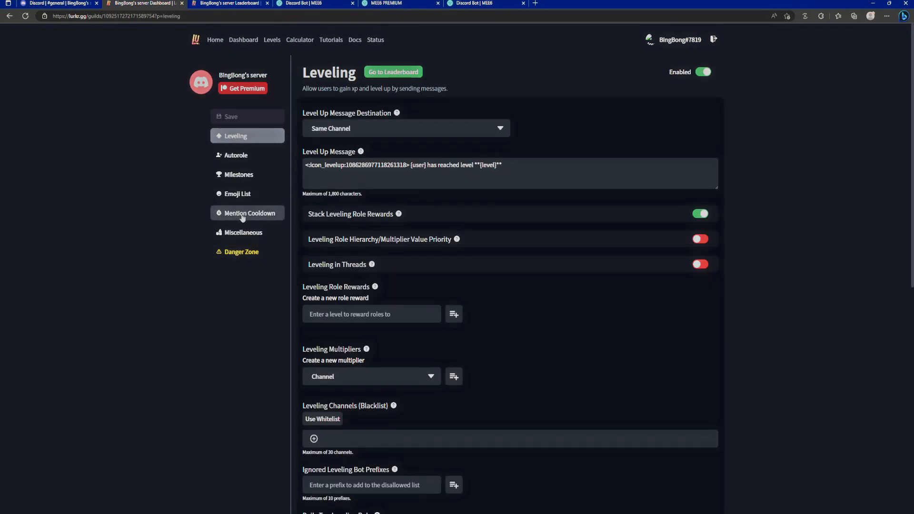
mouse_move(319, 119)
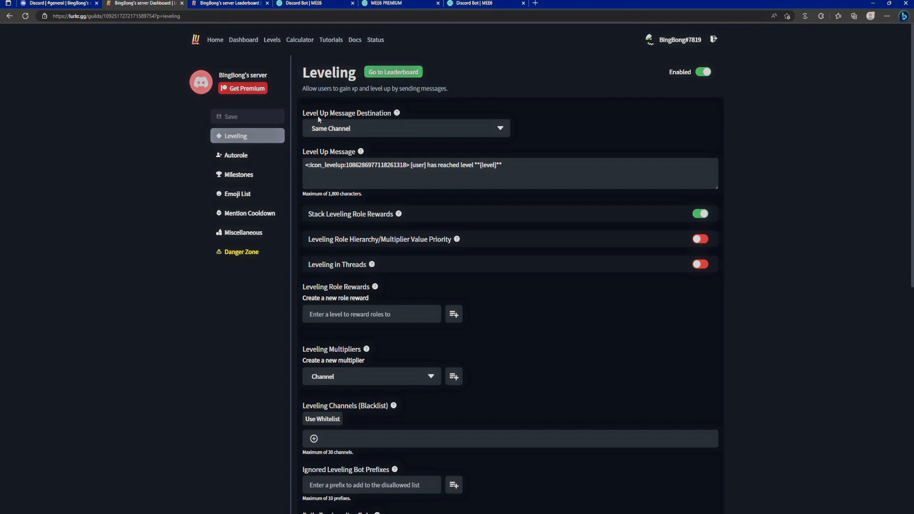
Switch the level-up message destination from Same Channel to DM
left_click(404, 128)
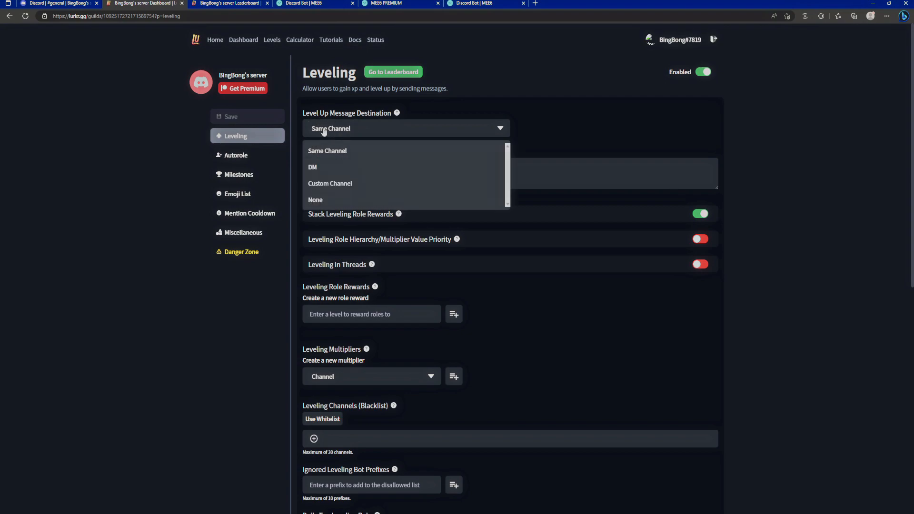
left_click(314, 3)
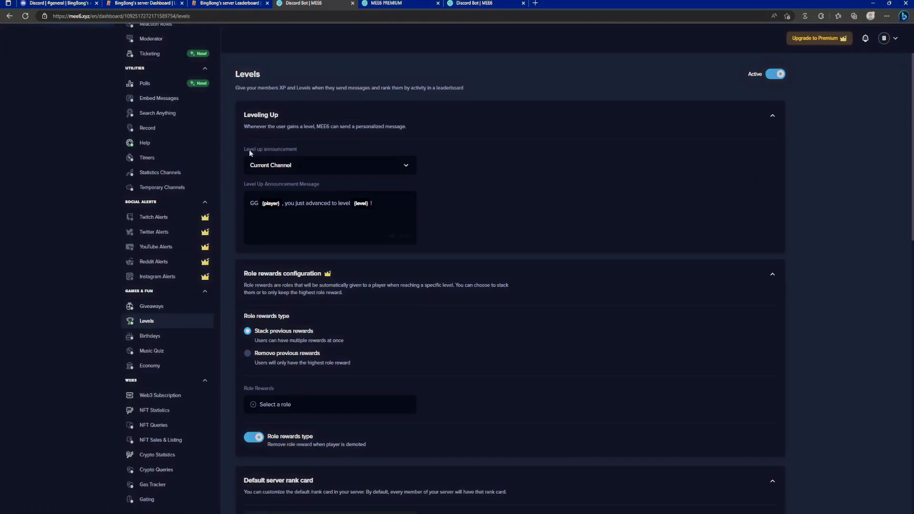
mouse_move(291, 190)
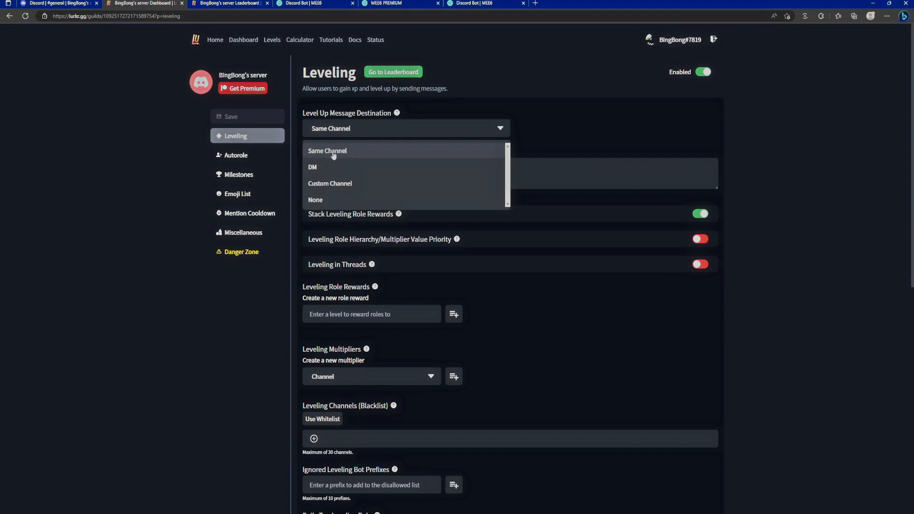
left_click(313, 167)
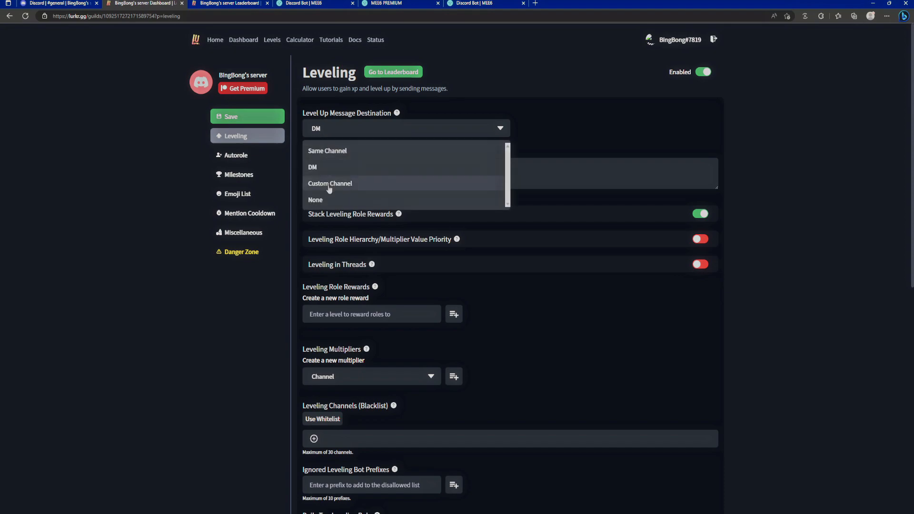
Set the level-up destination to Custom Channel #general, comparing with MEE6's announcement settings
left_click(330, 183)
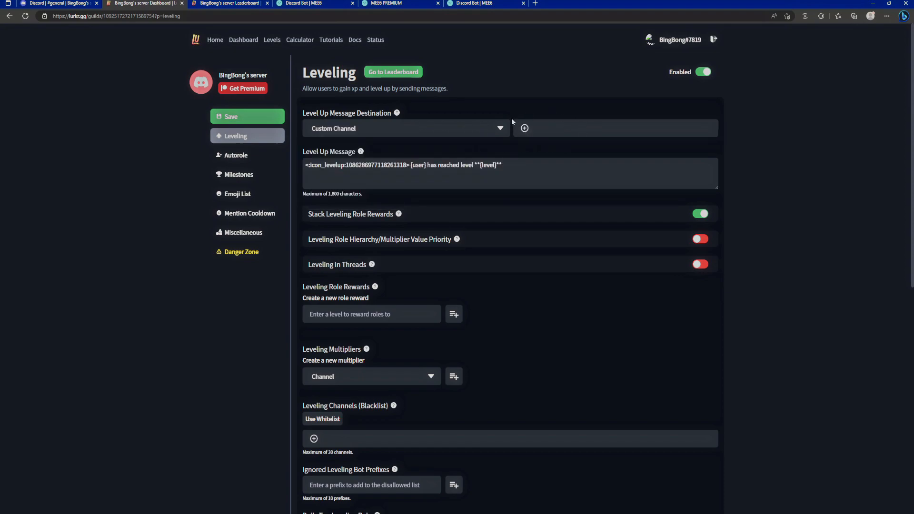
left_click(524, 127)
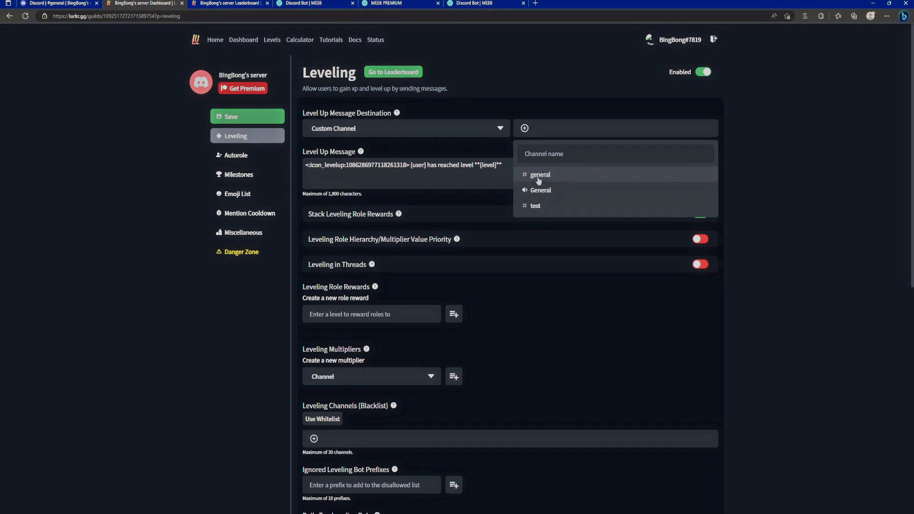
left_click(539, 174)
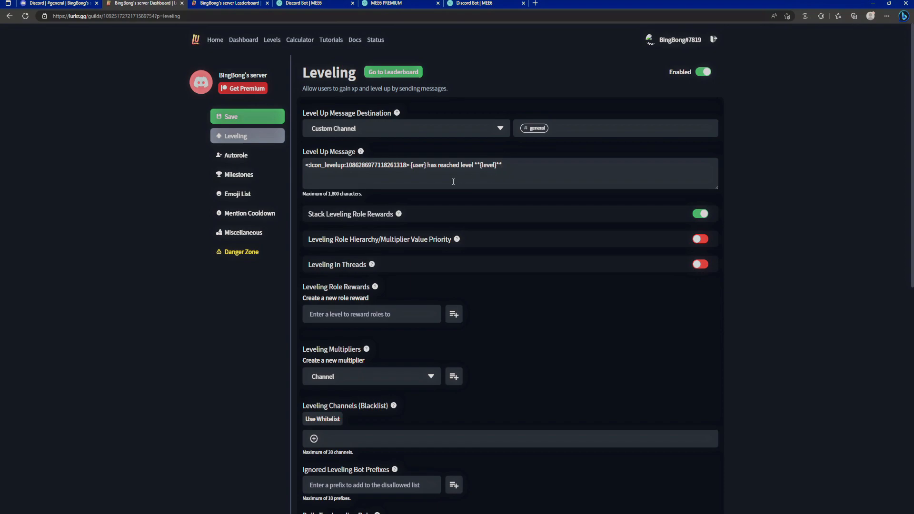
left_click(300, 3)
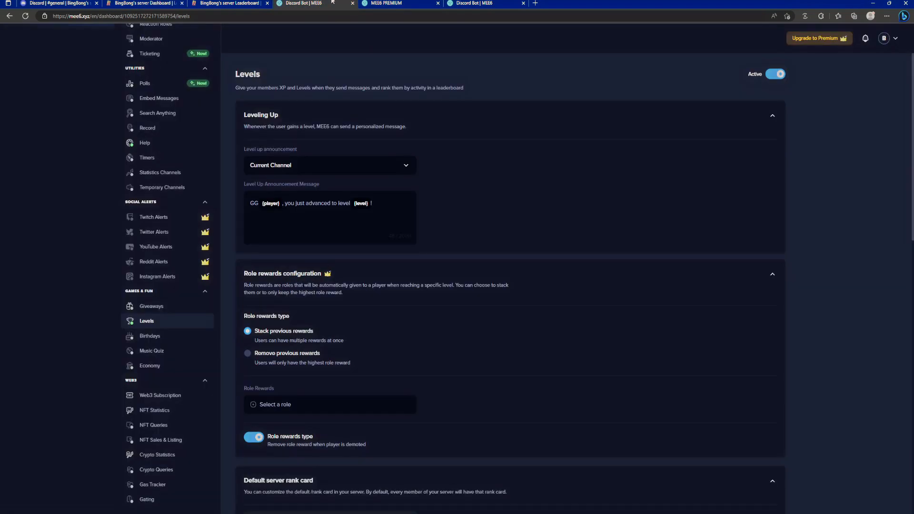
left_click(329, 218)
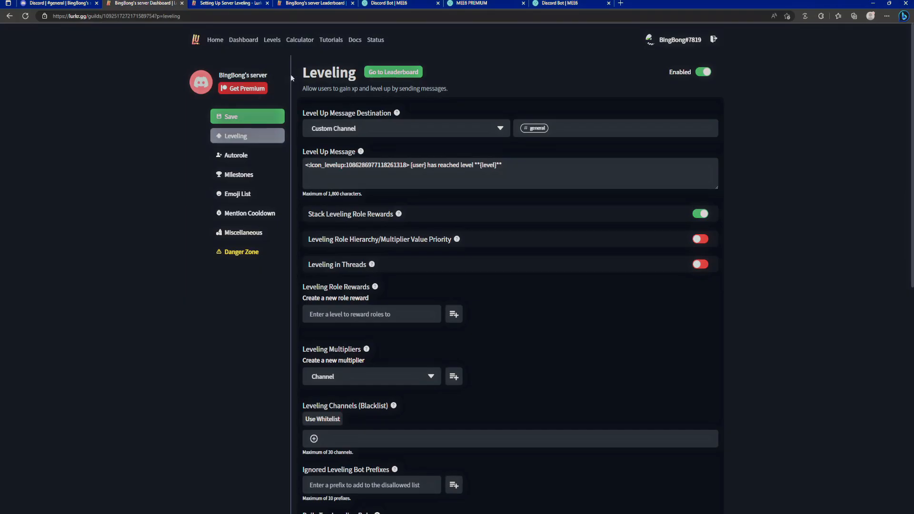
Start the level-up message with 'Bing Bong!' and switch off Stack Leveling Role Rewards
left_click(228, 3)
type("Bing Bong!")
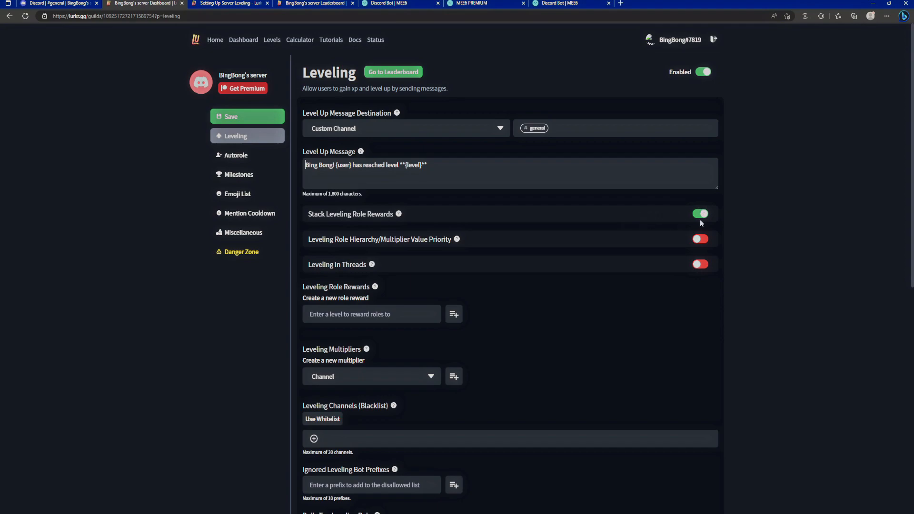
left_click(700, 214)
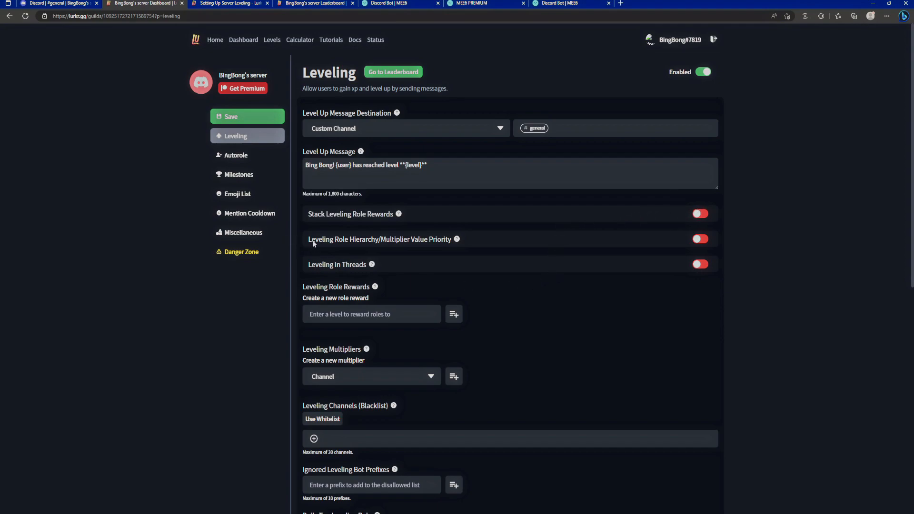
mouse_move(384, 244)
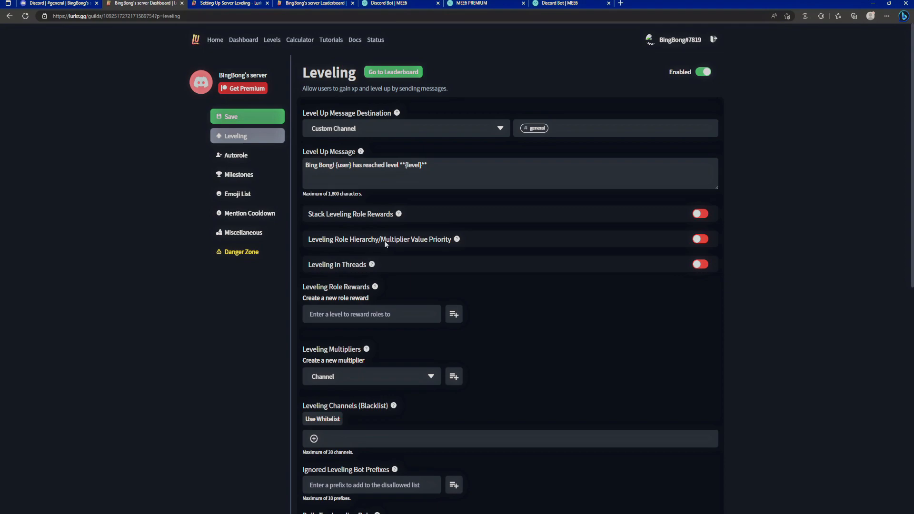
mouse_move(429, 247)
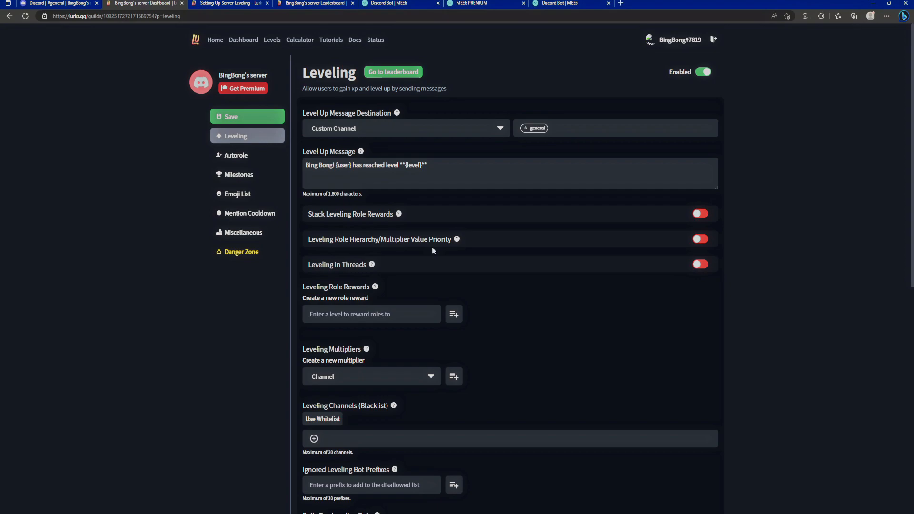
mouse_move(585, 282)
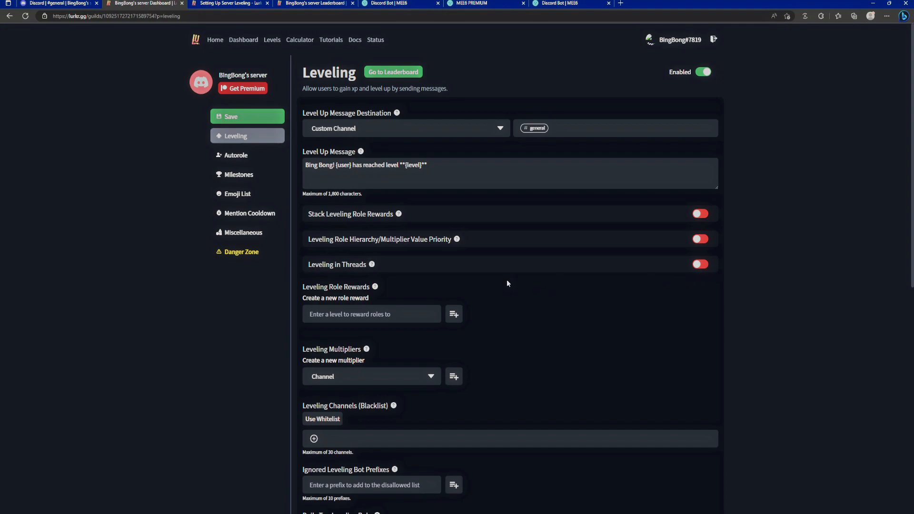
mouse_move(503, 287)
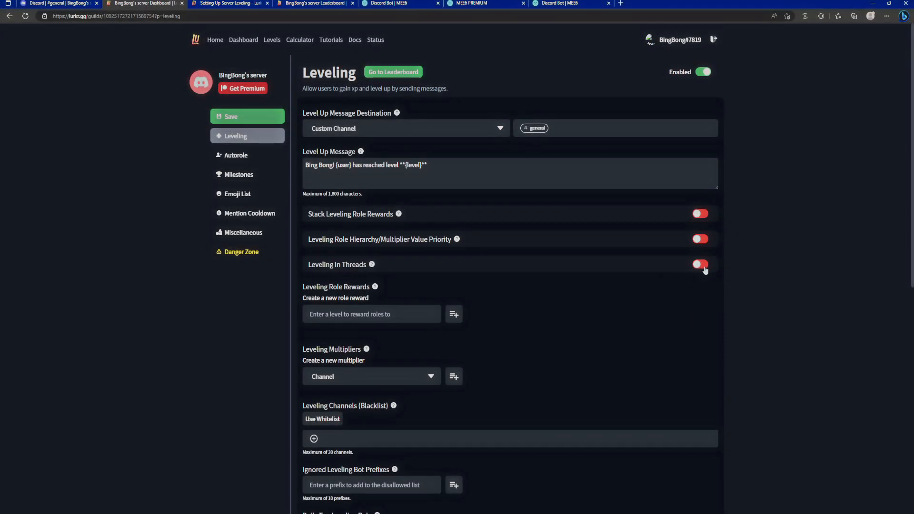
Switch on Leveling in Threads and enter level 2 for a new role reward
left_click(700, 264)
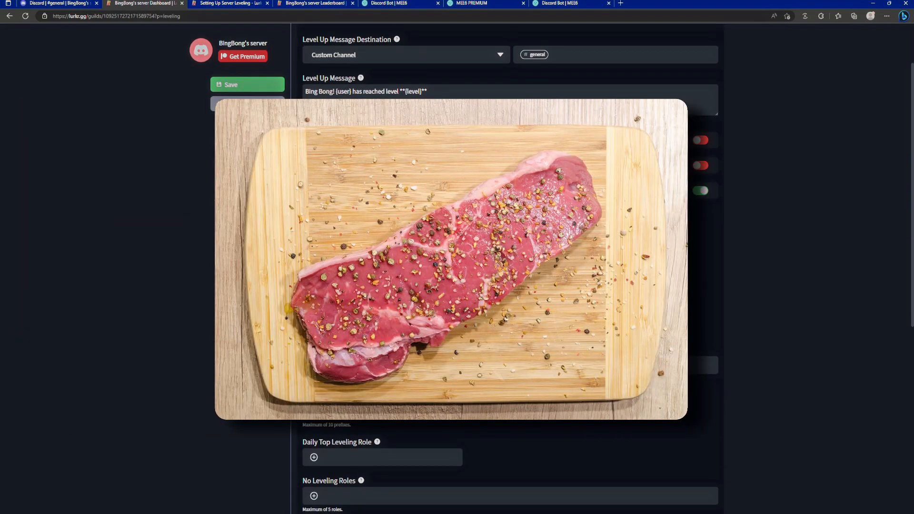
left_click(400, 3)
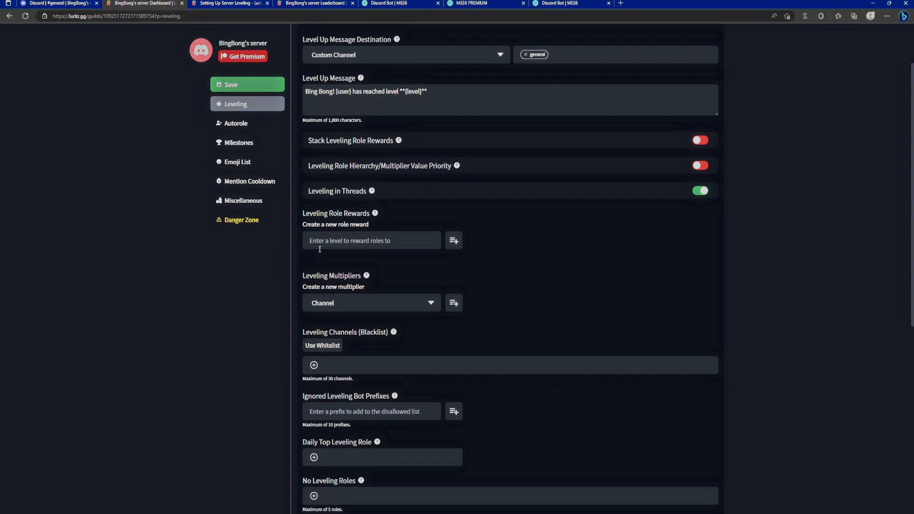
mouse_move(321, 253)
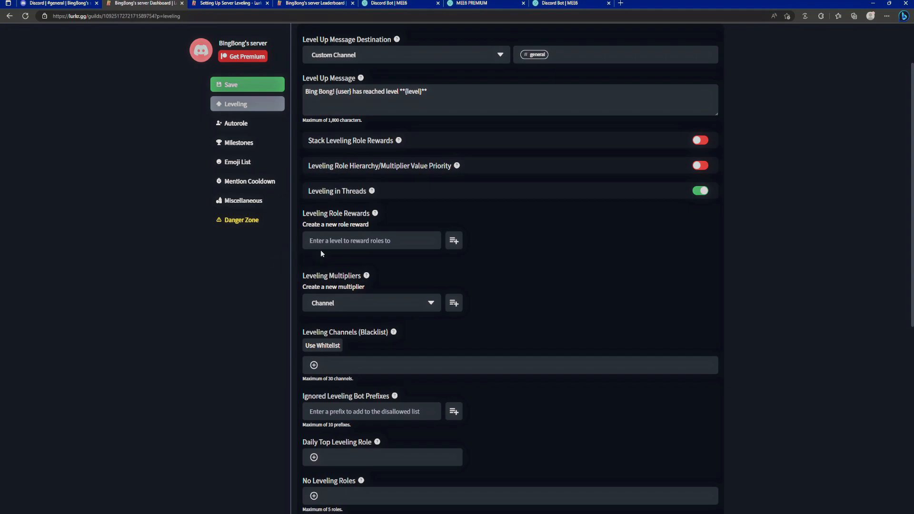
type("2")
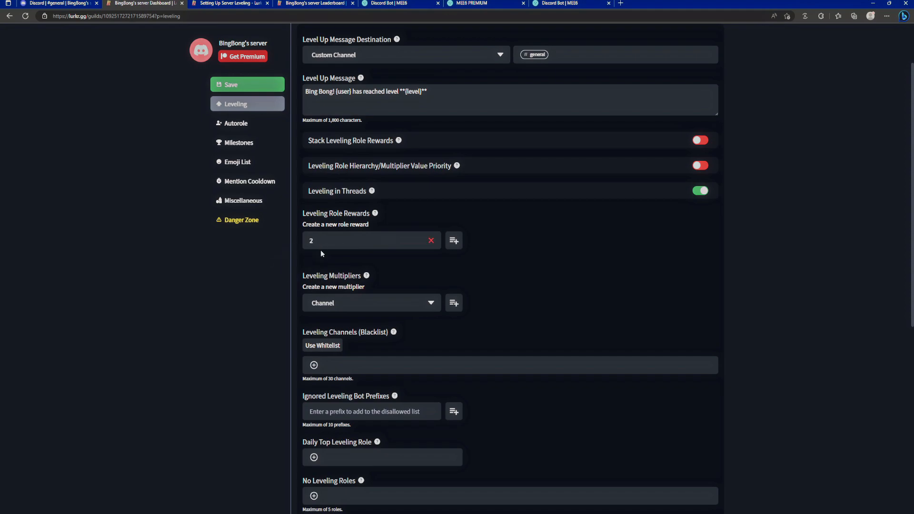
Add the first role reward and assign it the Baby role
left_click(454, 240)
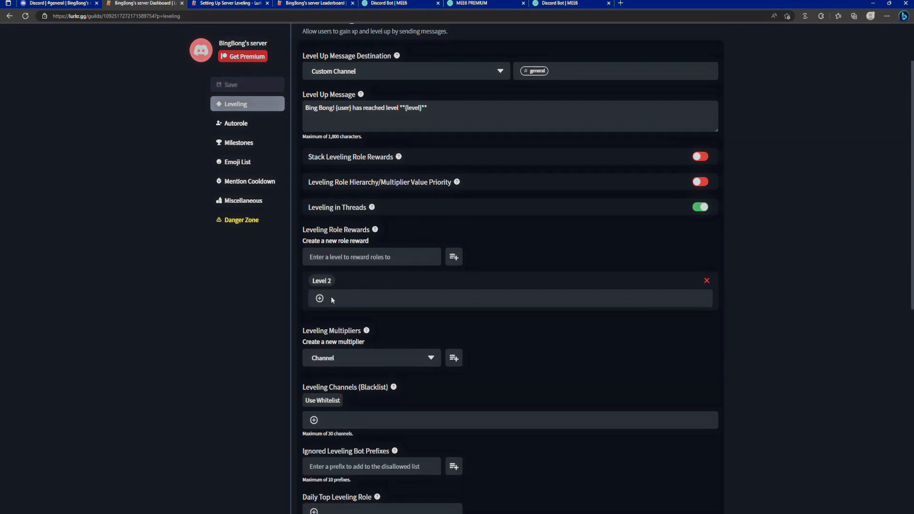
left_click(319, 298)
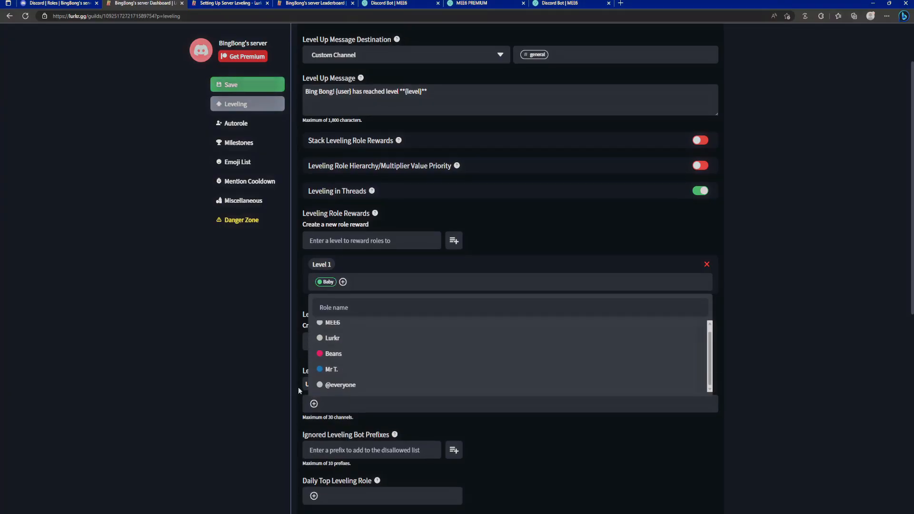
left_click(565, 343)
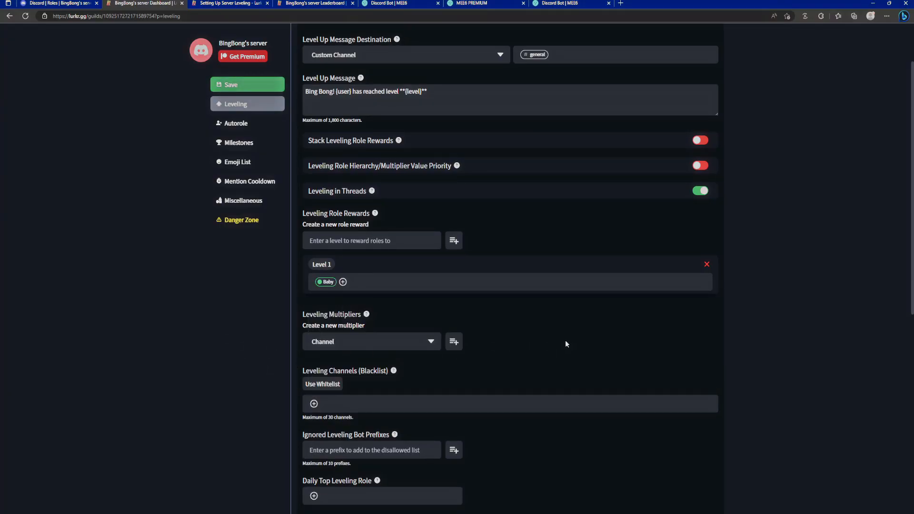
scroll("up", 3)
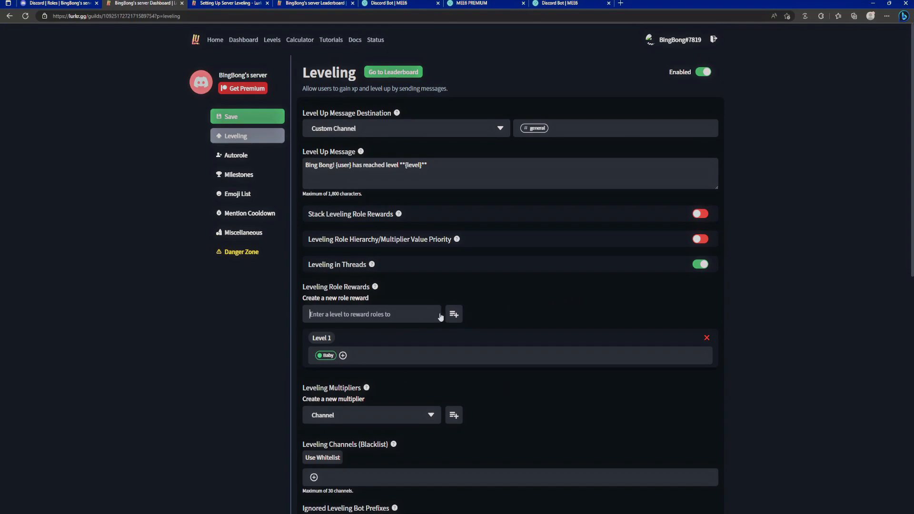
Add a level 3 role reward for Mr T. and a level 10 reward for Beans
type("3")
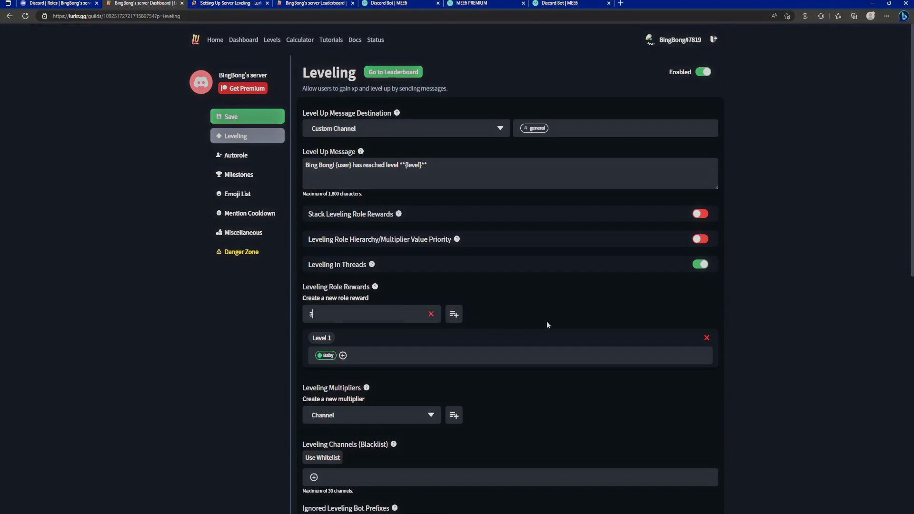
left_click(454, 314)
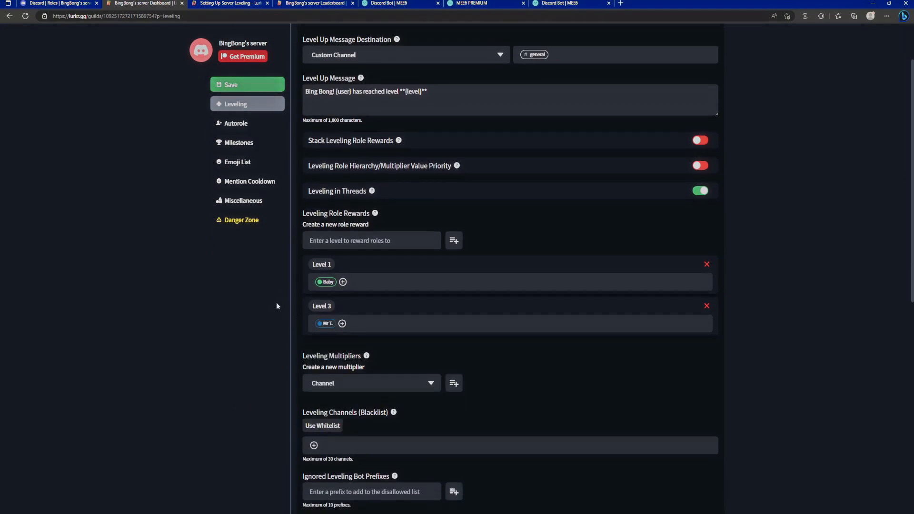
left_click(454, 256)
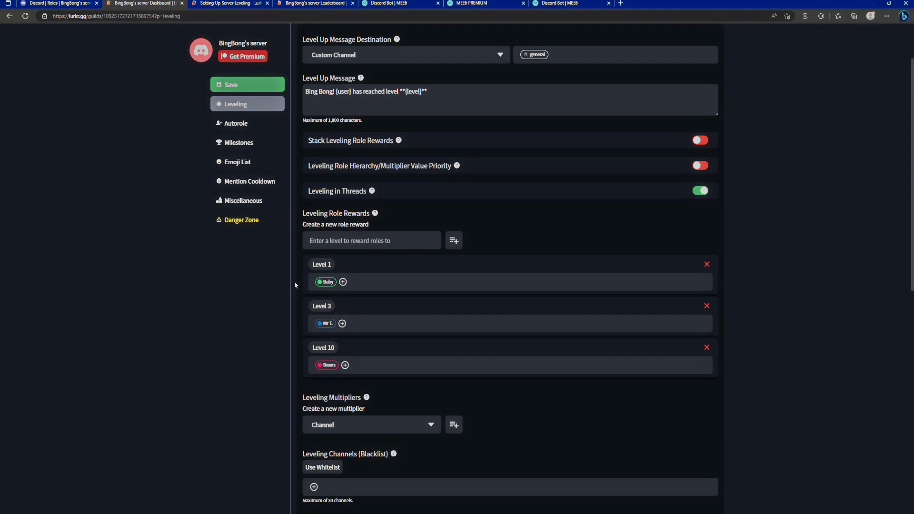
mouse_move(340, 364)
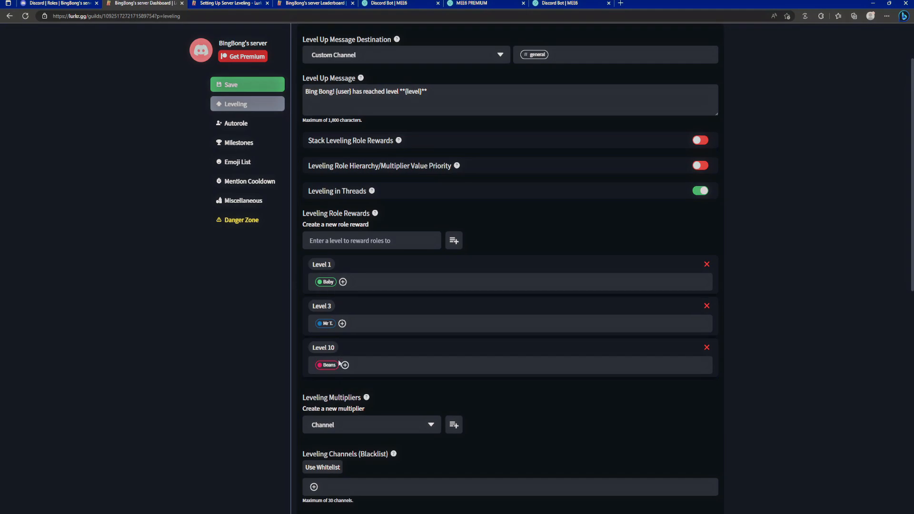
mouse_move(338, 358)
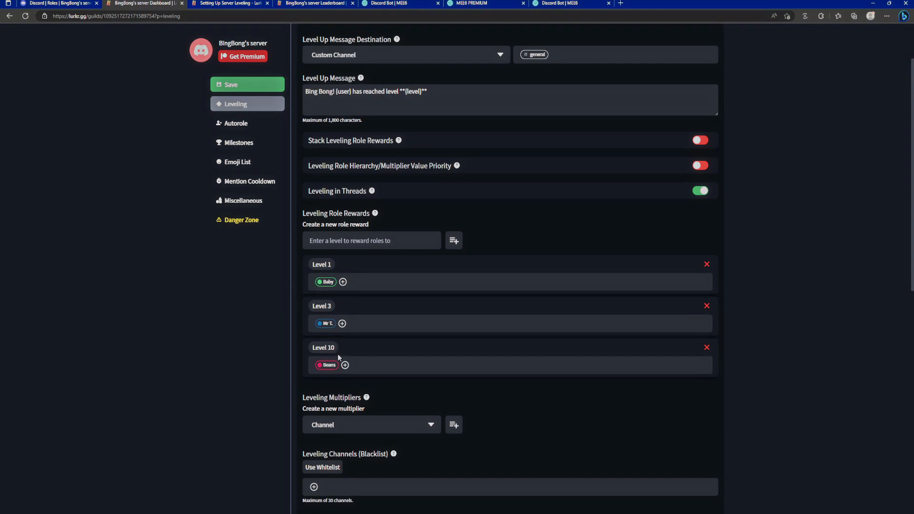
scroll("up", 3)
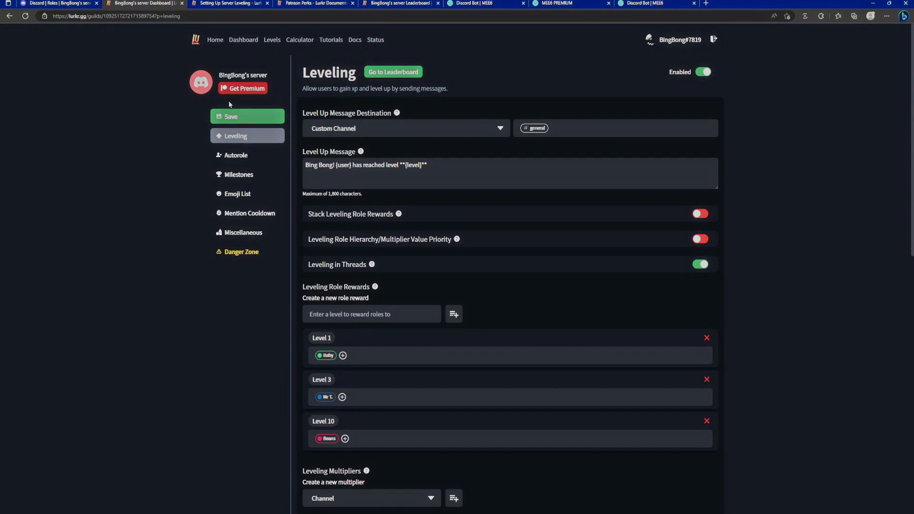
mouse_move(303, 56)
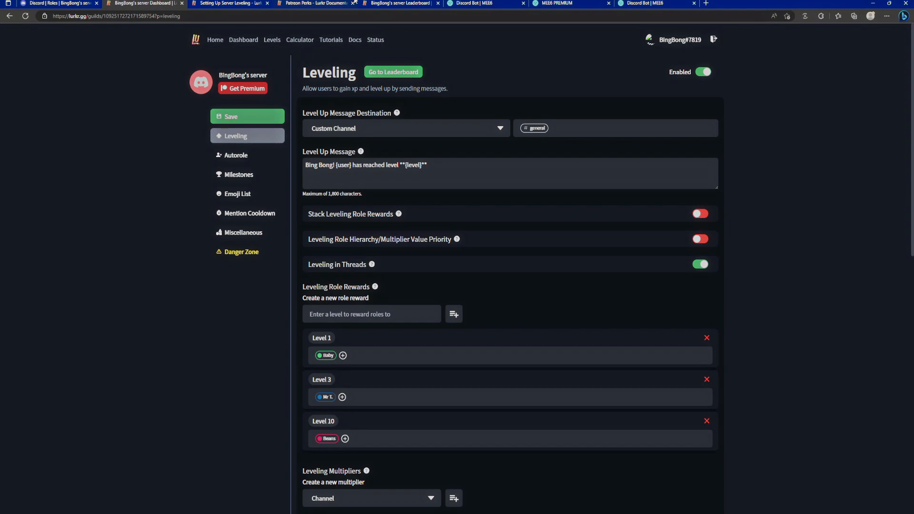
Review the Patreon Perks table limits of 3 reward roles per level, 30 total, then return to leveling settings
left_click(315, 4)
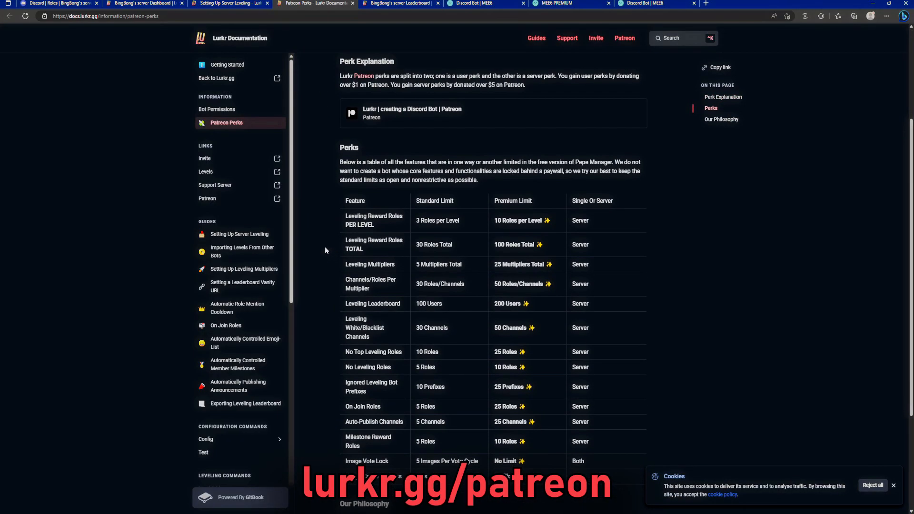
scroll("up", 3)
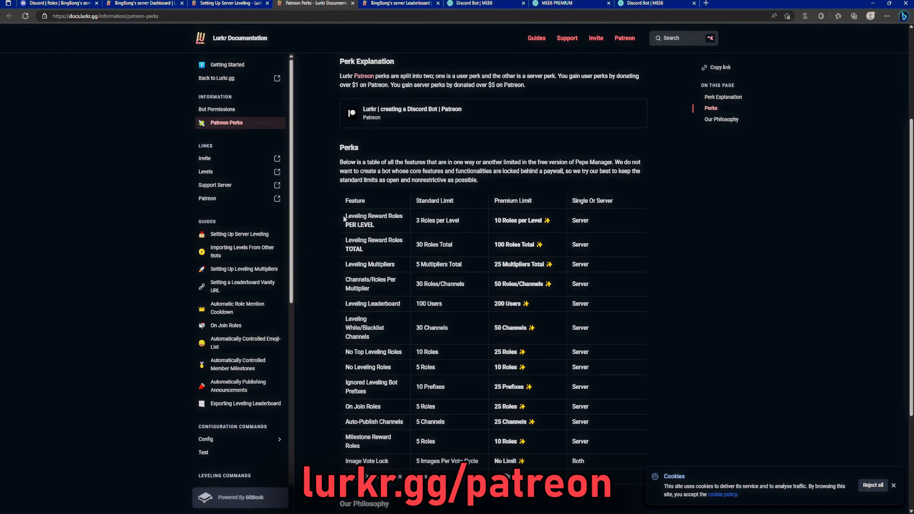
double_click(373, 215)
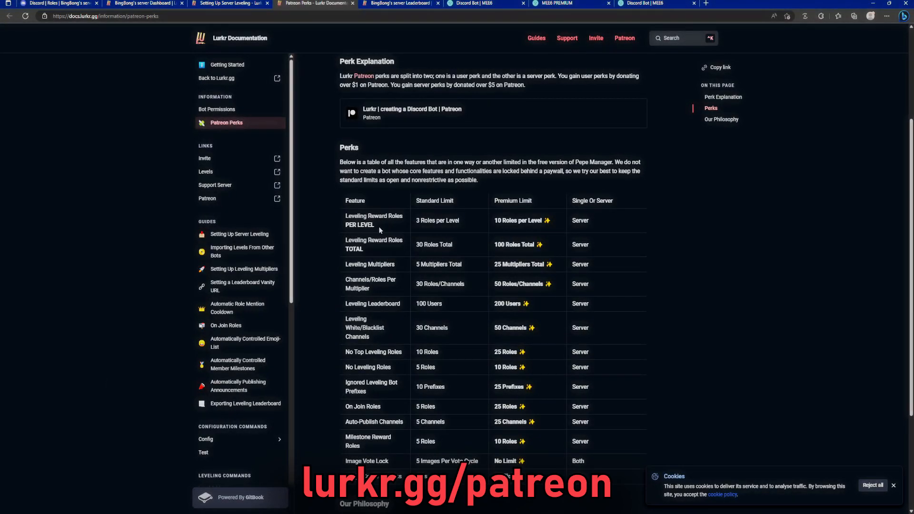
mouse_move(415, 226)
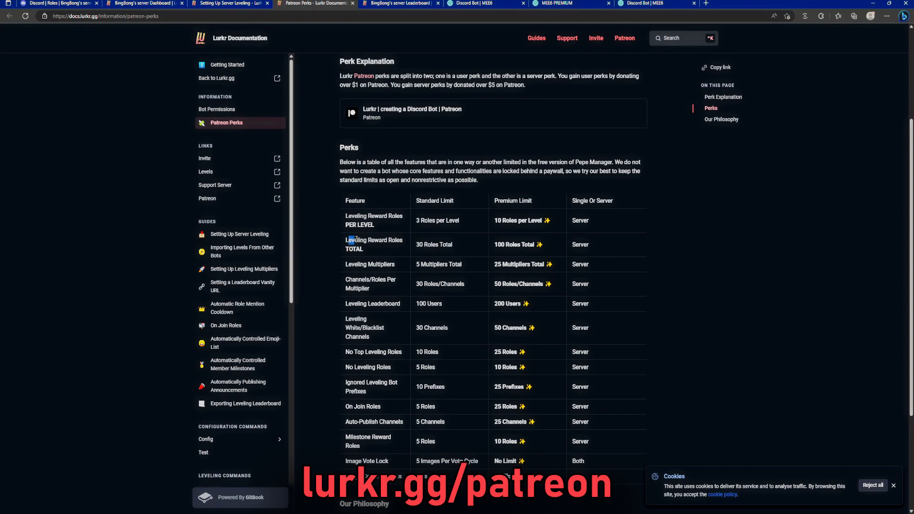
mouse_move(396, 254)
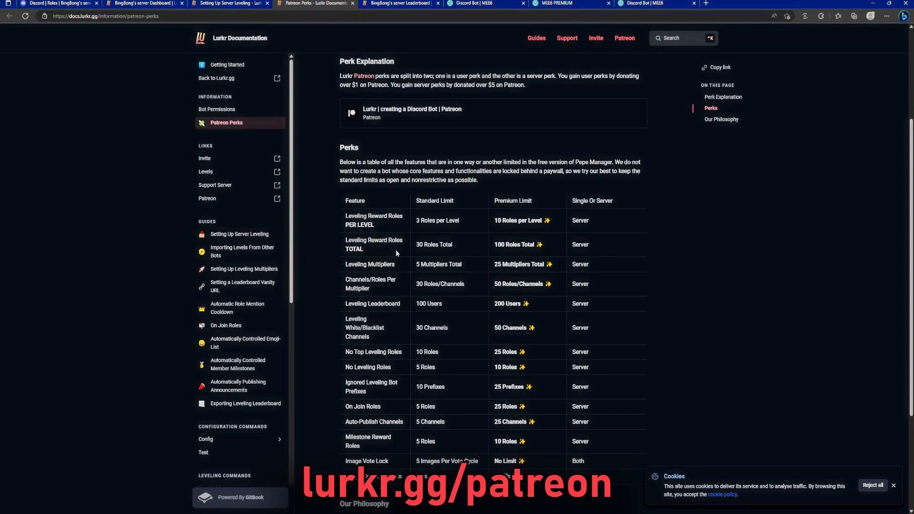
mouse_move(419, 257)
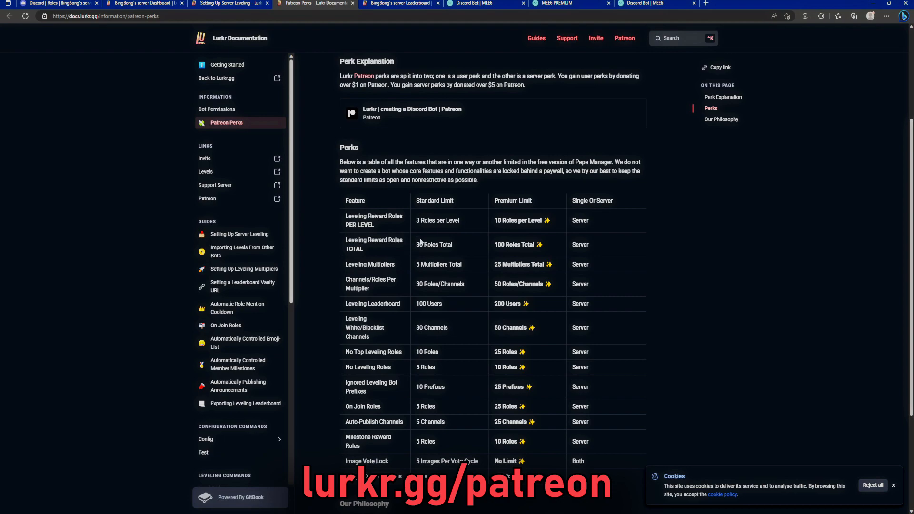
mouse_move(495, 197)
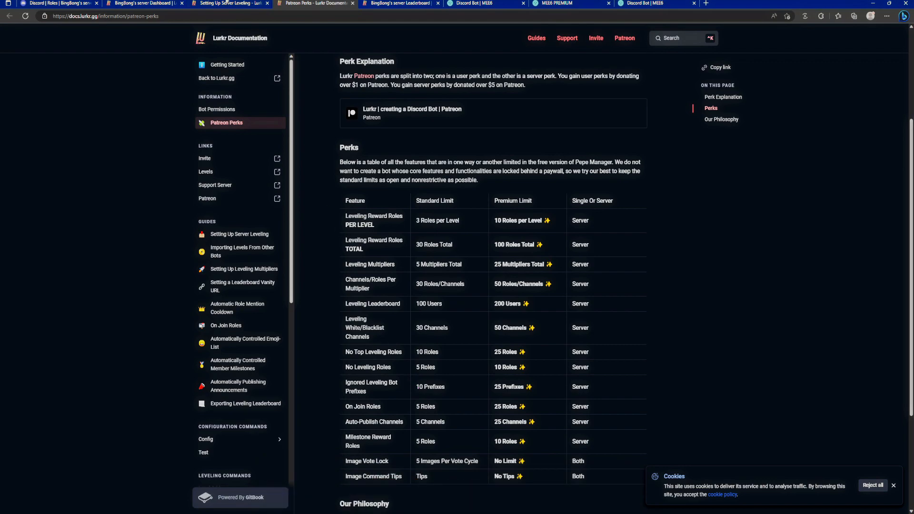
left_click(144, 3)
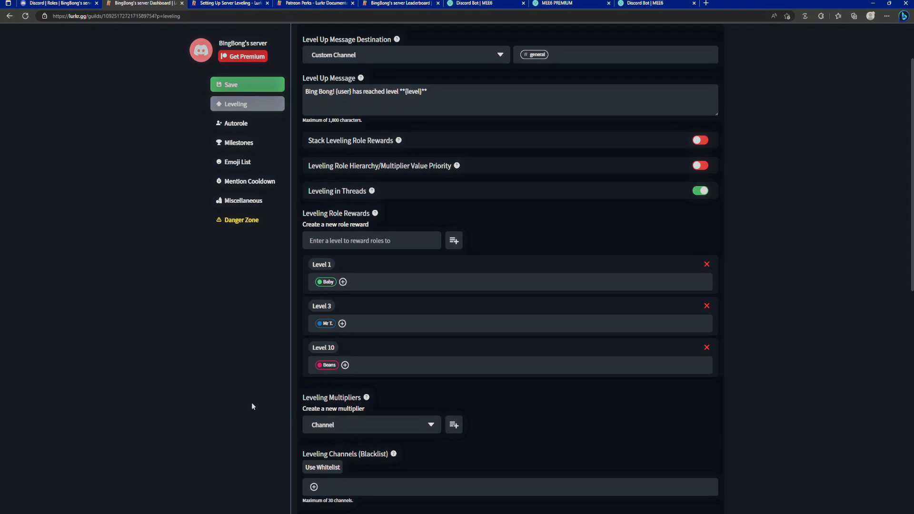
Add a Global leveling multiplier at x1 under Leveling Multipliers
scroll("down", 3)
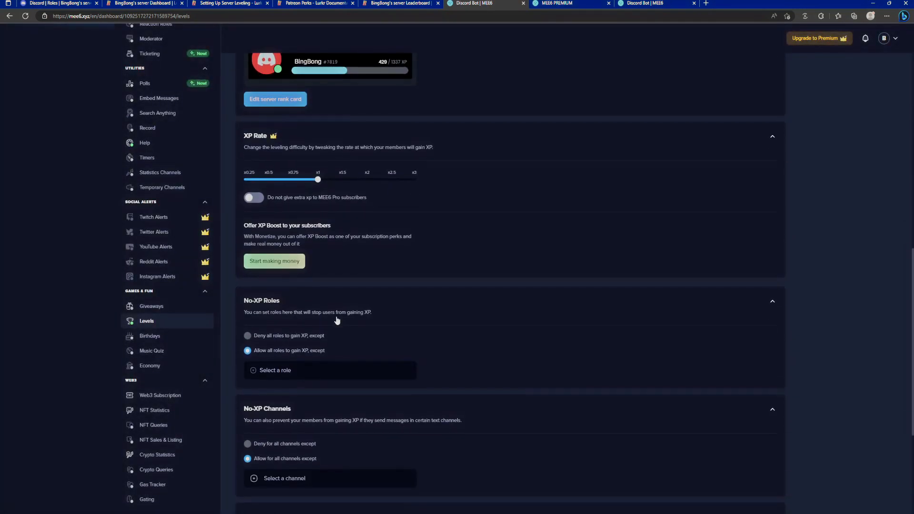
scroll("down", 3)
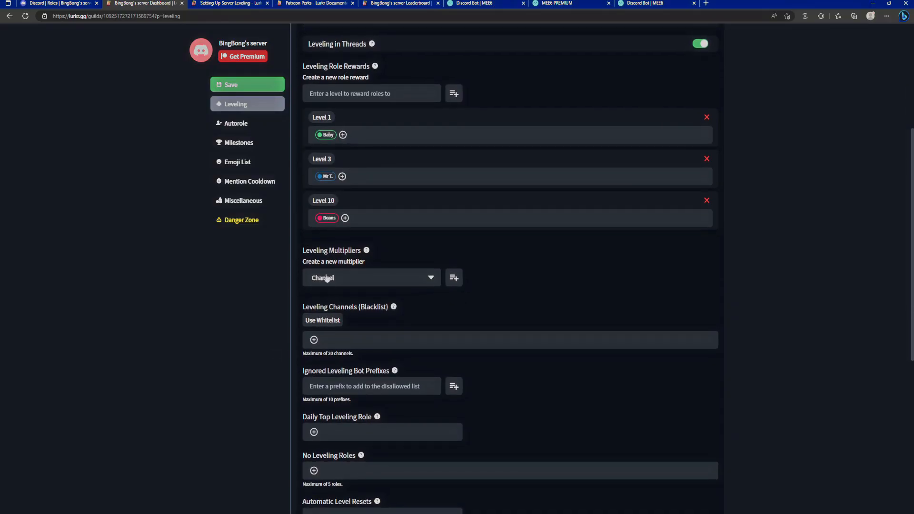
left_click(371, 277)
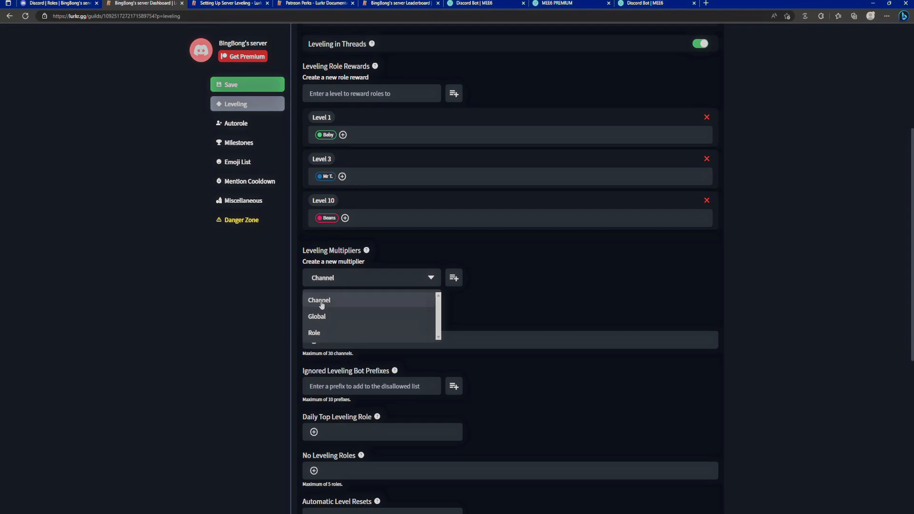
mouse_move(325, 316)
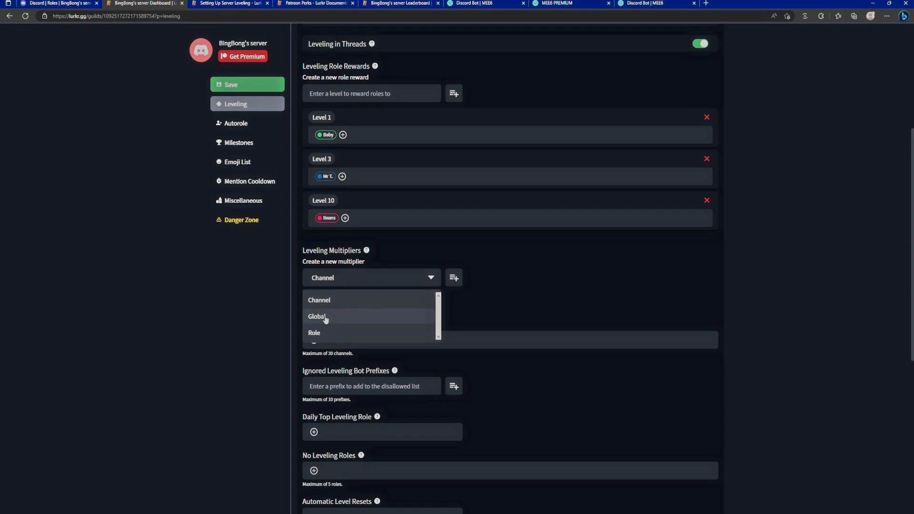
mouse_move(346, 327)
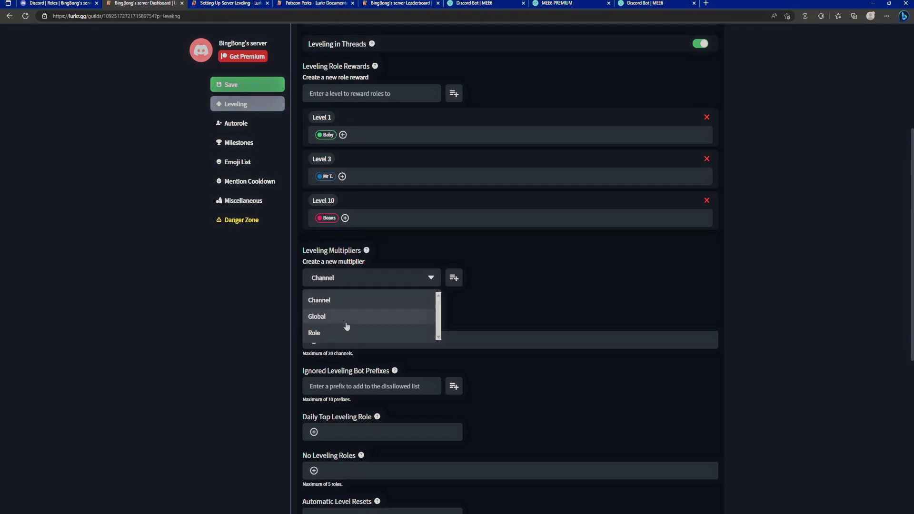
left_click(316, 316)
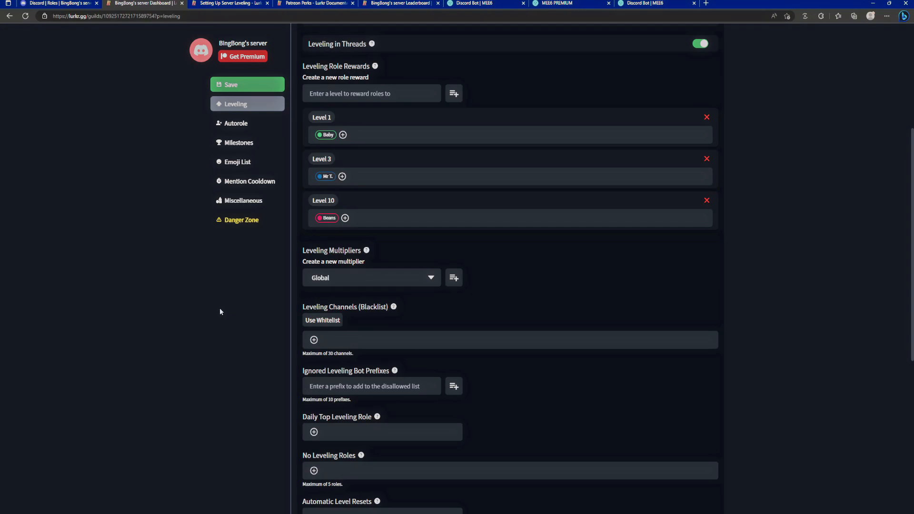
mouse_move(378, 286)
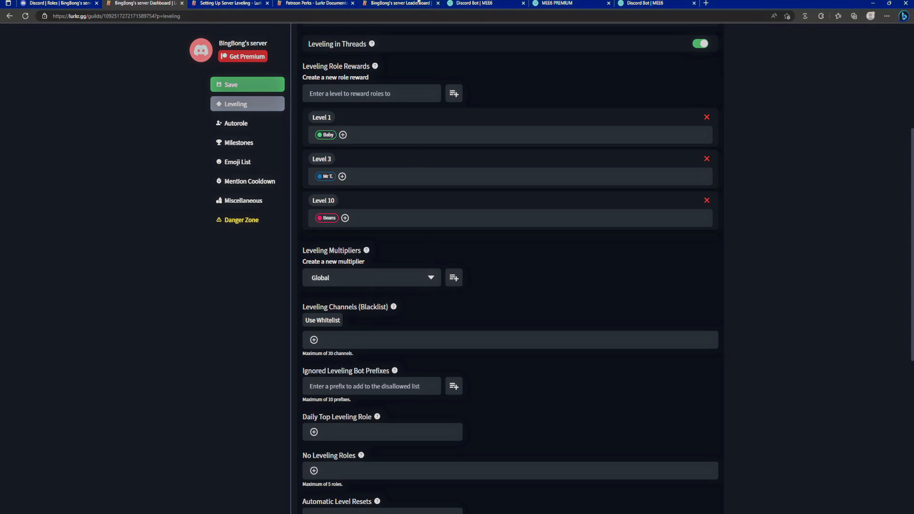
left_click(472, 3)
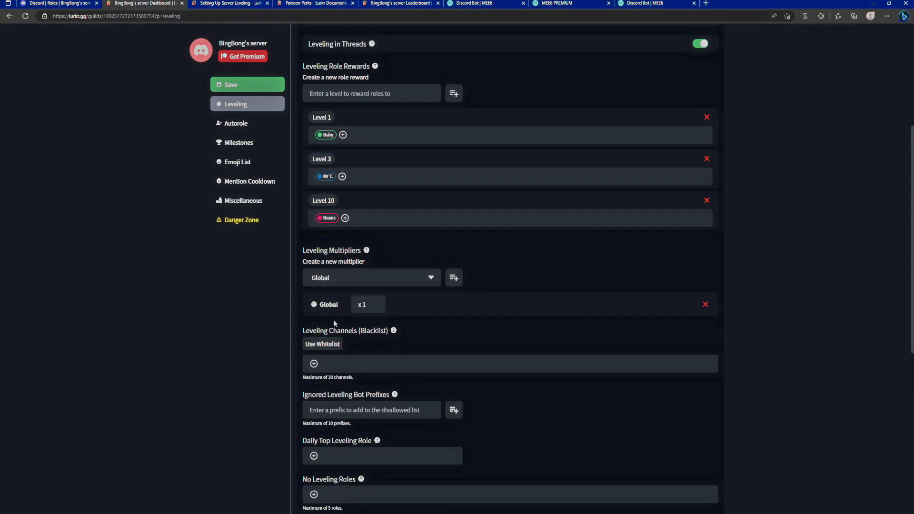
mouse_move(277, 177)
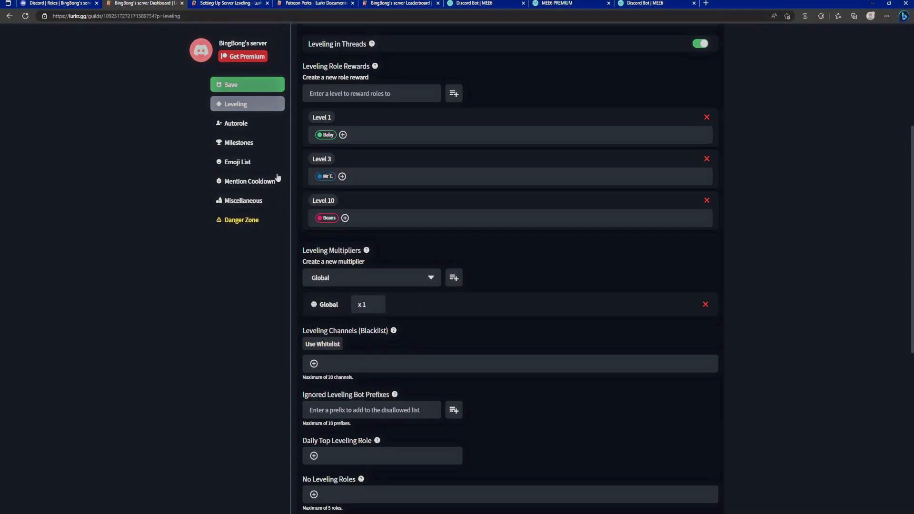
Set the Global multiplier to x0.32 after checking the multipliers guide
left_click(227, 3)
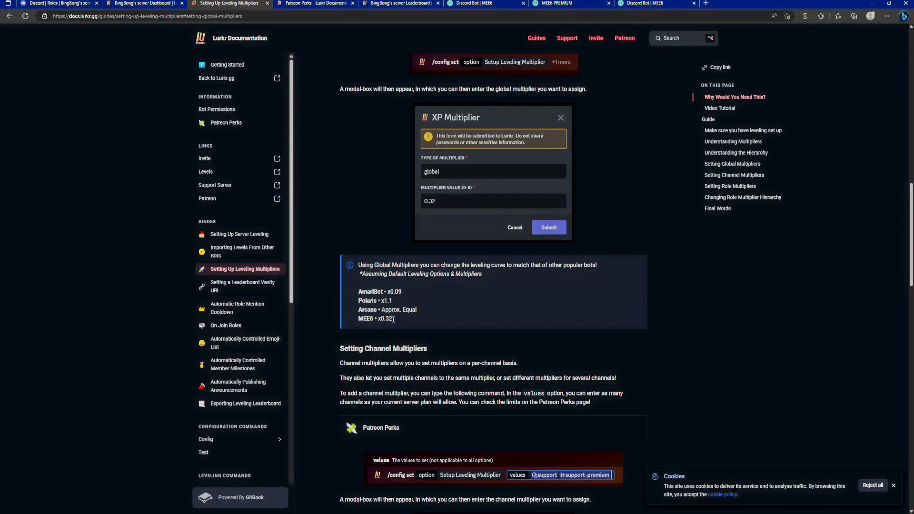
mouse_move(385, 325)
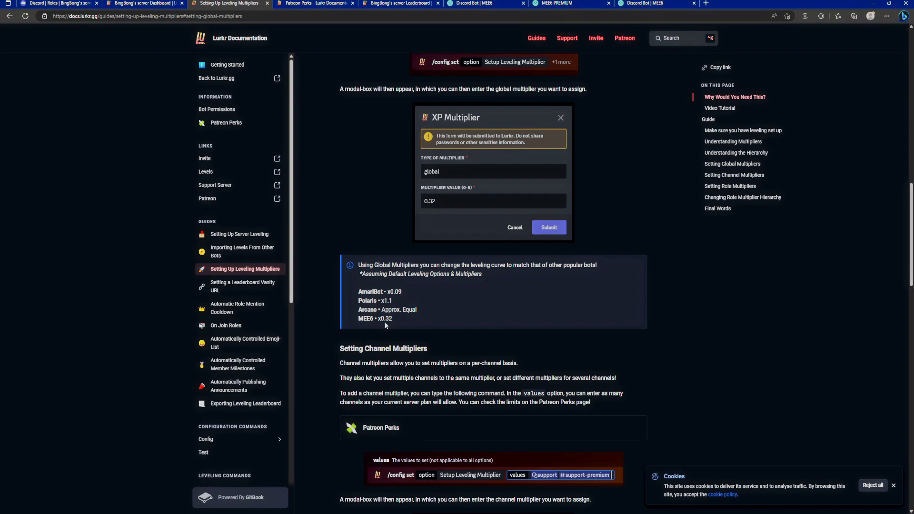
left_click(142, 4)
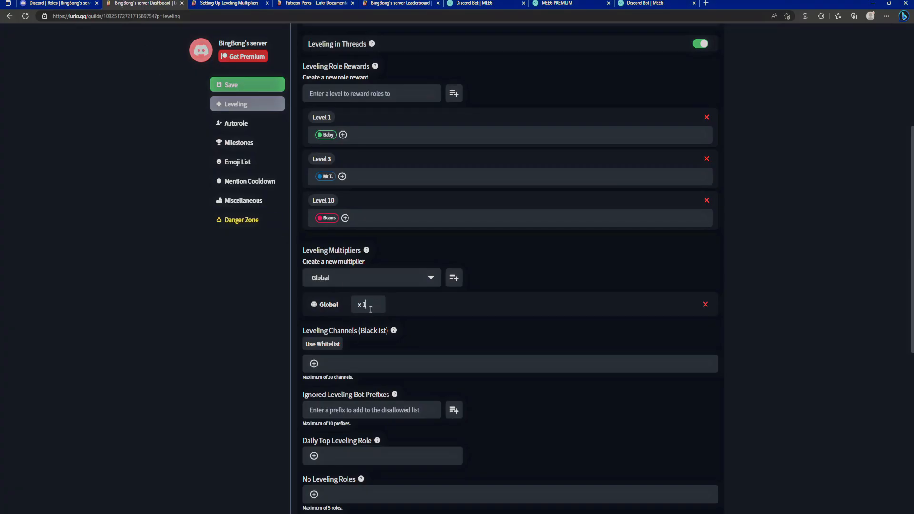
type("0.32")
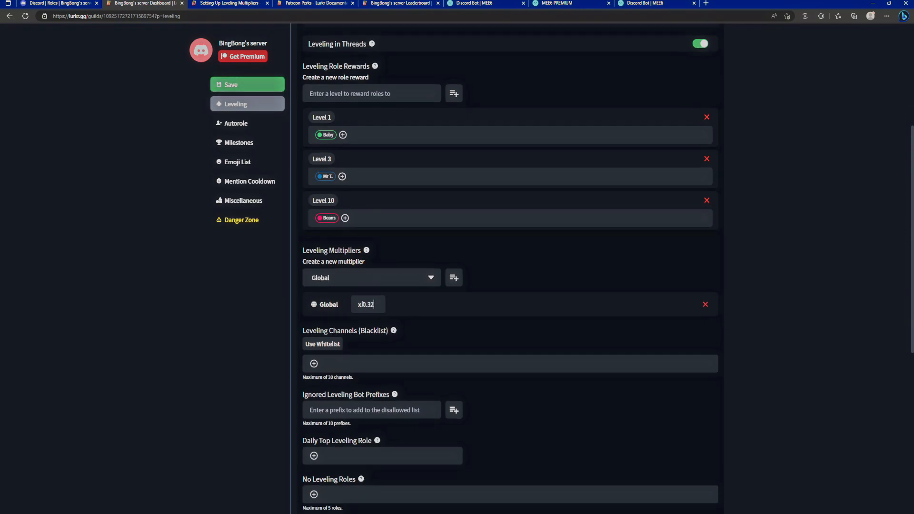
Add a Role multiplier of x2 applied to the Beans role
left_click(372, 277)
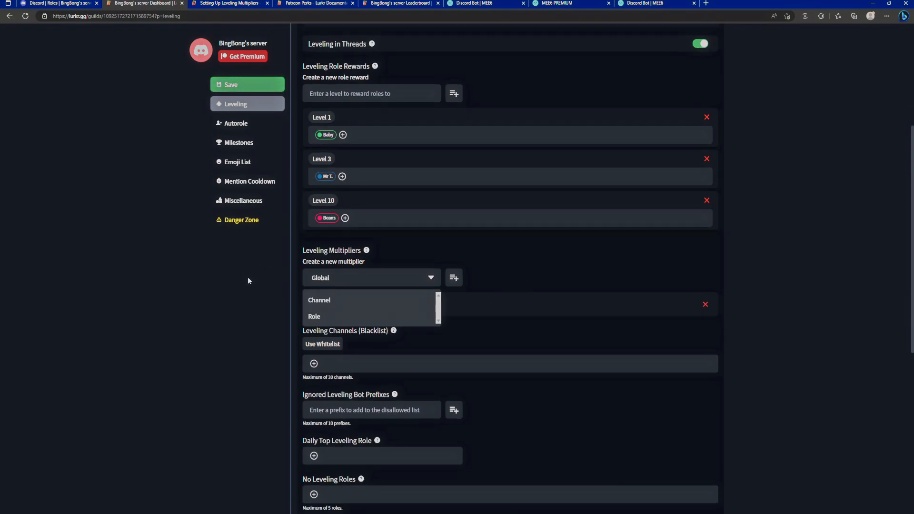
mouse_move(321, 329)
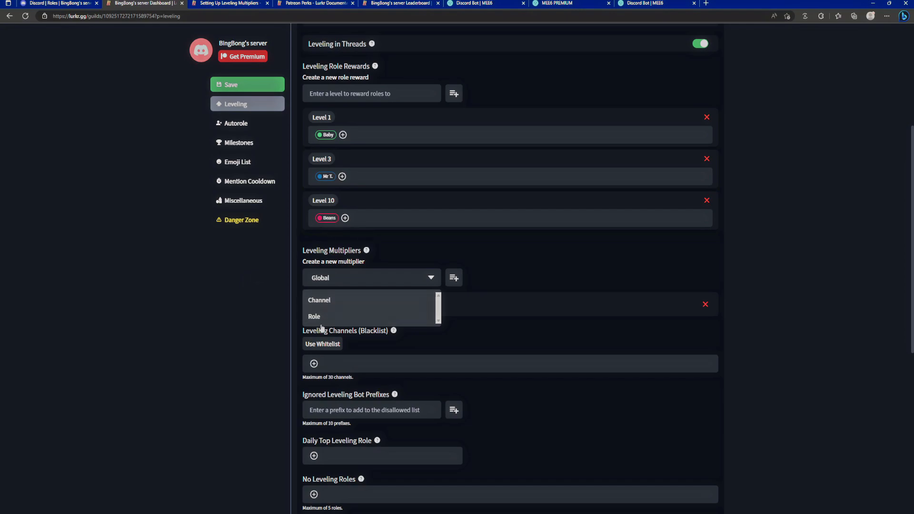
left_click(314, 317)
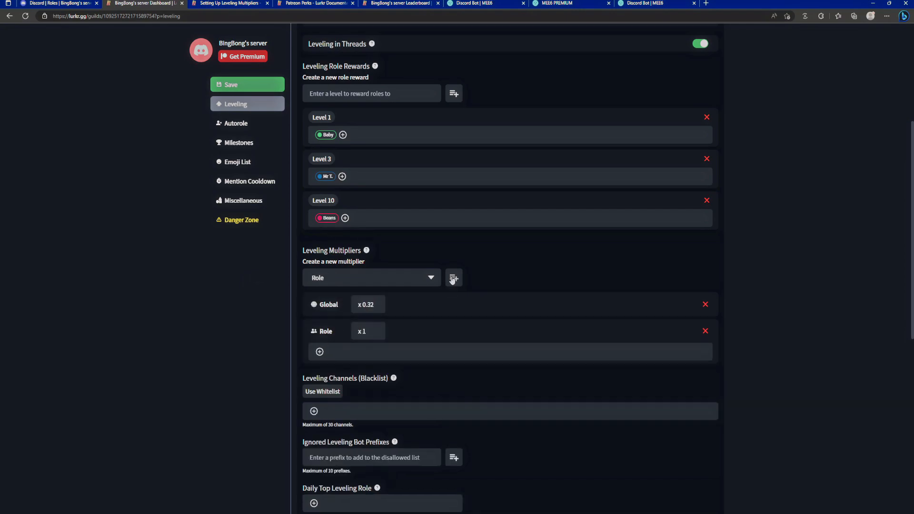
left_click(367, 331)
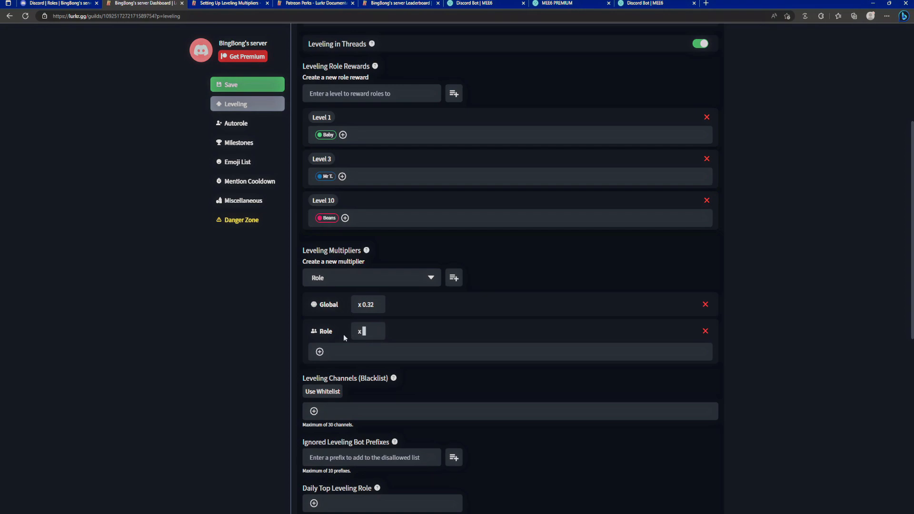
type("2")
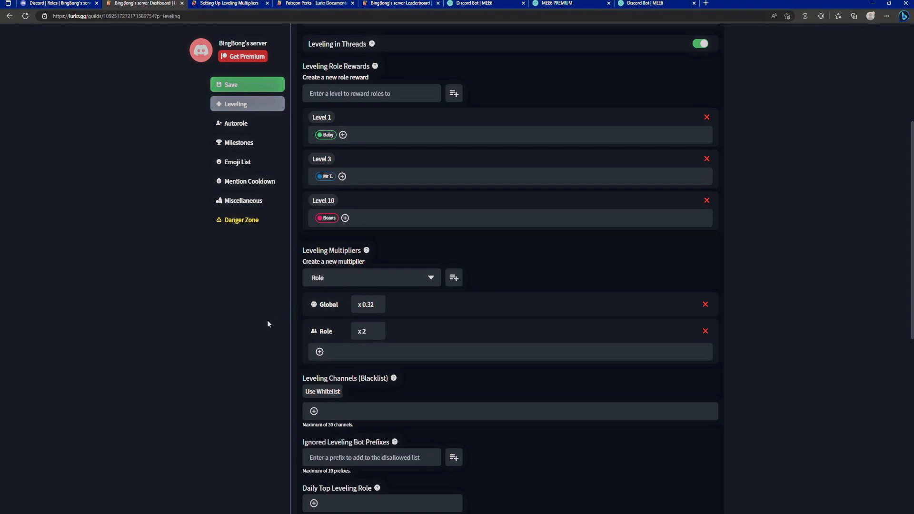
left_click(319, 351)
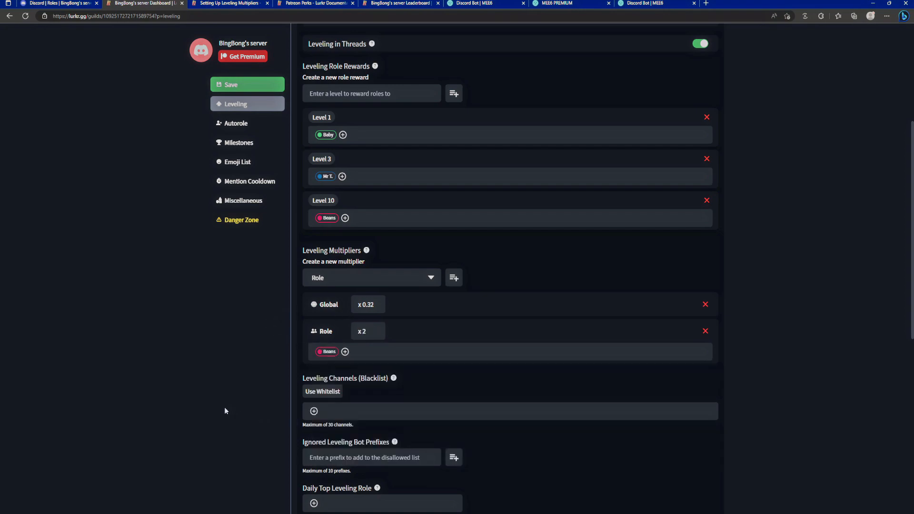
mouse_move(338, 278)
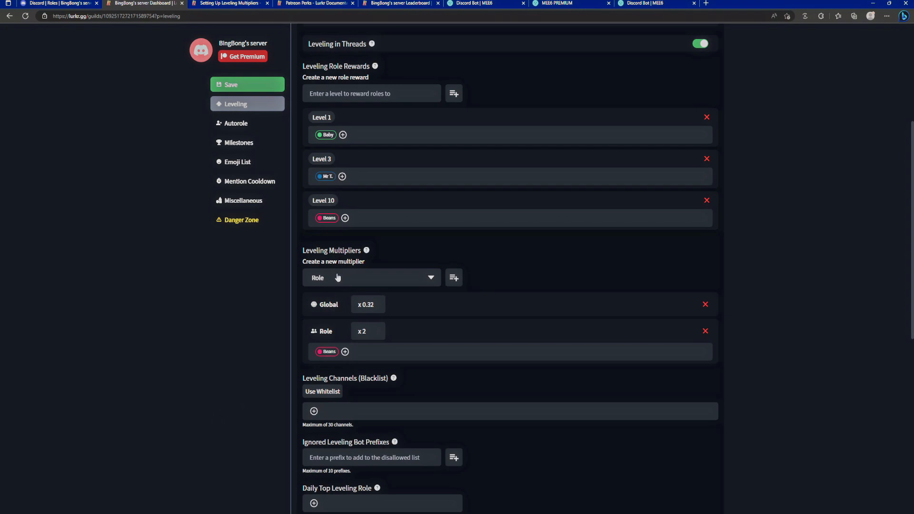
Add a Channel multiplier of x1.2 applied to #test
left_click(371, 277)
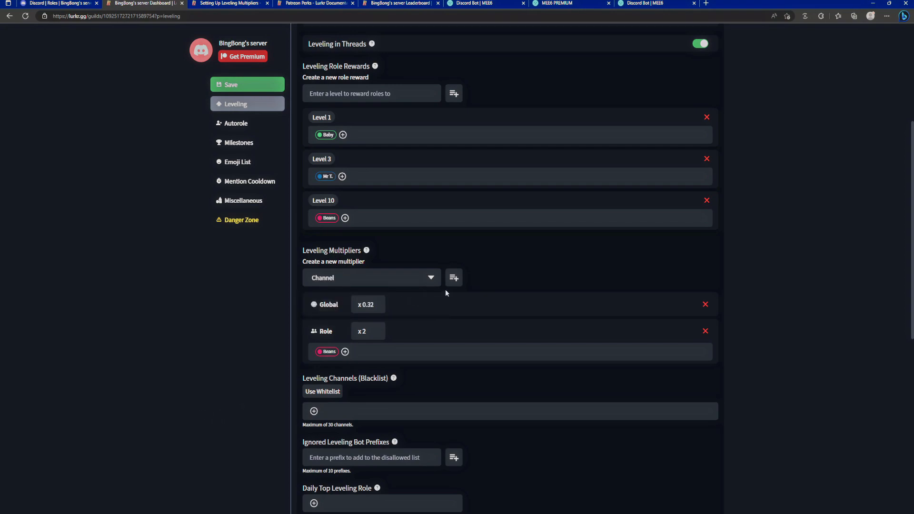
left_click(454, 277)
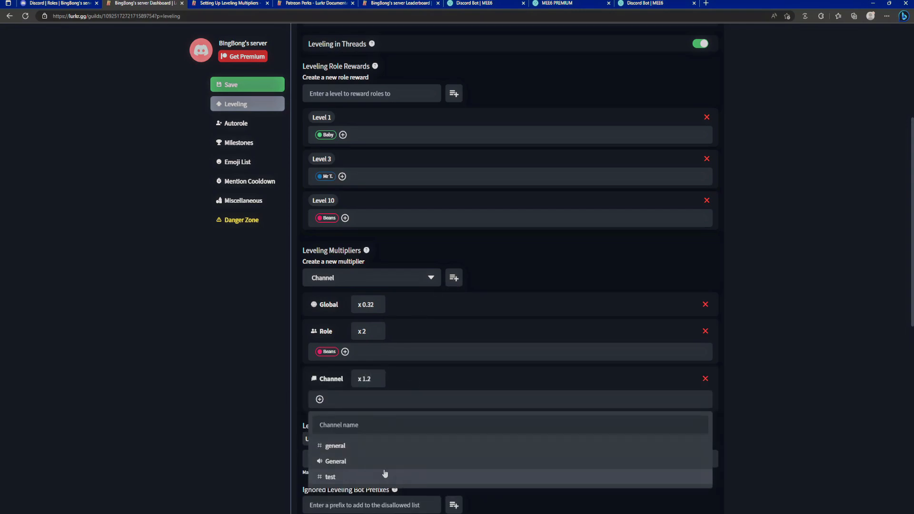
mouse_move(371, 411)
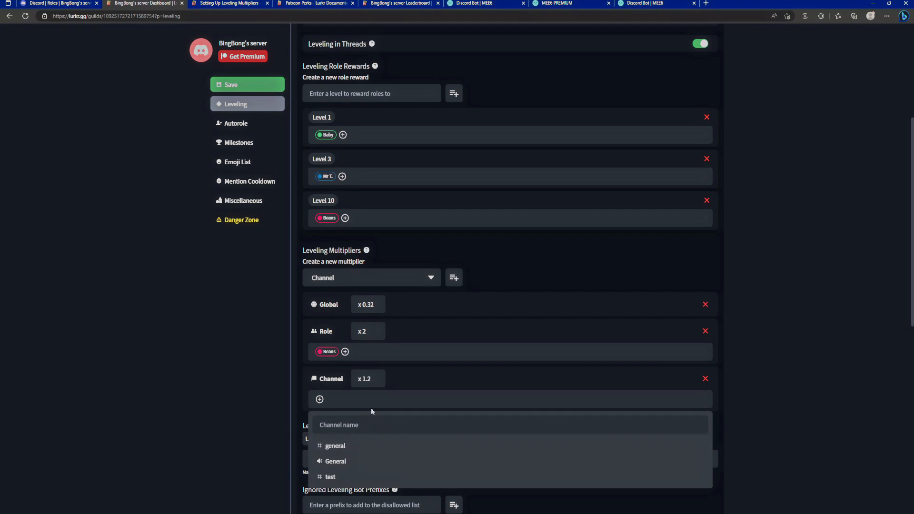
left_click(330, 477)
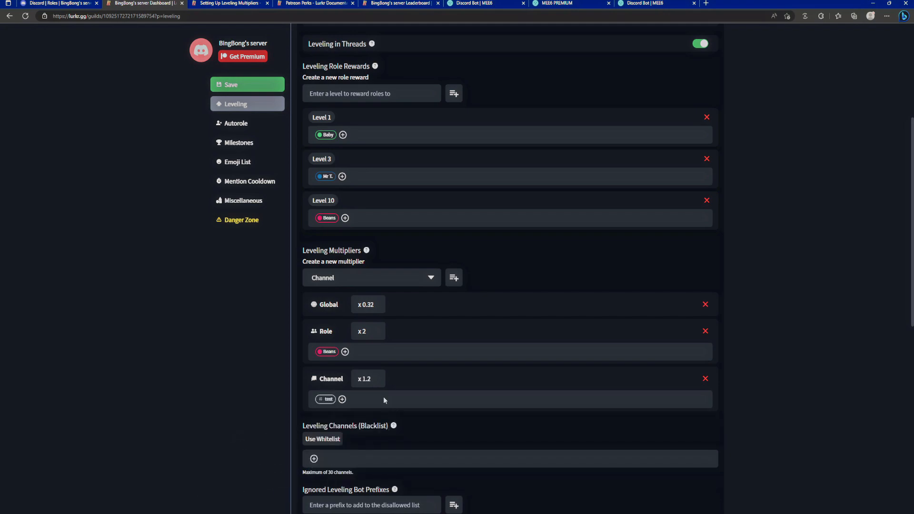
scroll("down", 3)
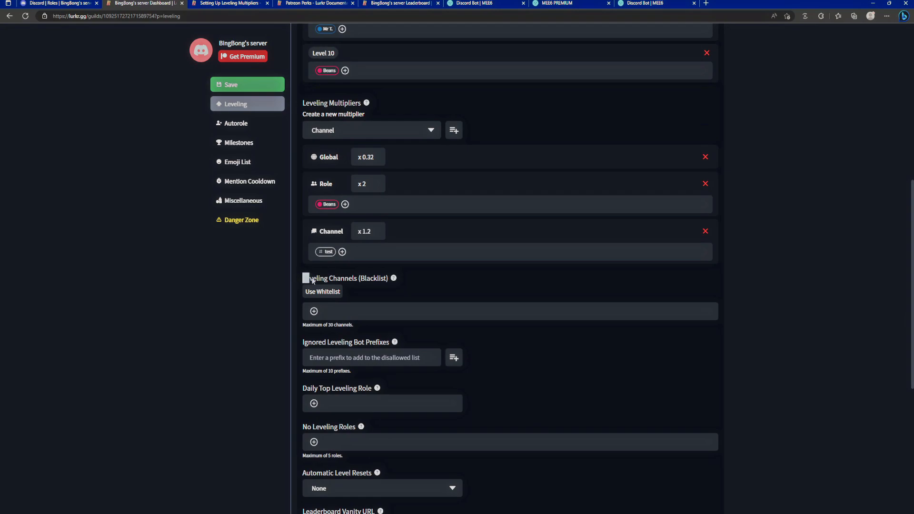
mouse_move(323, 292)
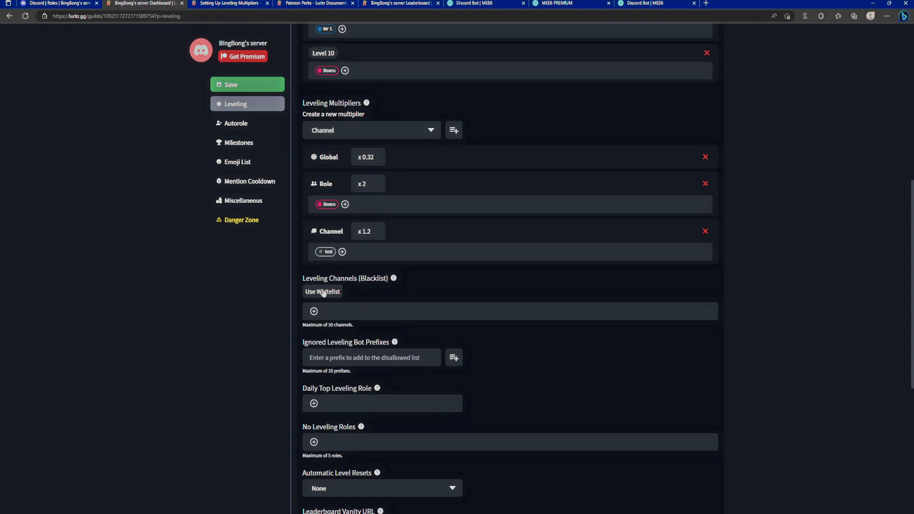
mouse_move(335, 307)
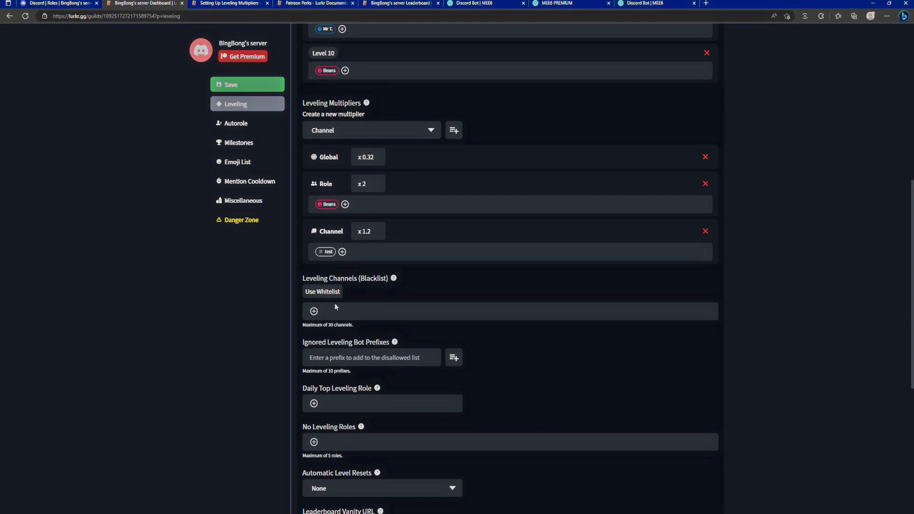
Switch Leveling Channels to whitelist mode listing #general and #test
left_click(314, 311)
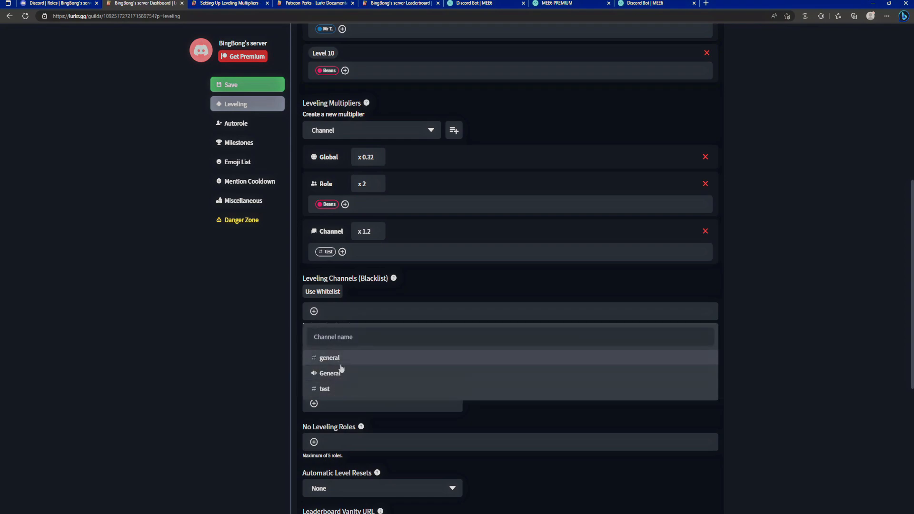
mouse_move(262, 338)
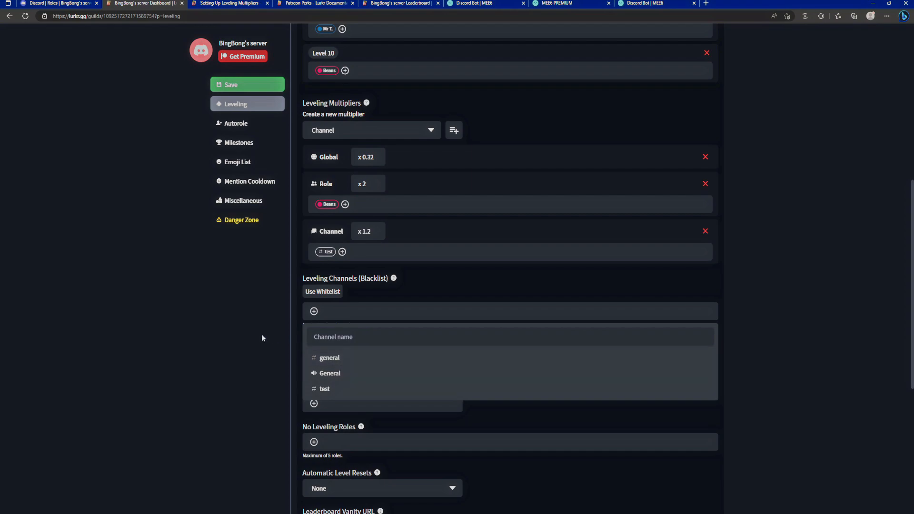
left_click(323, 291)
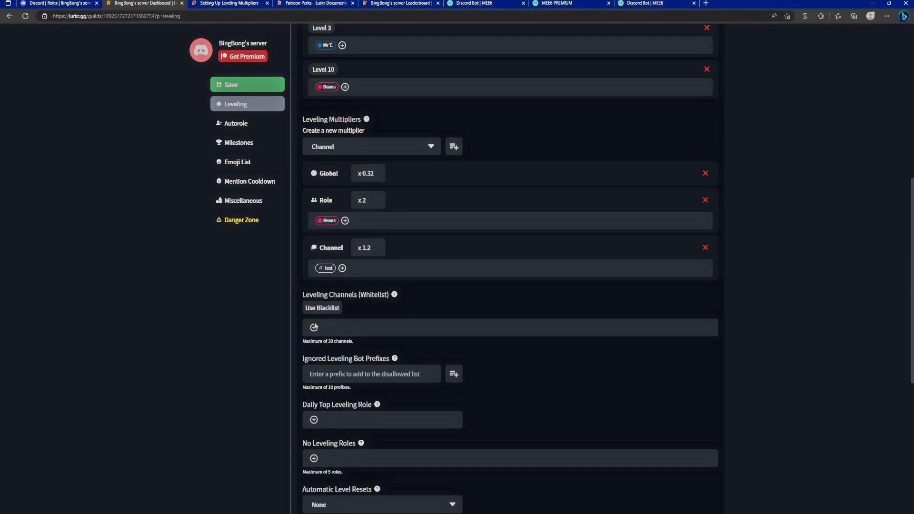
left_click(314, 327)
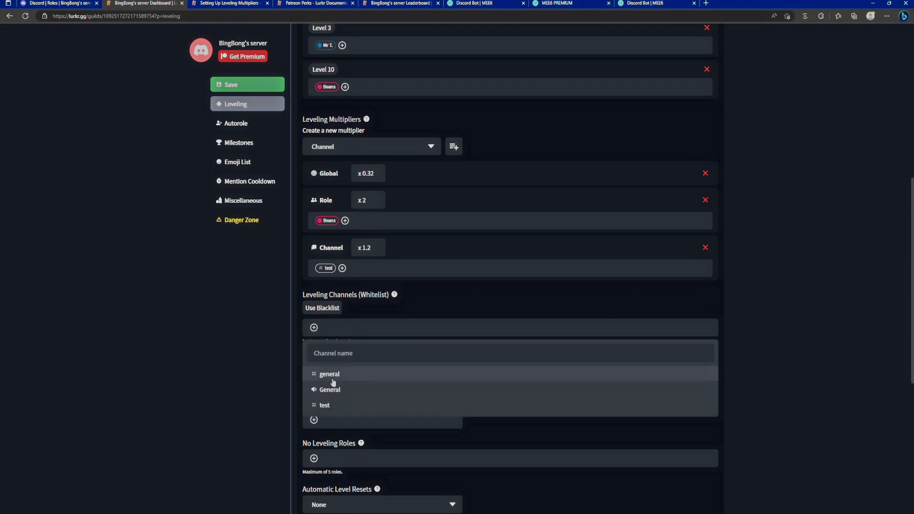
mouse_move(332, 379)
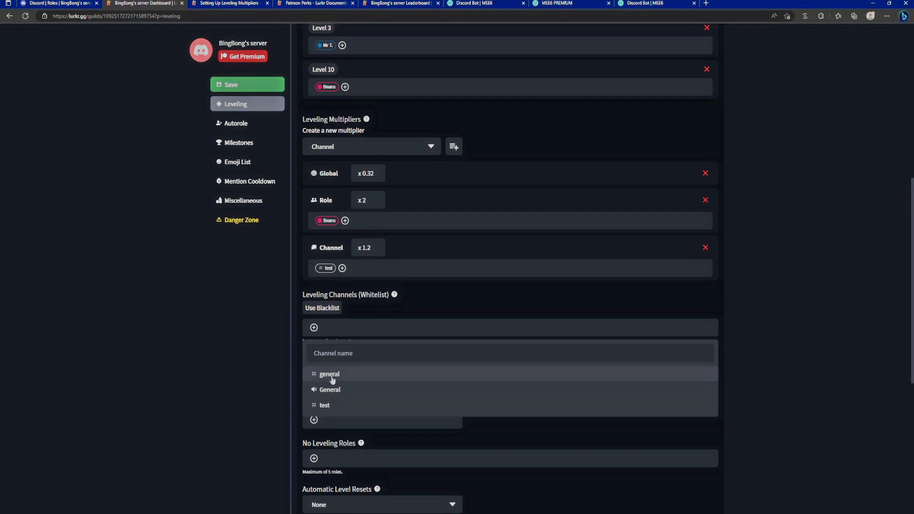
left_click(329, 374)
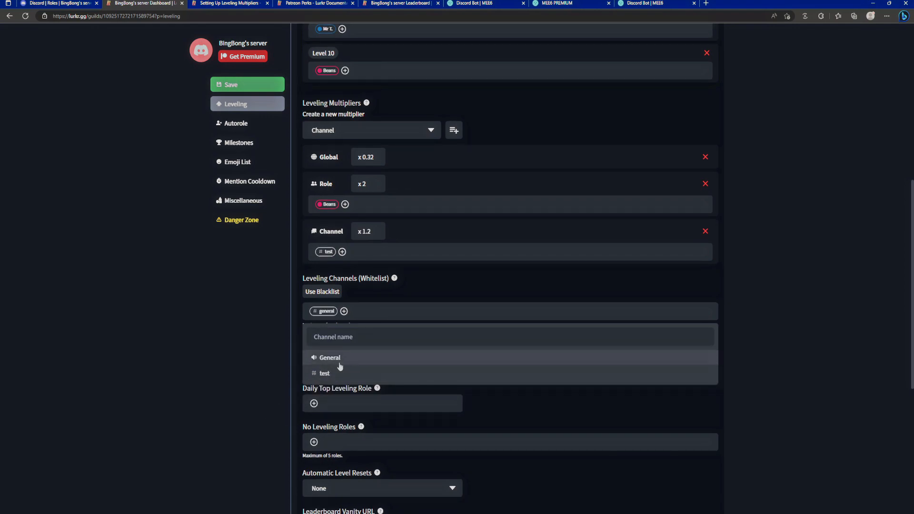
left_click(325, 373)
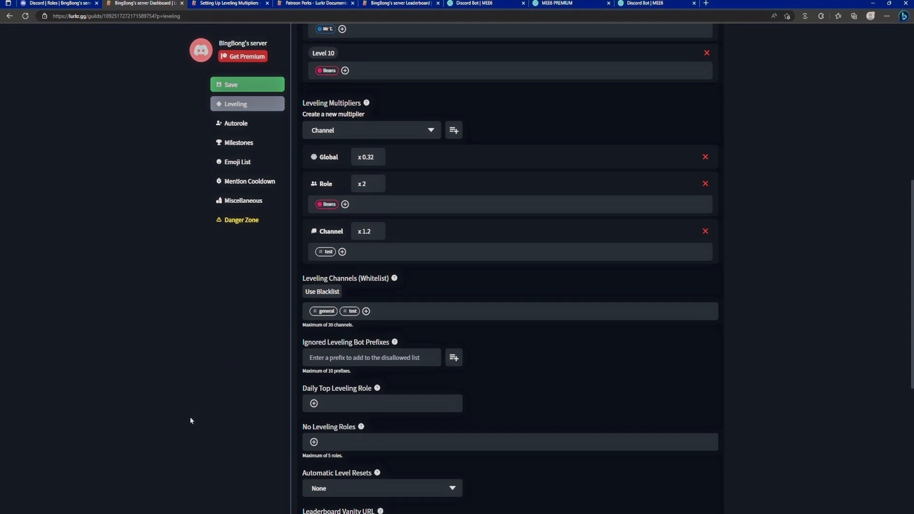
Add the !, ? and % bot prefixes to the Ignored Leveling Bot Prefixes list
scroll("down", 3)
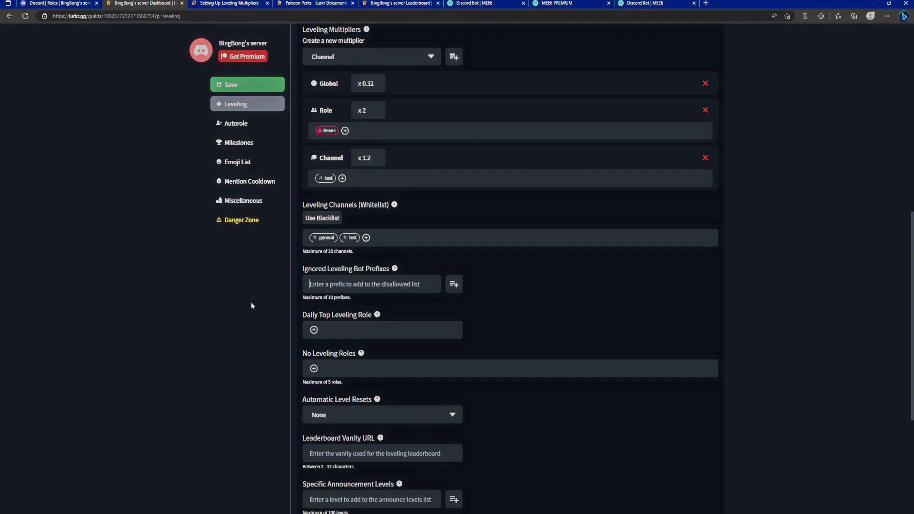
type("!")
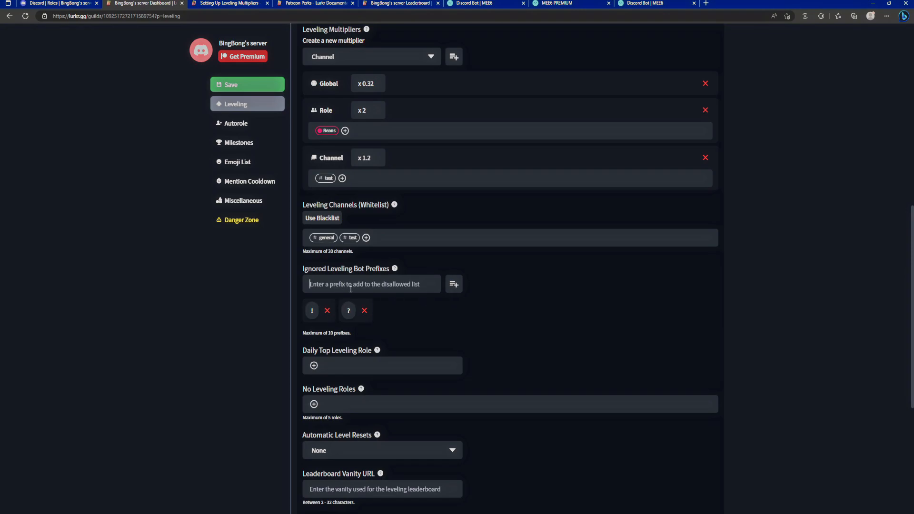
type("%")
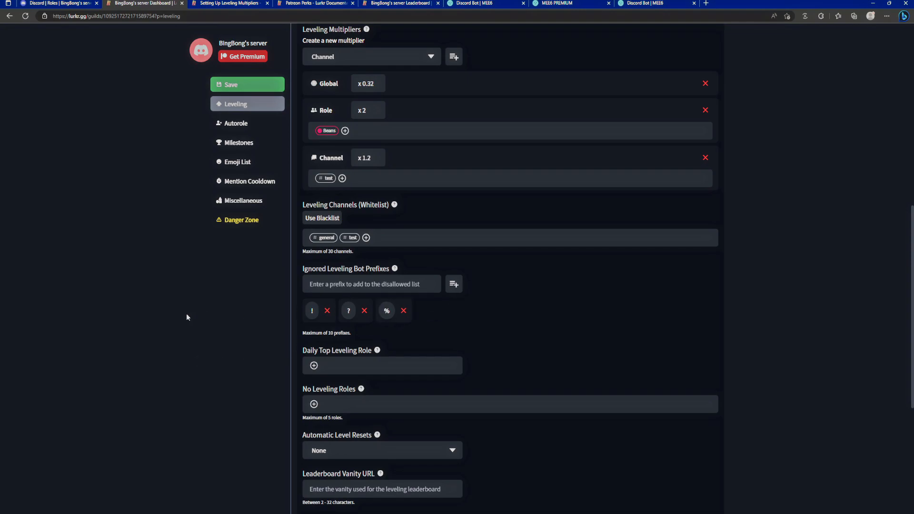
scroll("down", 3)
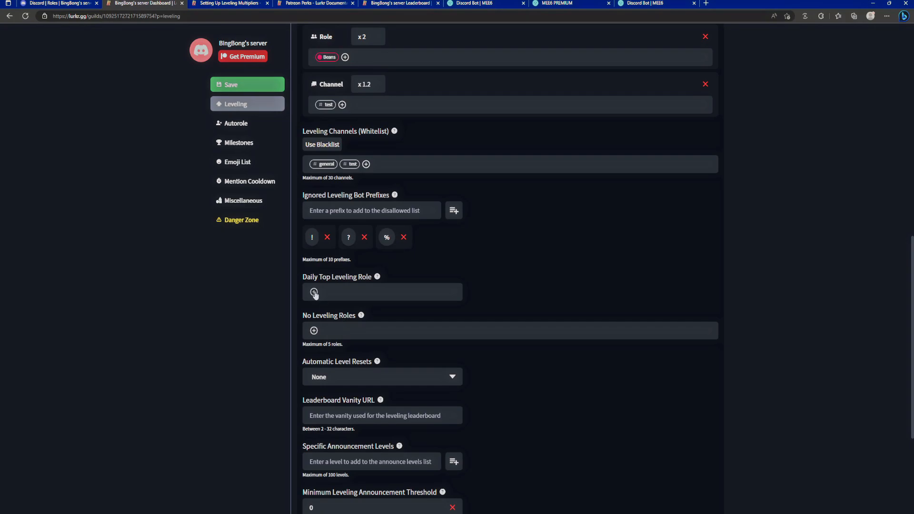
Make Beans the Daily Top Leveling Role and add MEE6 under No Leveling Roles
left_click(314, 292)
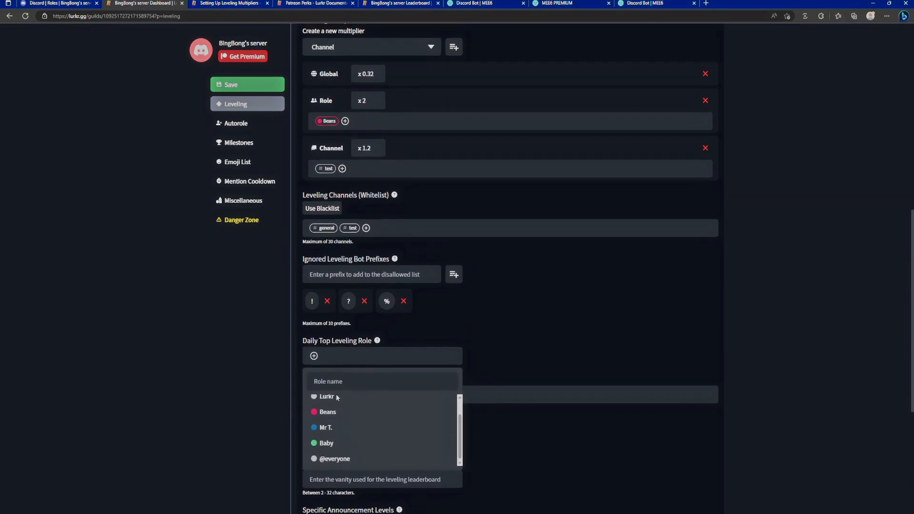
left_click(327, 411)
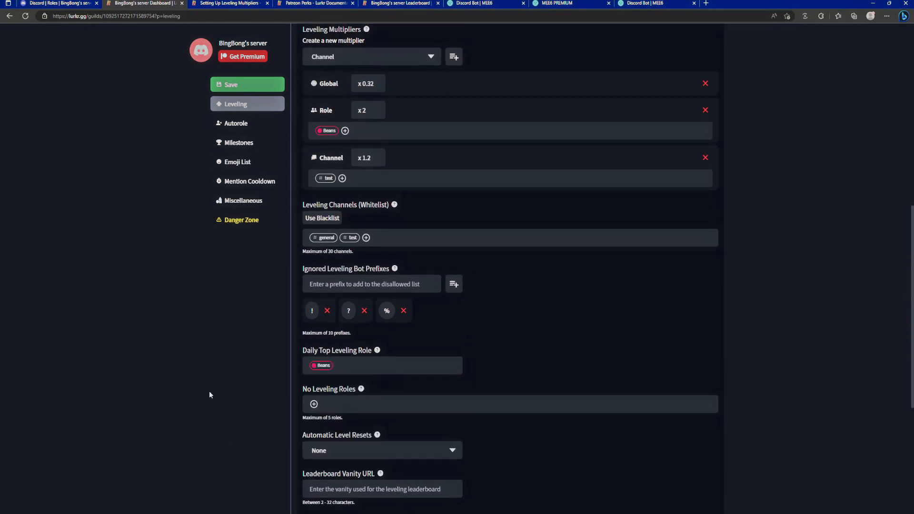
scroll("down", 3)
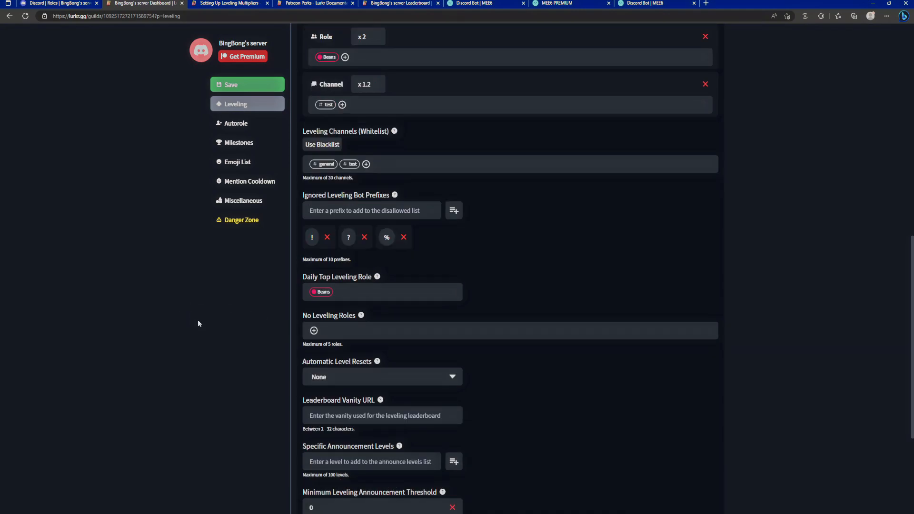
mouse_move(299, 334)
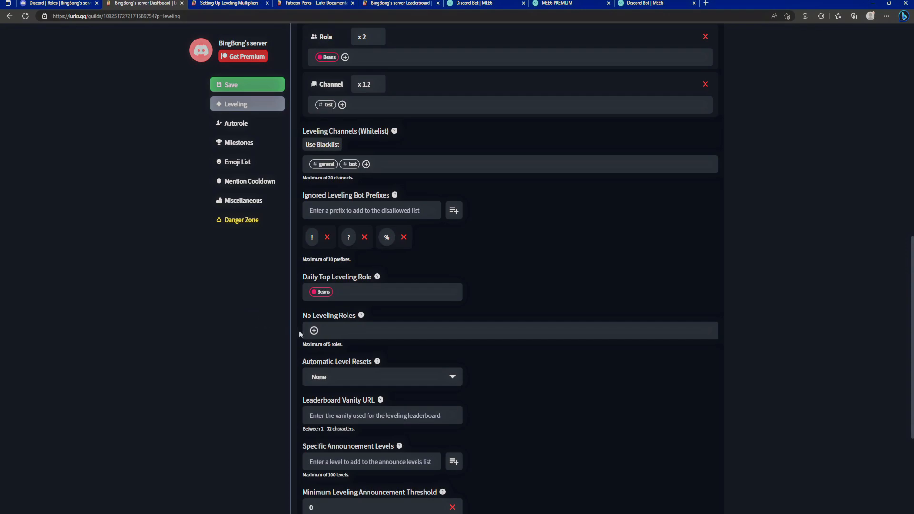
scroll("up", 3)
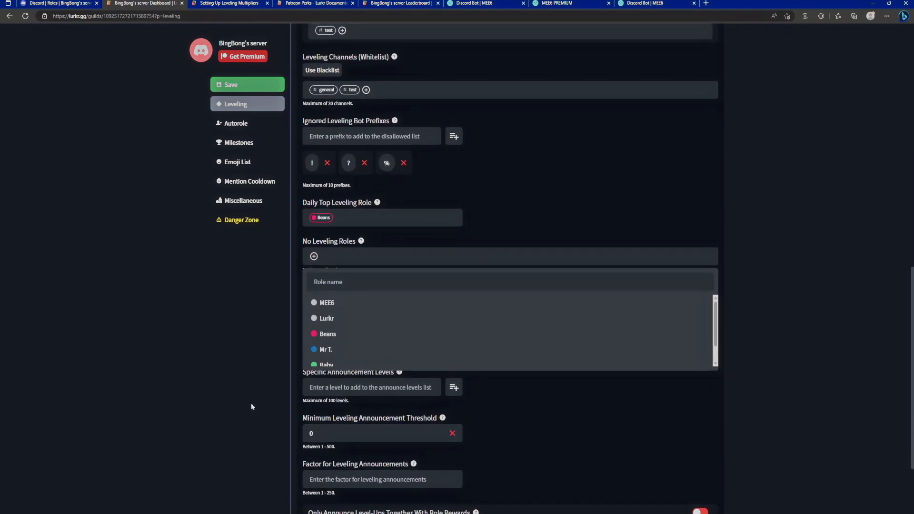
left_click(327, 303)
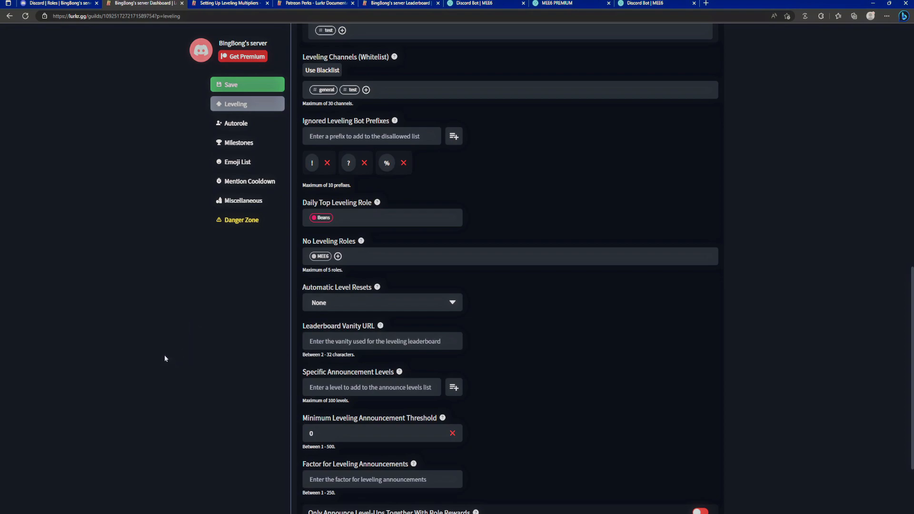
mouse_move(135, 347)
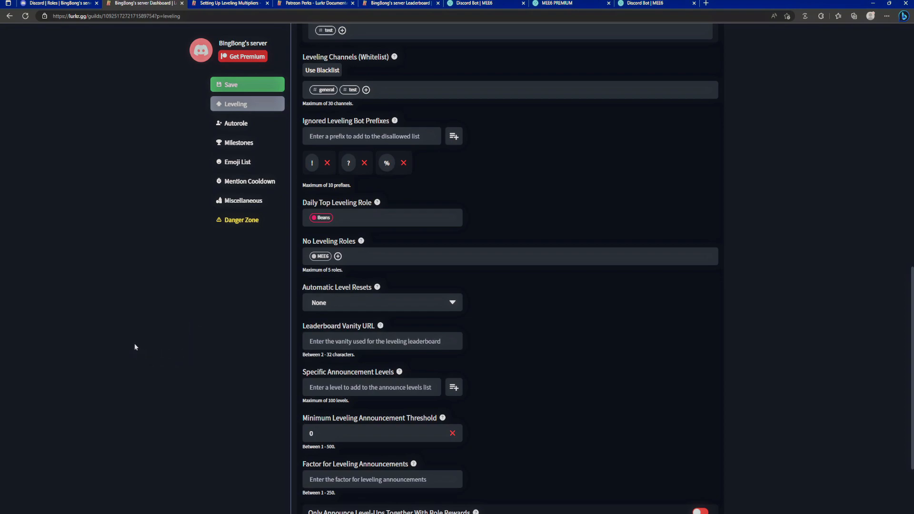
scroll("down", 3)
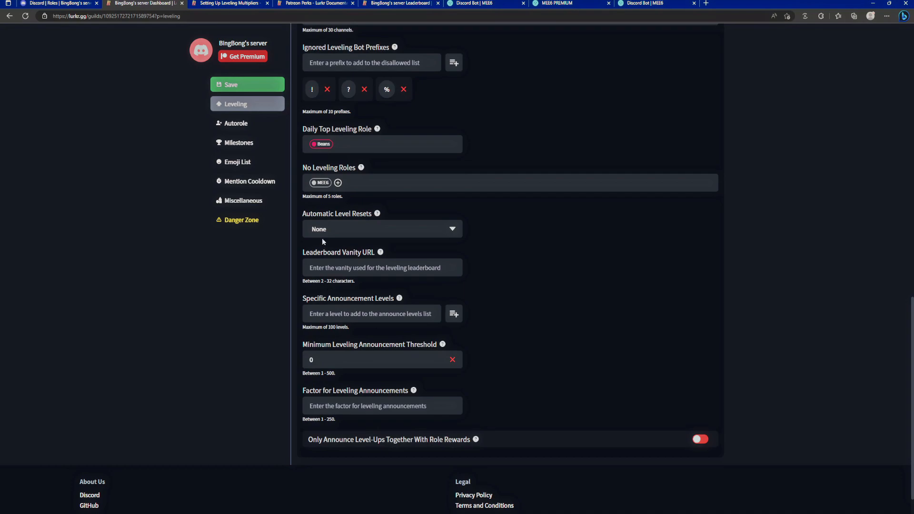
left_click(382, 229)
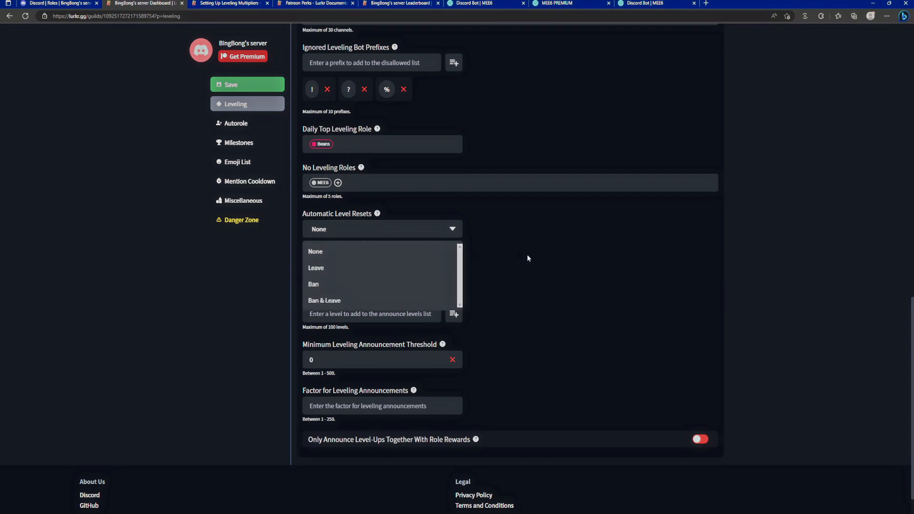
left_click(319, 252)
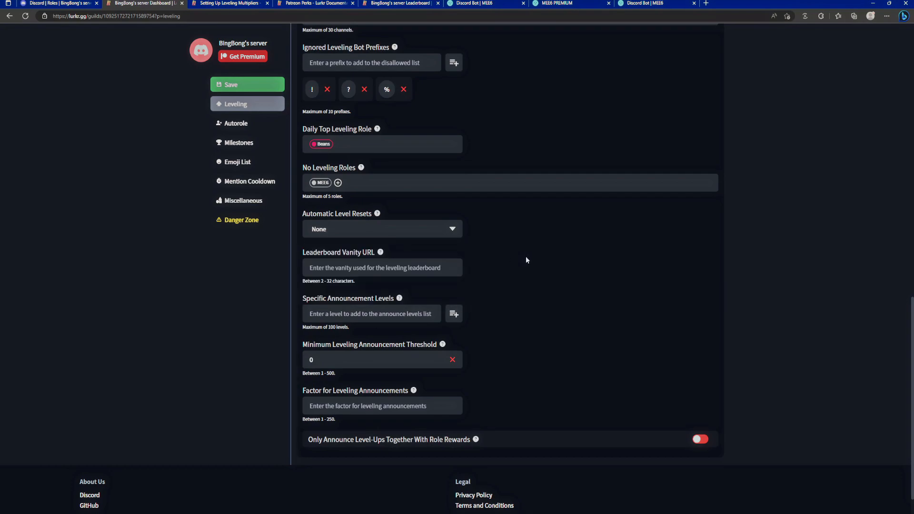
mouse_move(466, 252)
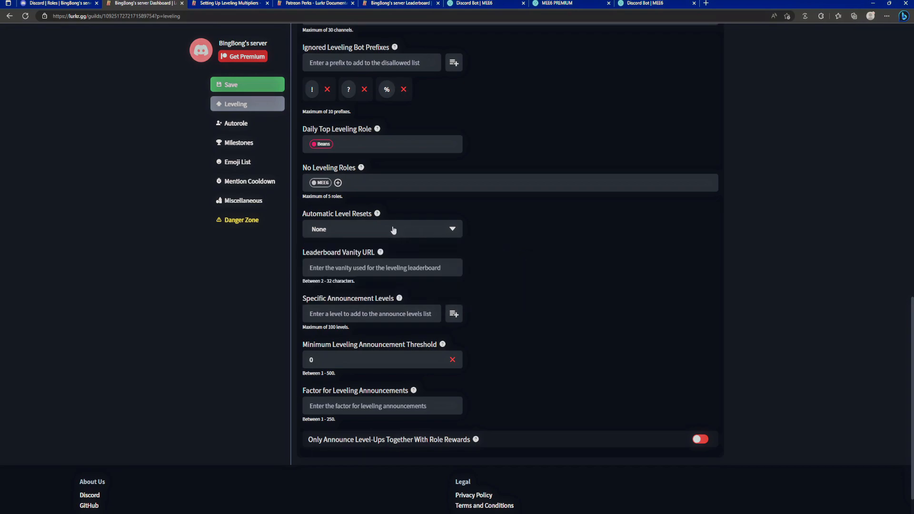
left_click(382, 228)
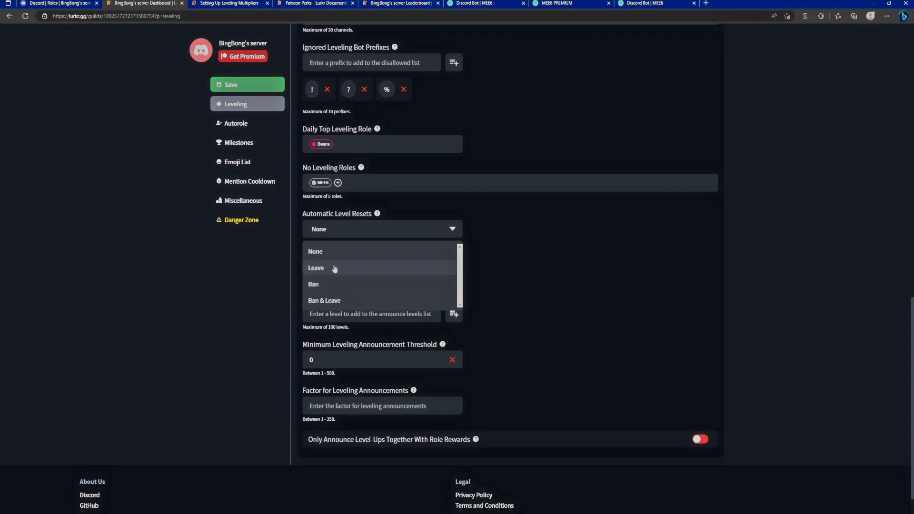
left_click(317, 267)
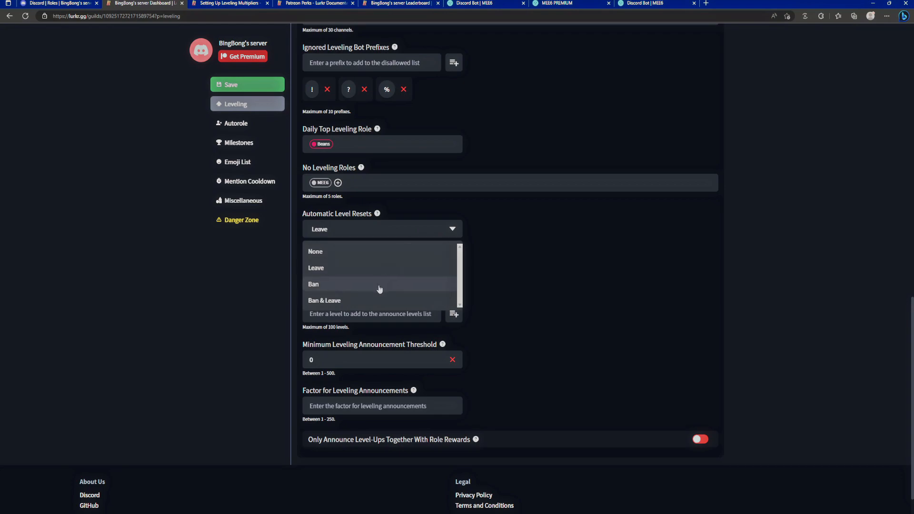
left_click(313, 283)
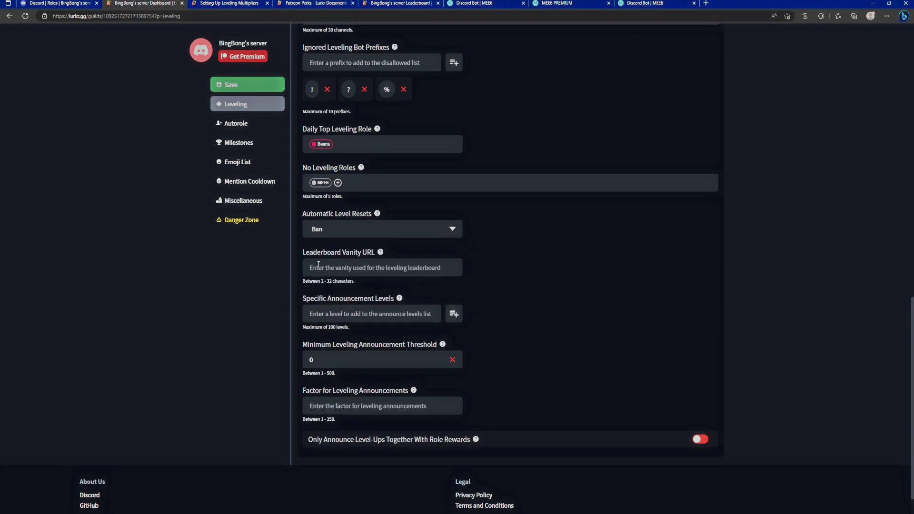
left_click(382, 229)
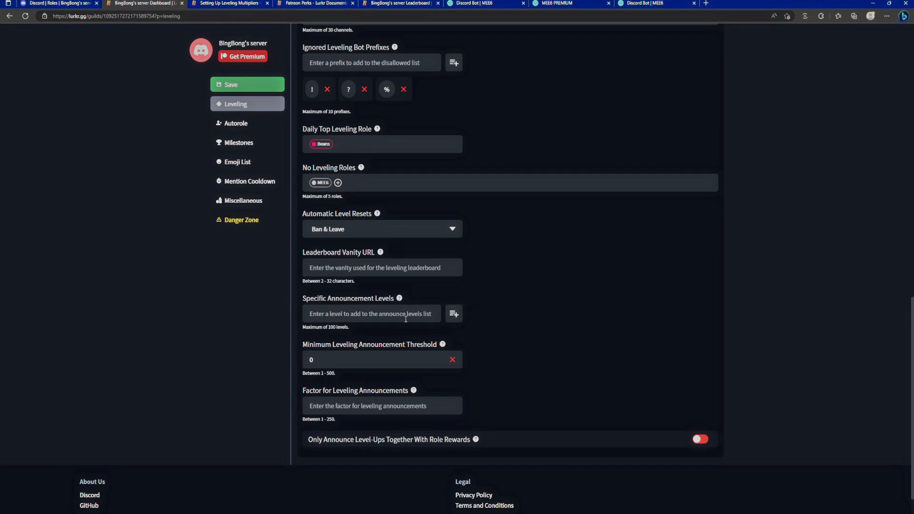
left_click(382, 228)
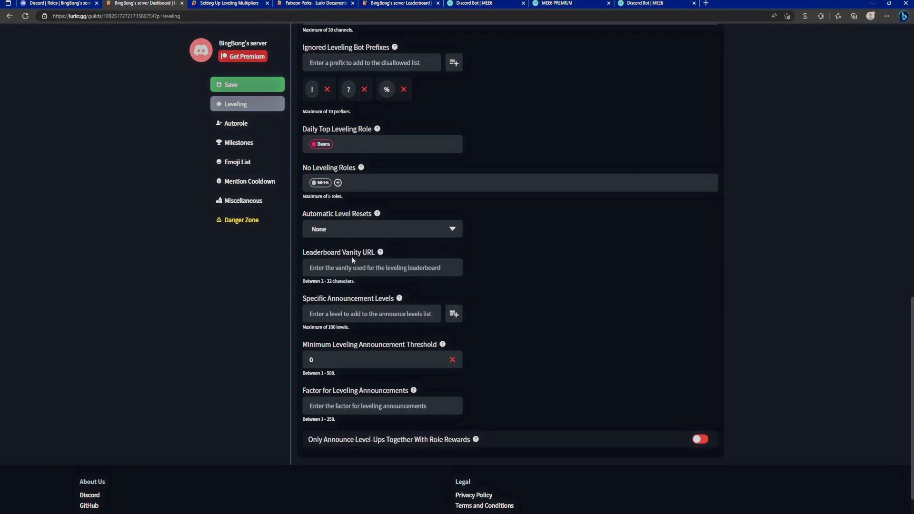
mouse_move(347, 257)
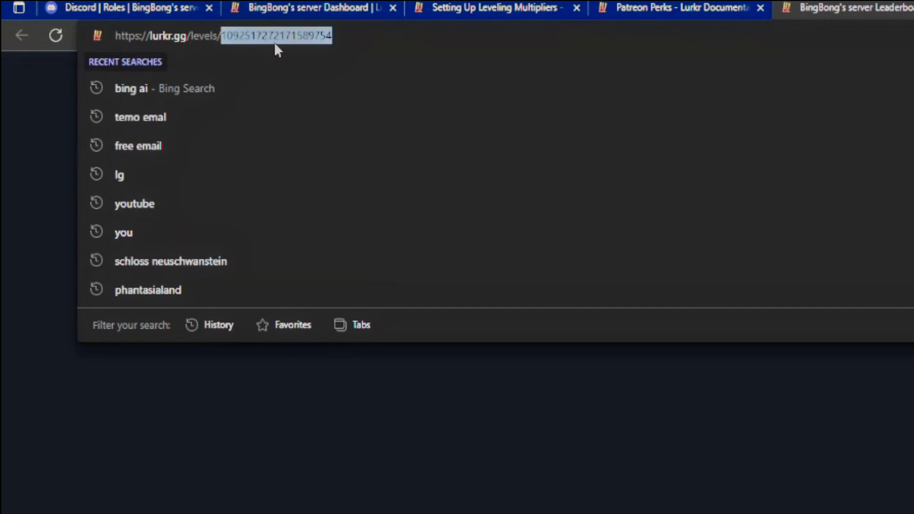
mouse_move(384, 417)
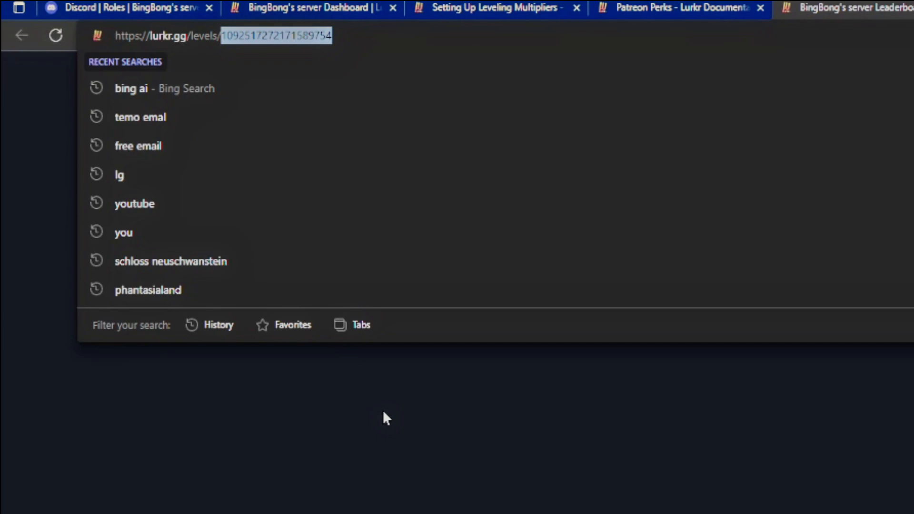
Leave the address bar and enter bingbong as the Leaderboard Vanity URL
key("Return")
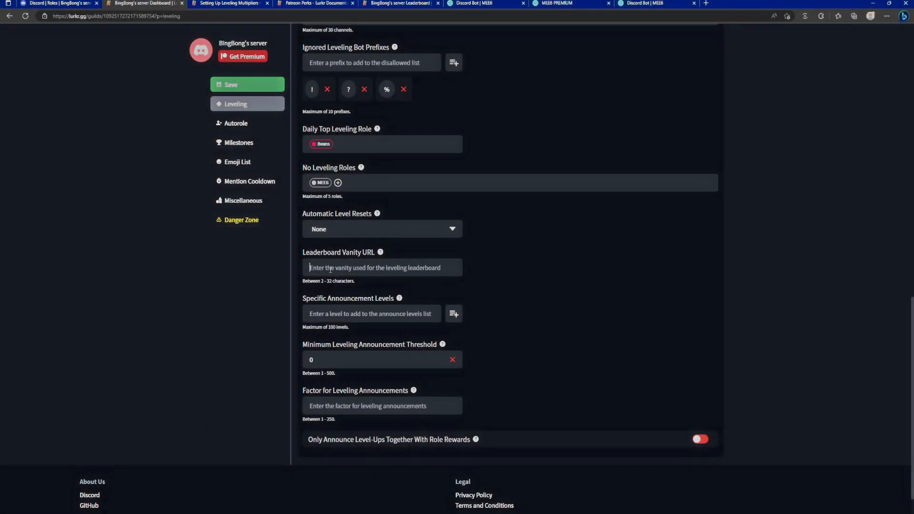
mouse_move(267, 288)
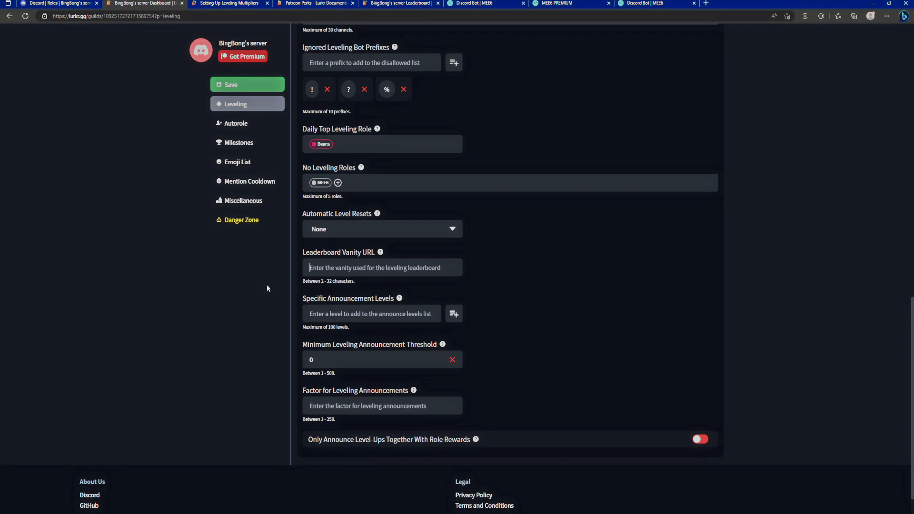
type("bingbong")
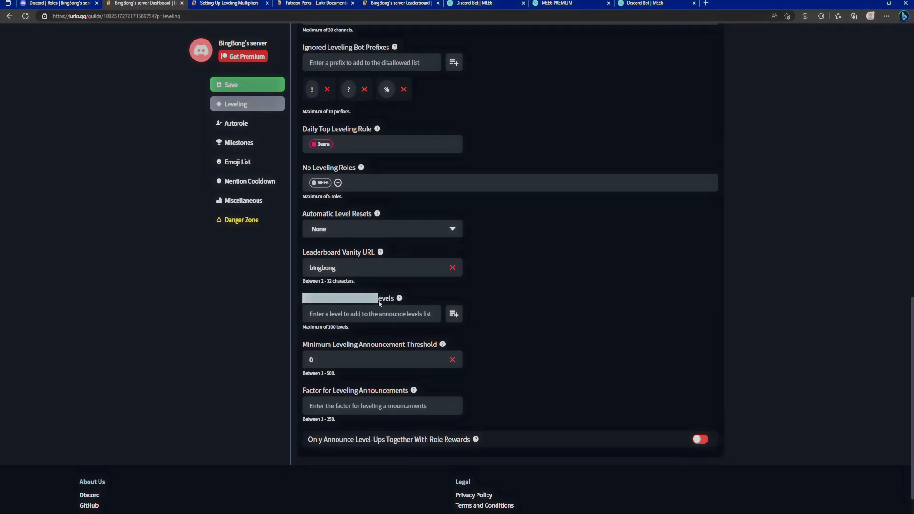
Try level 1 in Specific Announcement Levels and clear the 0 announcement threshold
scroll("down", 3)
type("1")
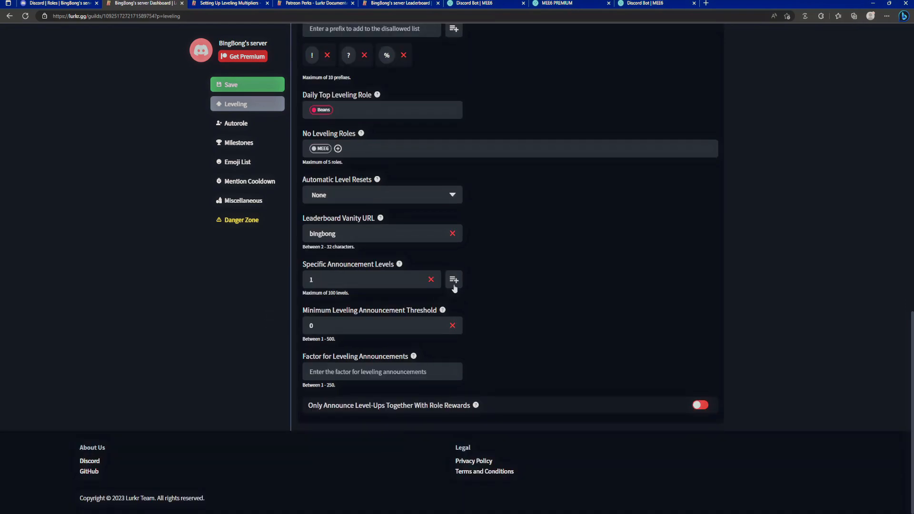
left_click(454, 280)
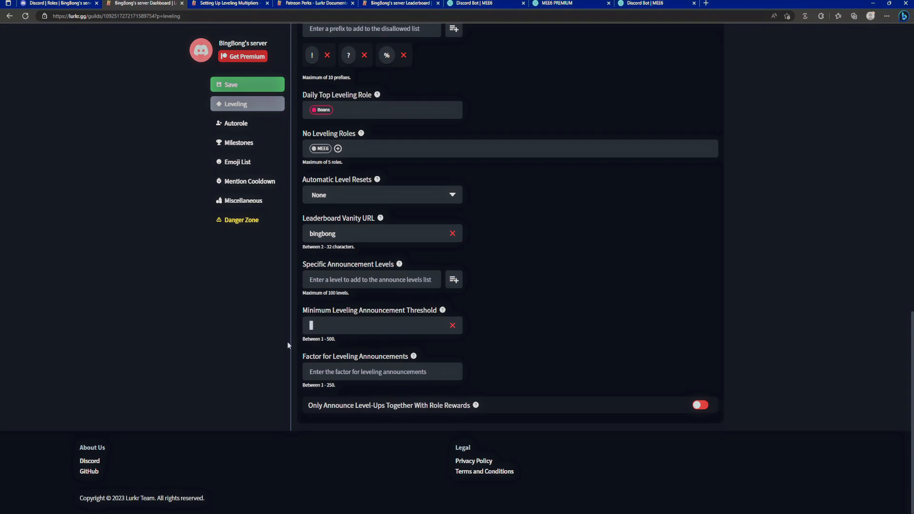
Try 3 as minimum threshold, leave it blank, and set Factor for Leveling Announcements to 5
type("3")
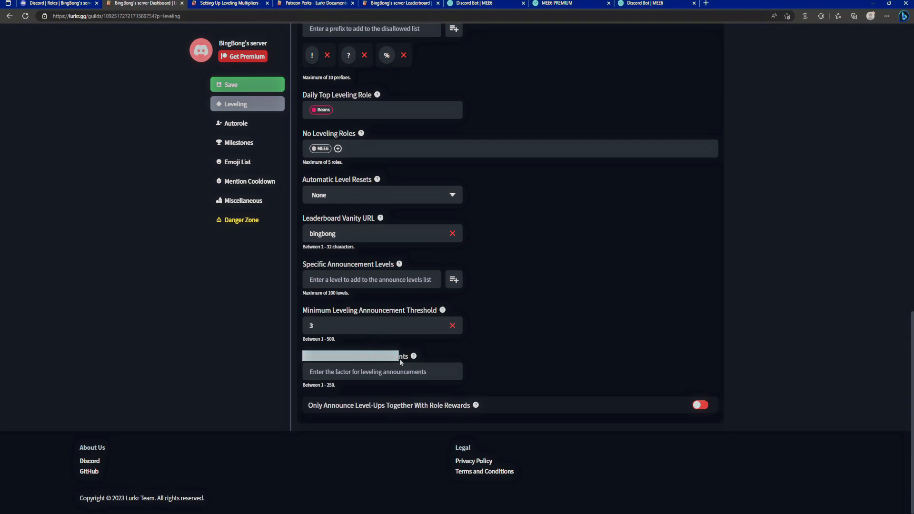
mouse_move(218, 364)
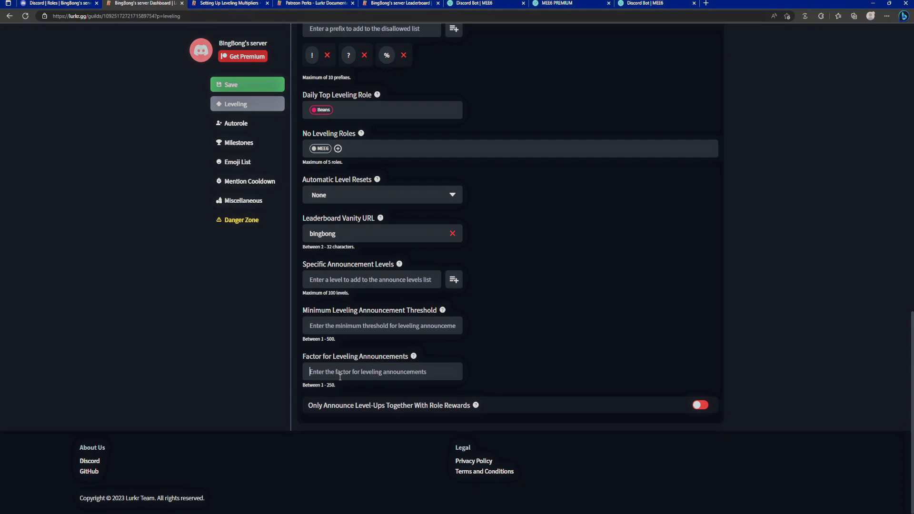
type("5")
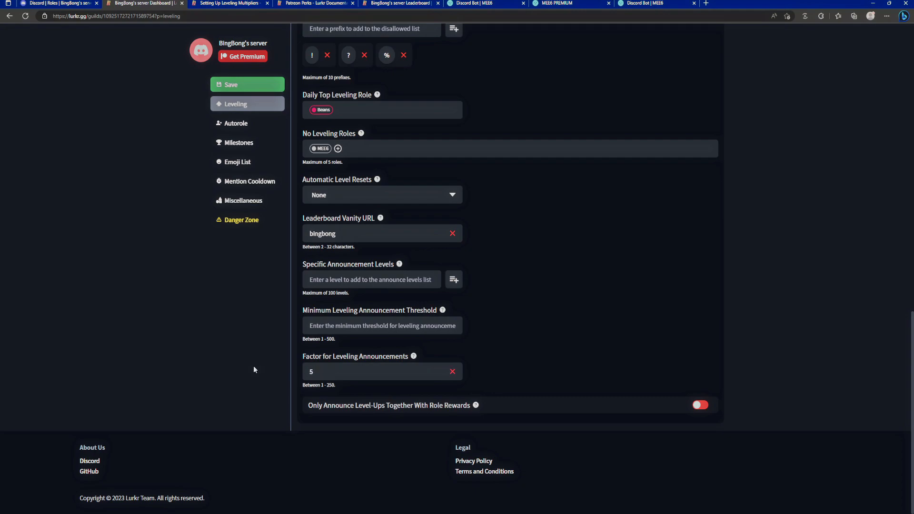
Save the changed leveling settings with the green Save button in the sidebar
scroll("up", 3)
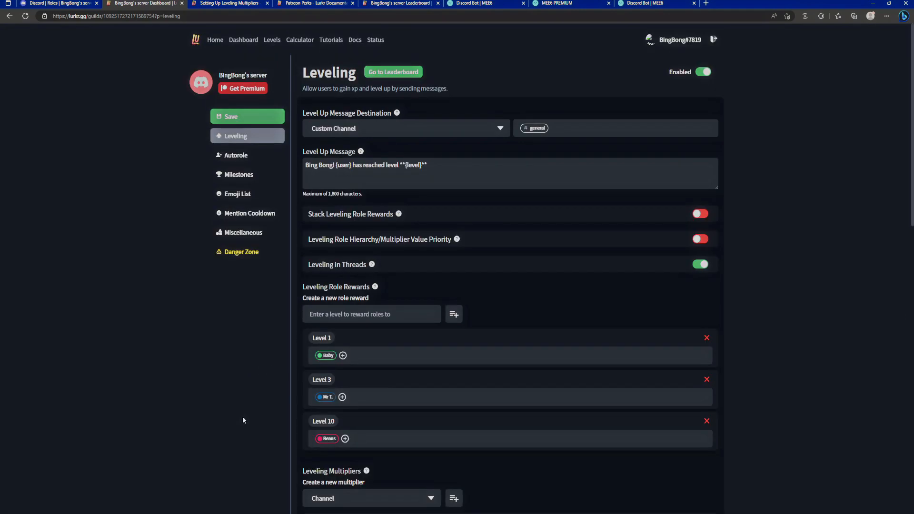
left_click(231, 116)
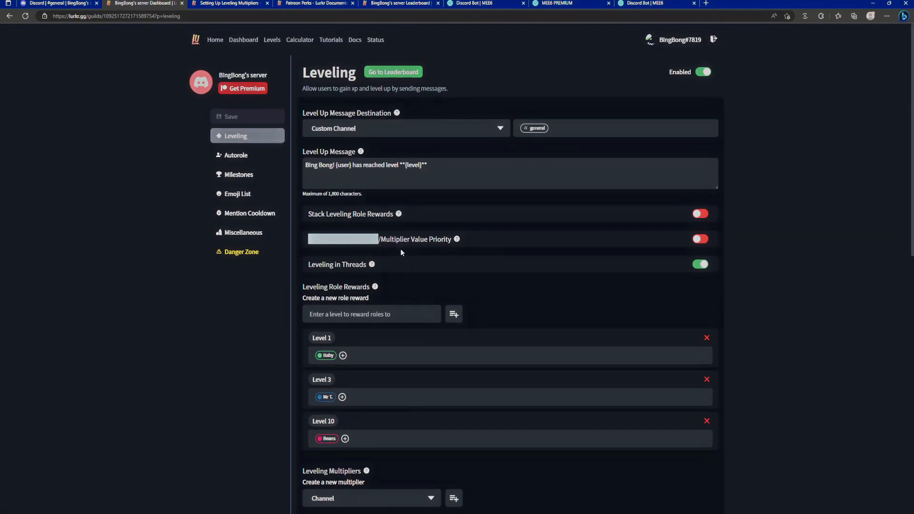
scroll("down", 3)
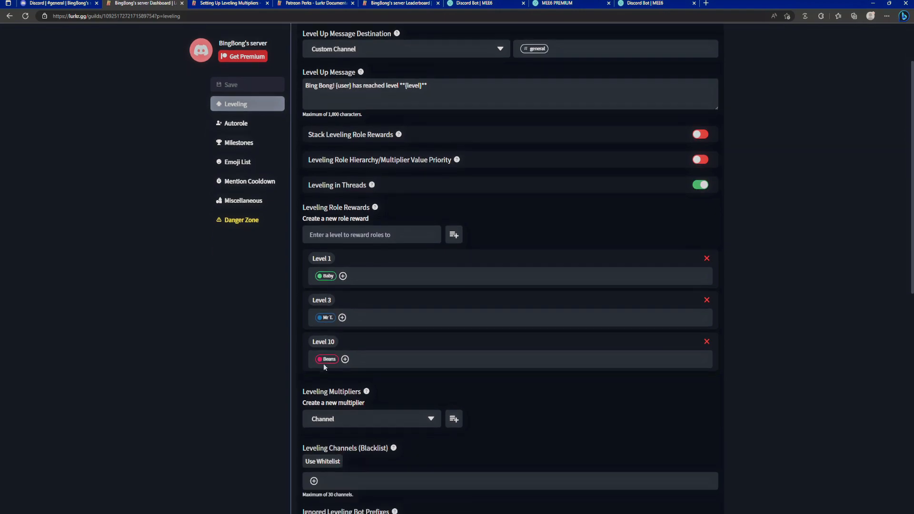
scroll("up", 3)
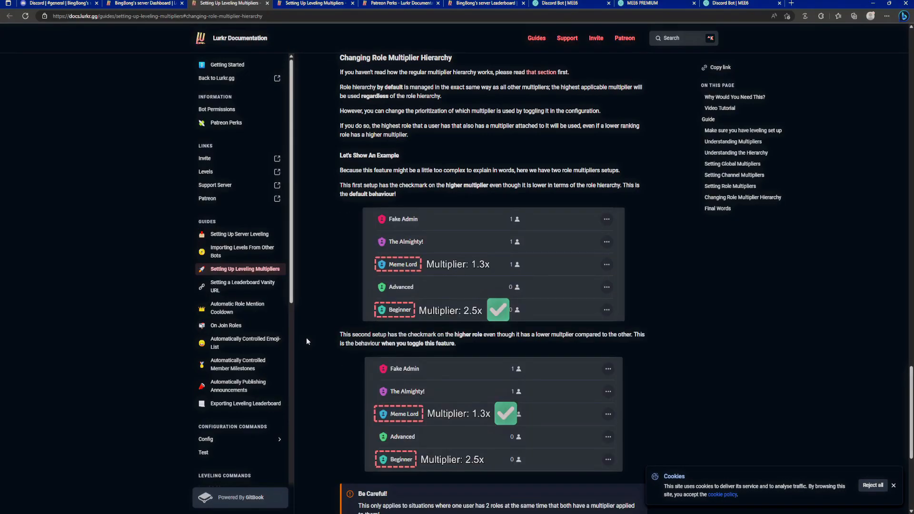
mouse_move(467, 335)
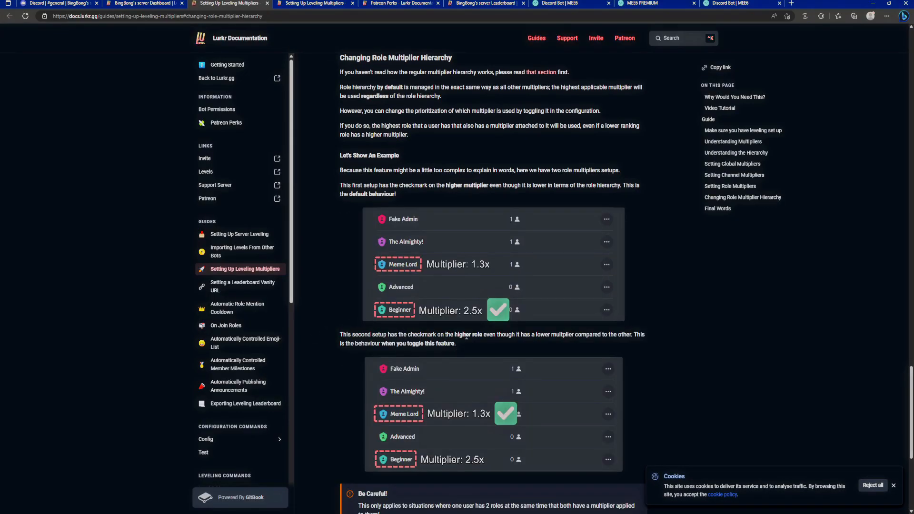
mouse_move(617, 216)
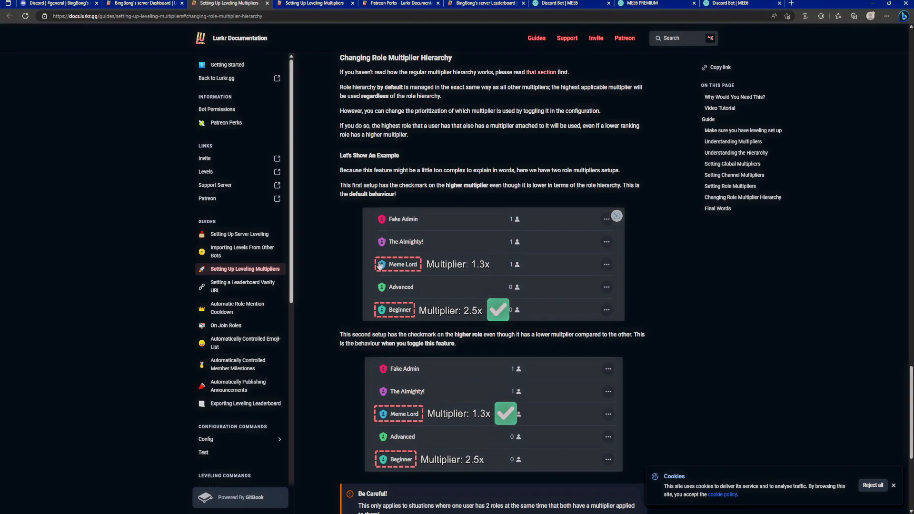
mouse_move(482, 276)
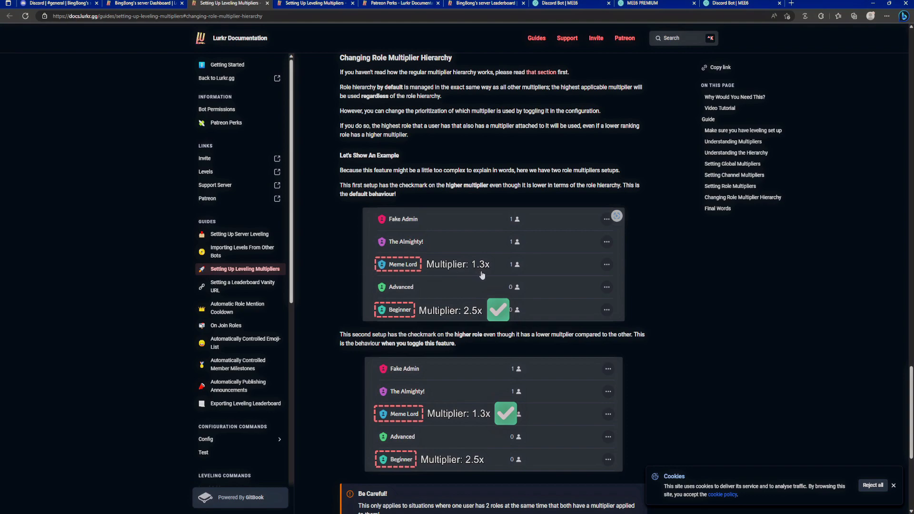
mouse_move(444, 276)
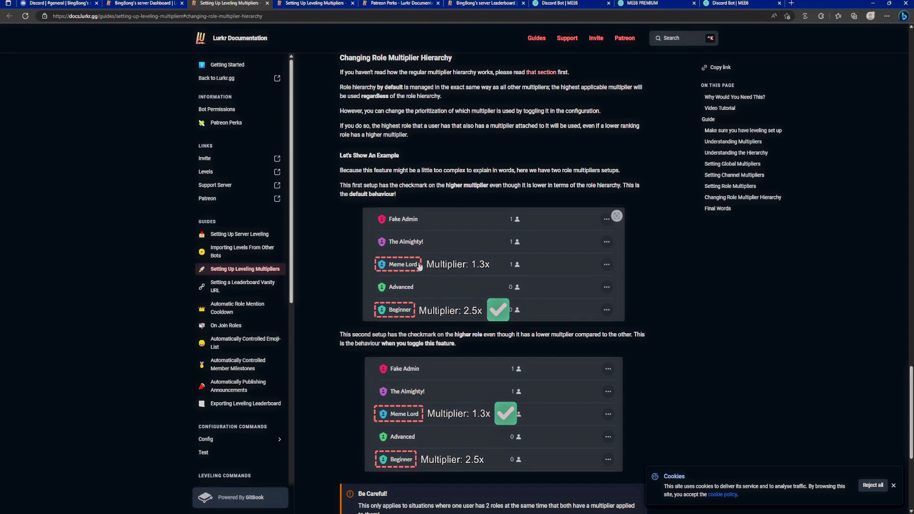
mouse_move(476, 320)
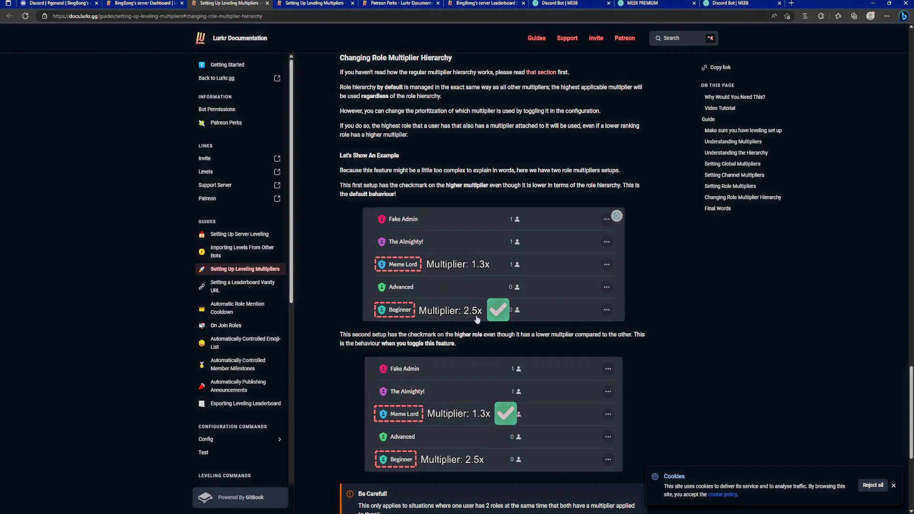
mouse_move(388, 309)
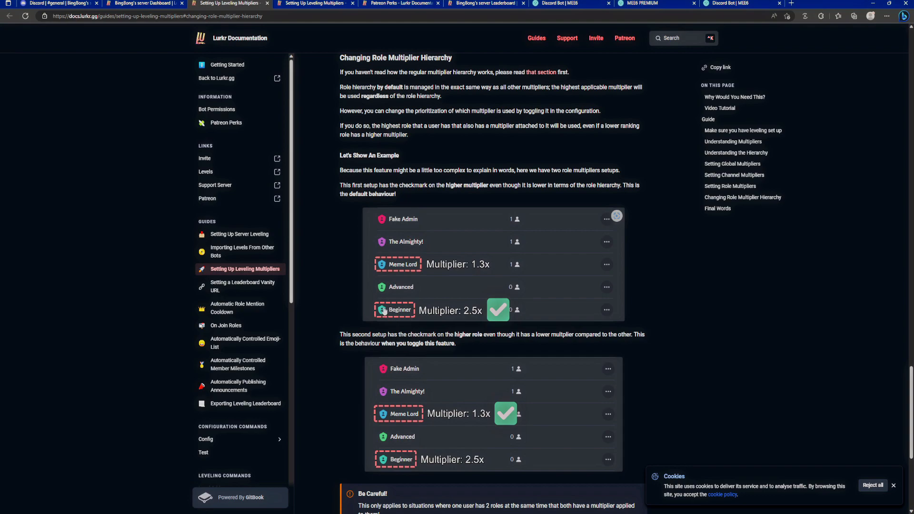
Compare the dashboard's x1.3 Mr T. and x2.5 Baby multipliers with the docs' hierarchy toggle command
left_click(143, 3)
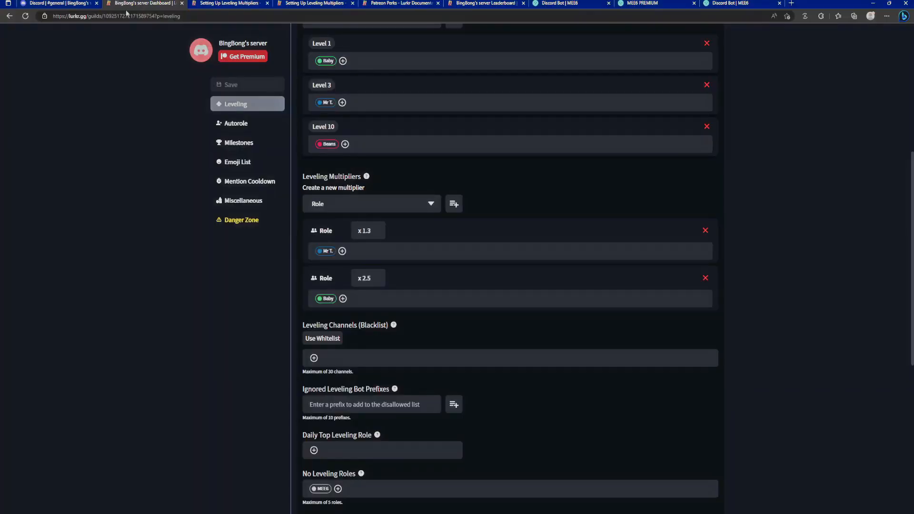
scroll("up", 3)
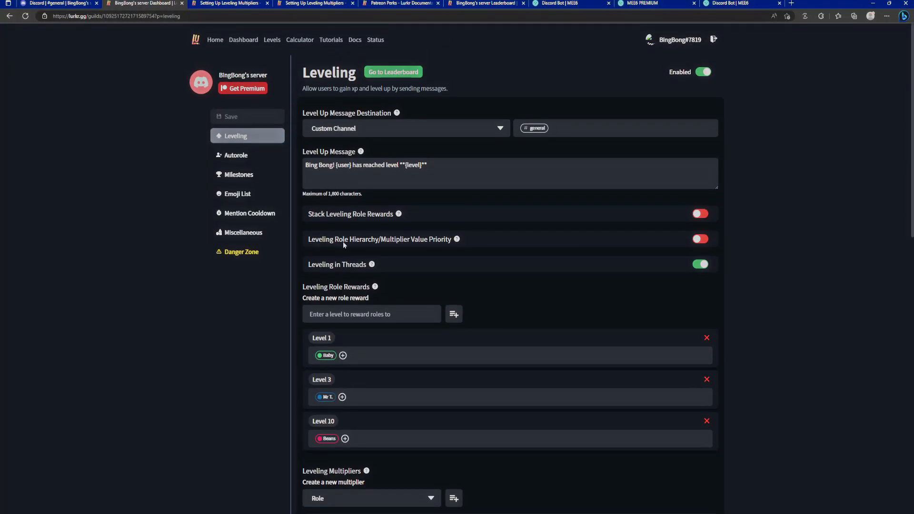
mouse_move(717, 240)
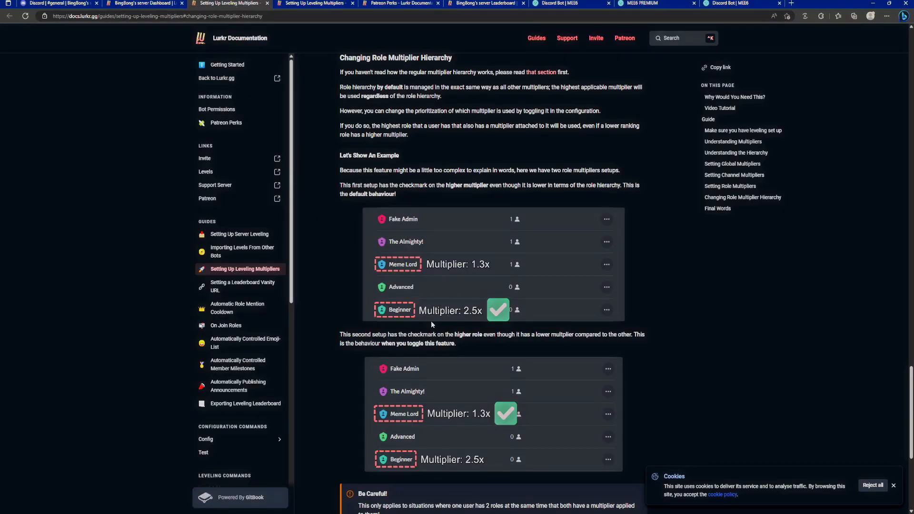
mouse_move(420, 316)
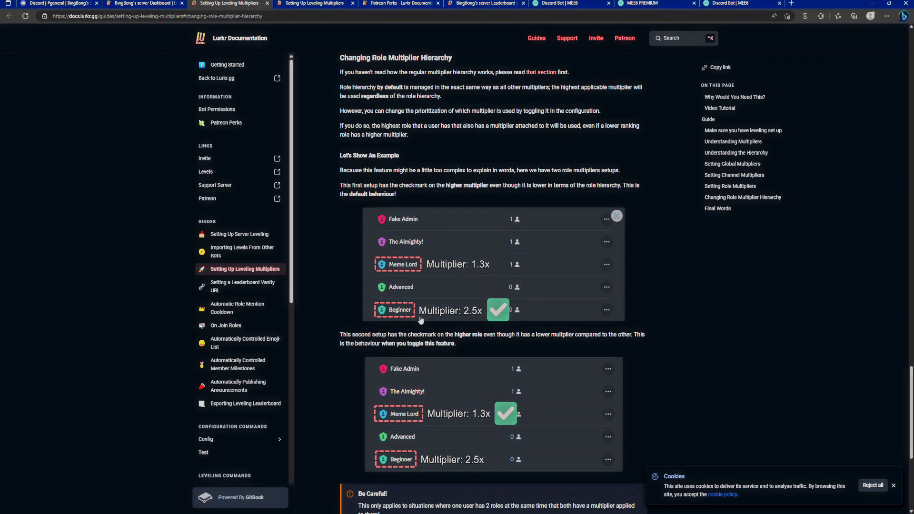
mouse_move(398, 275)
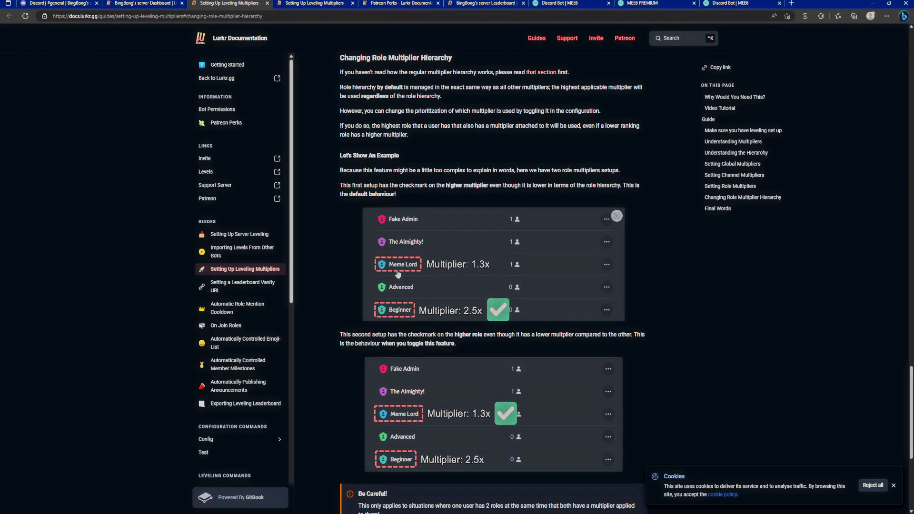
mouse_move(398, 317)
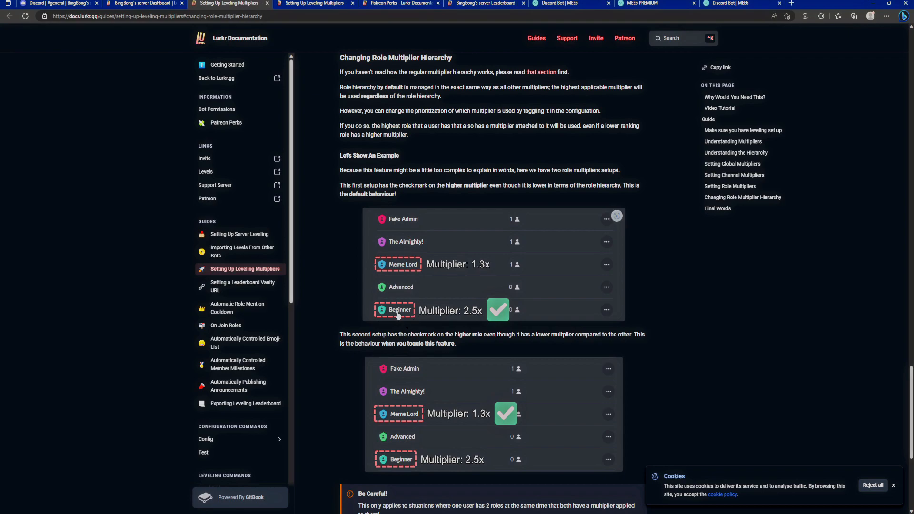
left_click(144, 4)
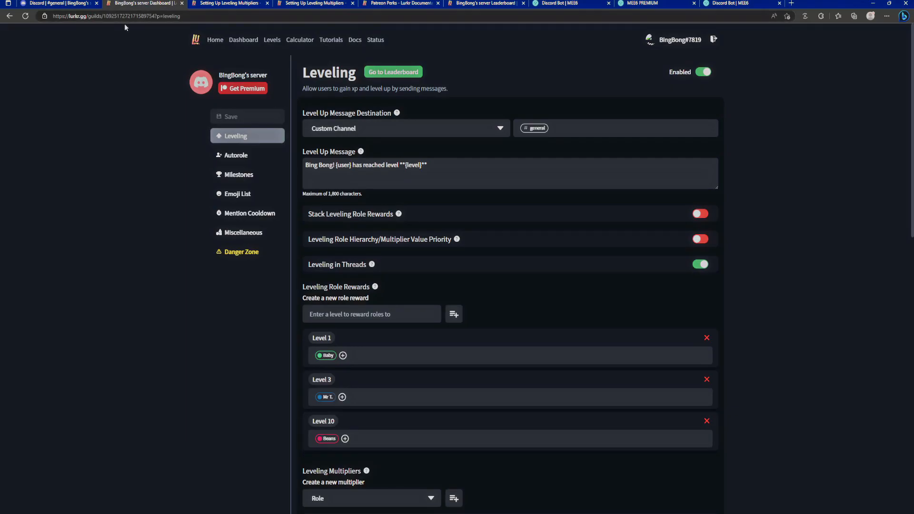
left_click(699, 239)
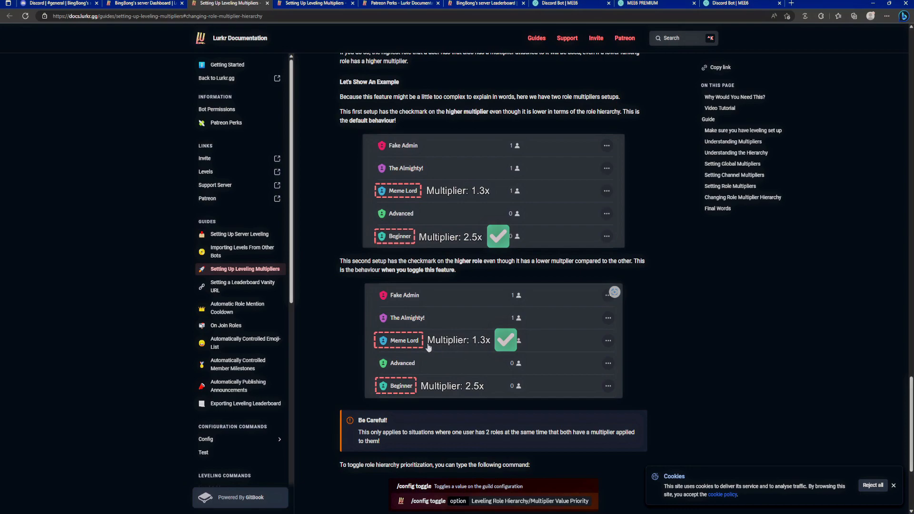
mouse_move(407, 340)
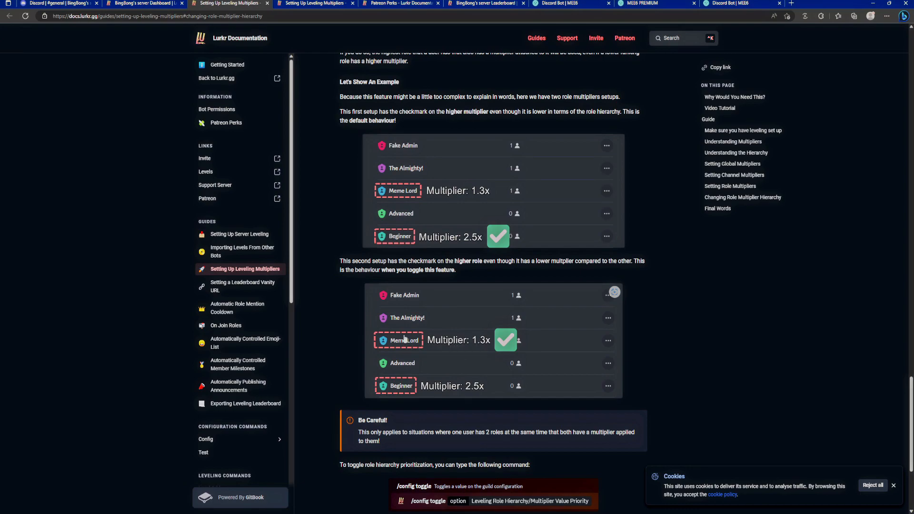
mouse_move(482, 348)
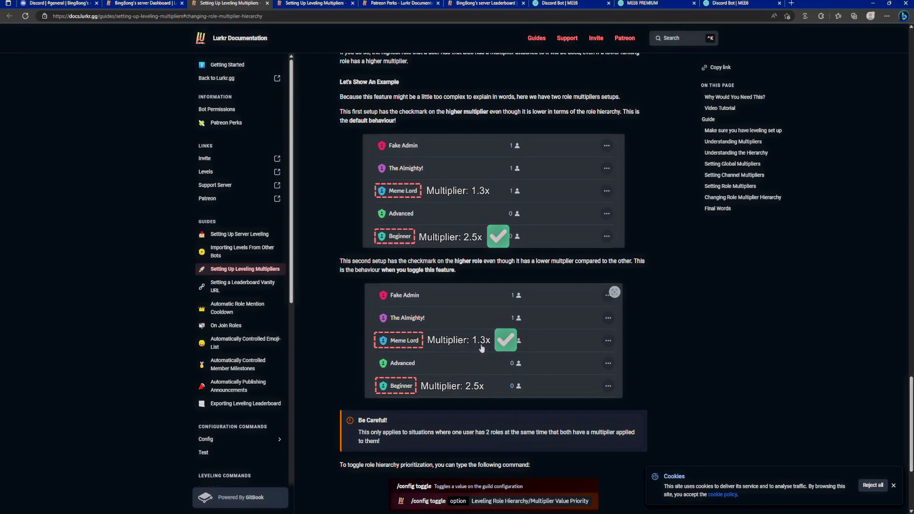
mouse_move(385, 391)
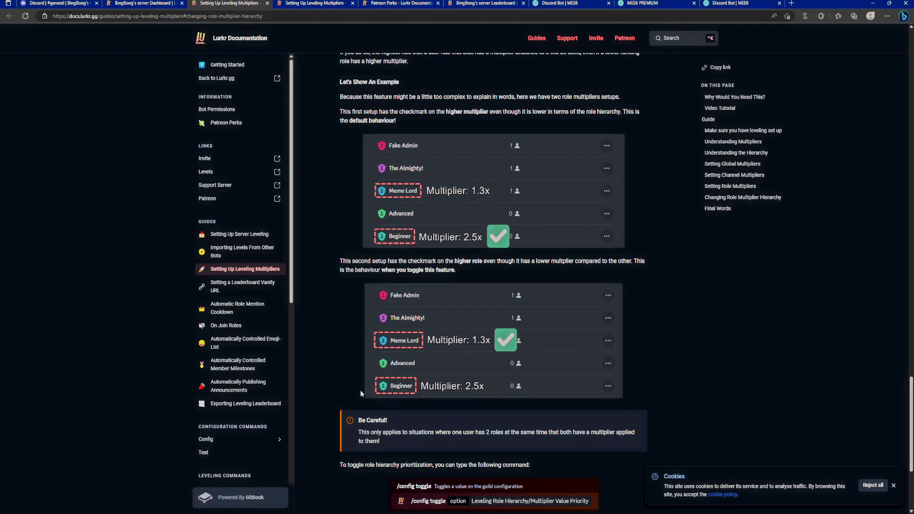
mouse_move(340, 362)
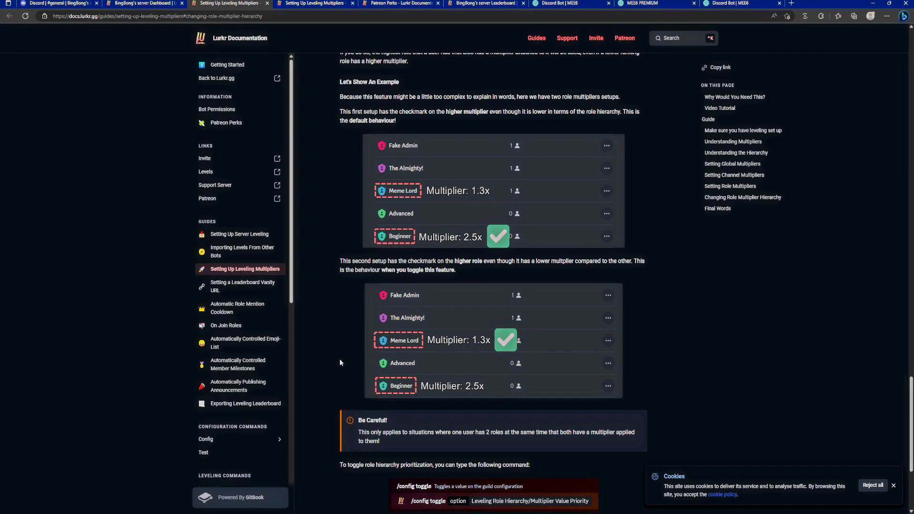
mouse_move(337, 350)
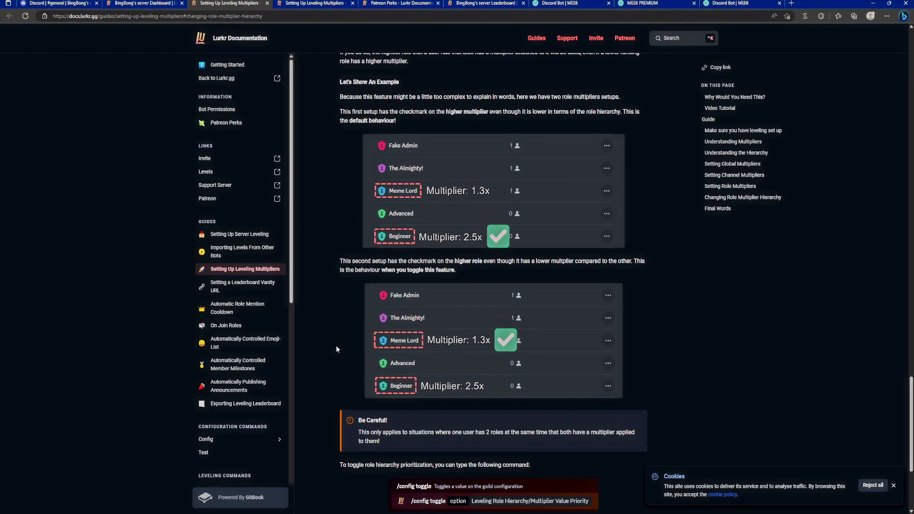
Review Lurkr's replies in Discord's #general, then go to Lurkr's Patreon page
left_click(55, 3)
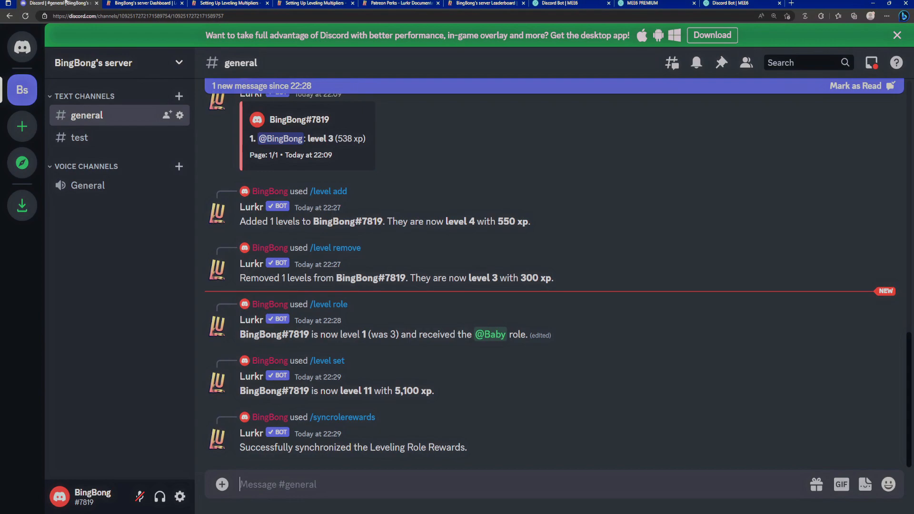
left_click(401, 3)
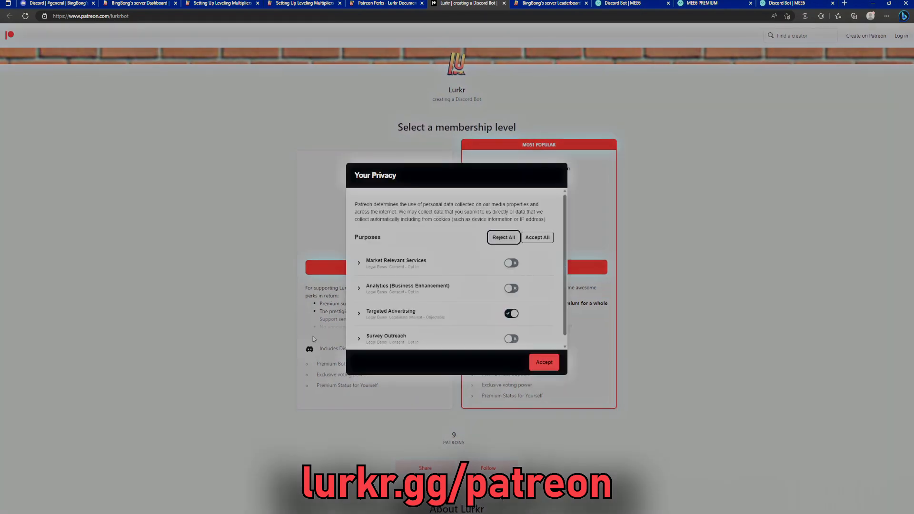
Dismiss the privacy prompt and review the €1.50 Personal and €5.50 Server & Personal Premium tiers
left_click(543, 362)
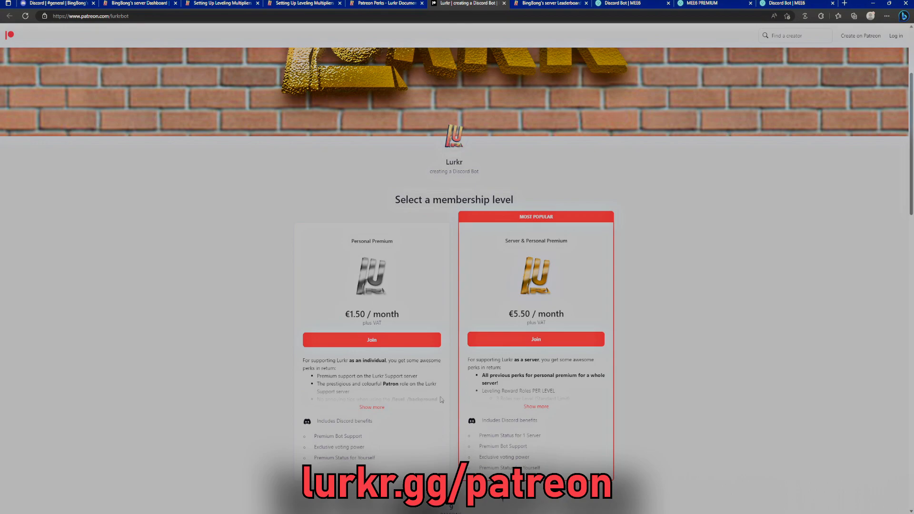
scroll("down", 3)
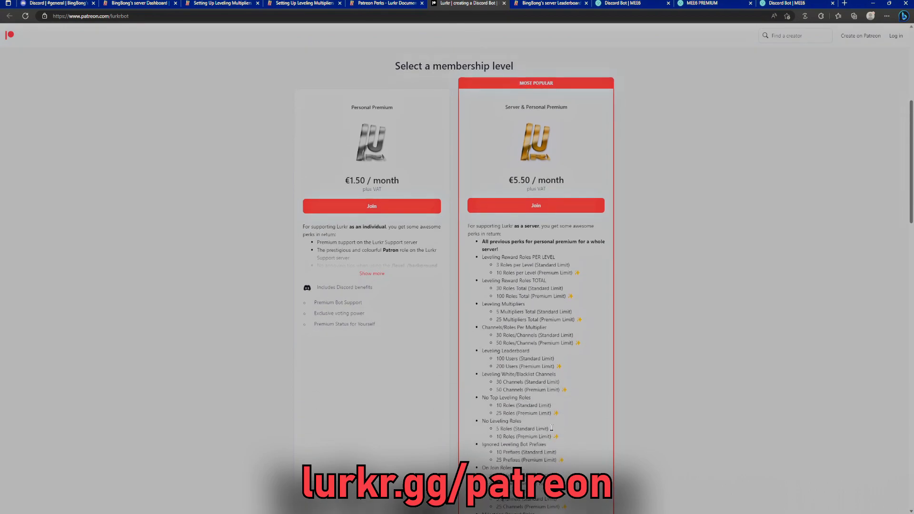
scroll("down", 3)
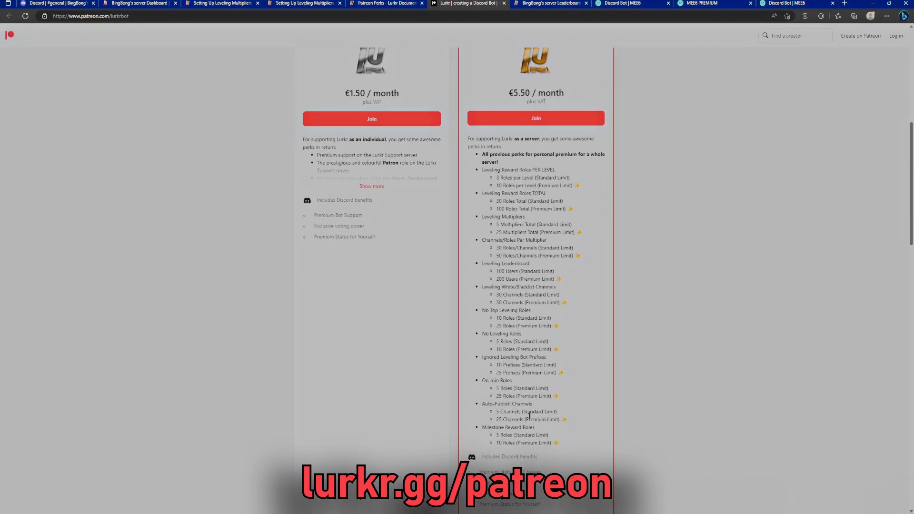
scroll("down", 3)
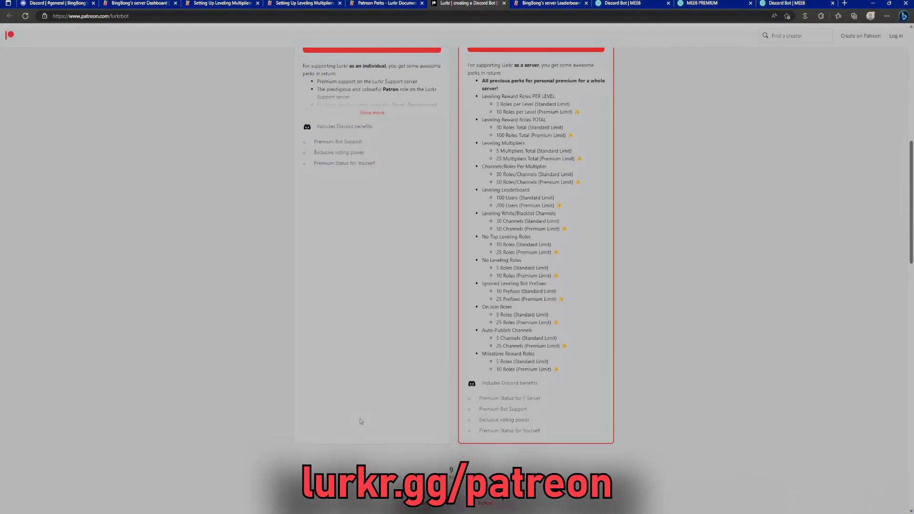
scroll("up", 3)
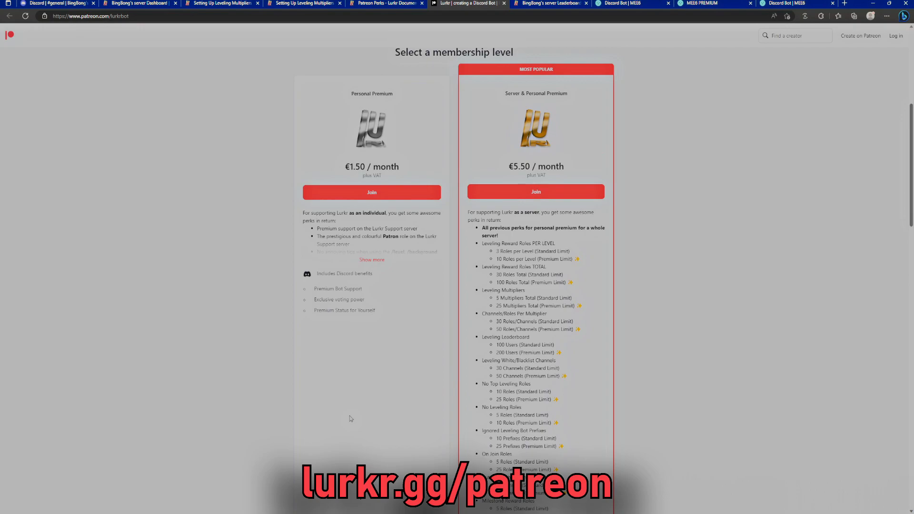
scroll("up", 3)
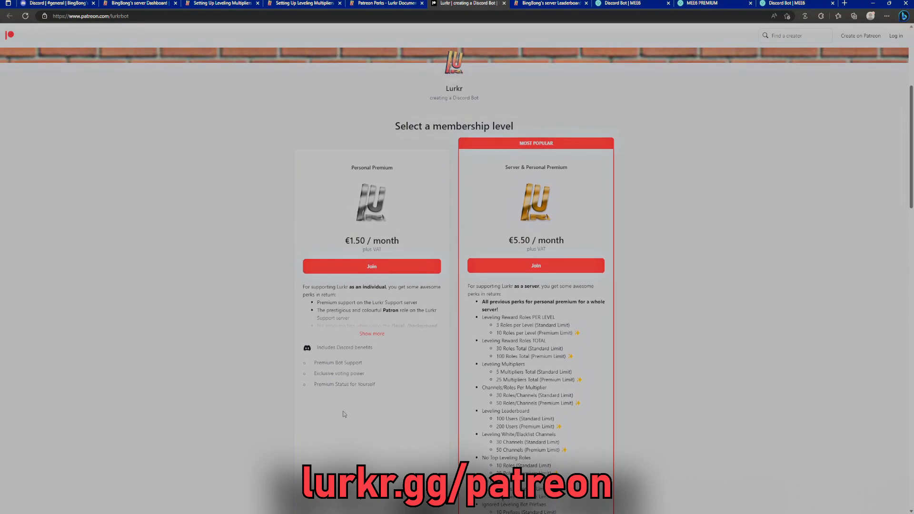